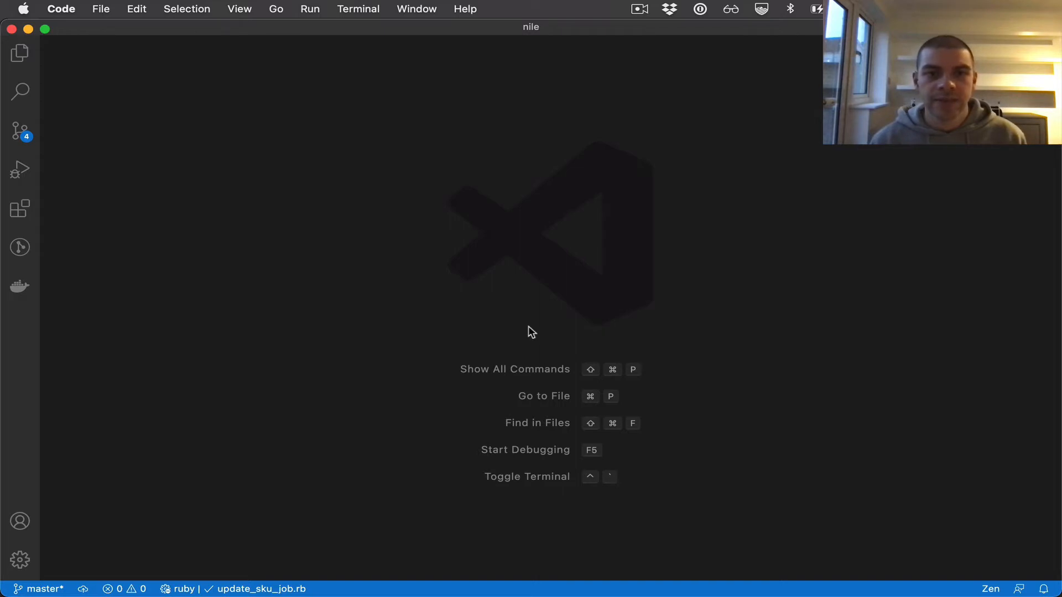
mouse_move(583, 332)
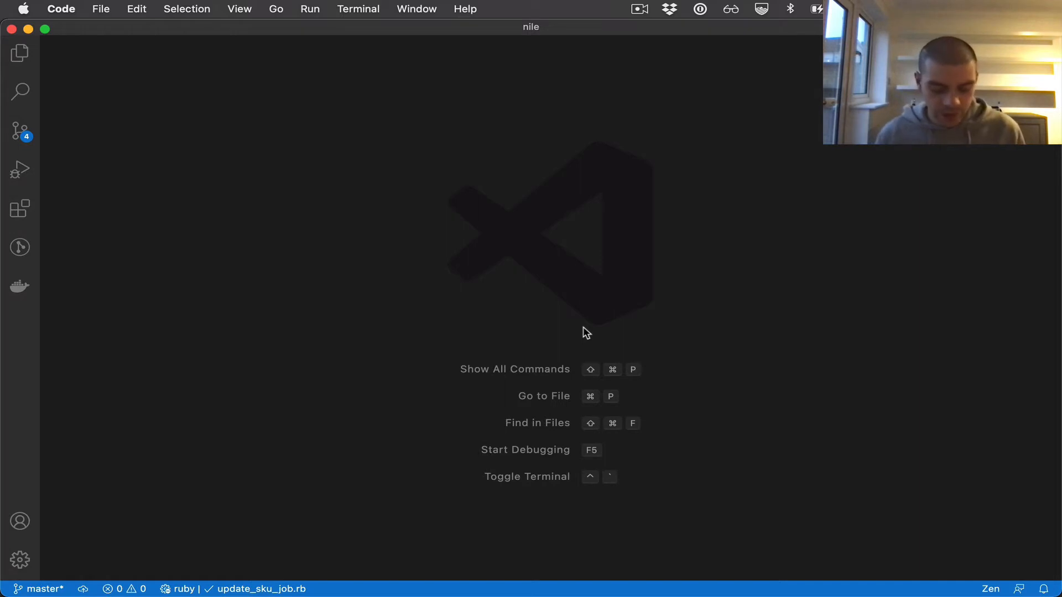
Show the file tree, scroll to spec/requests and open books_spec.rb.
click(20, 54)
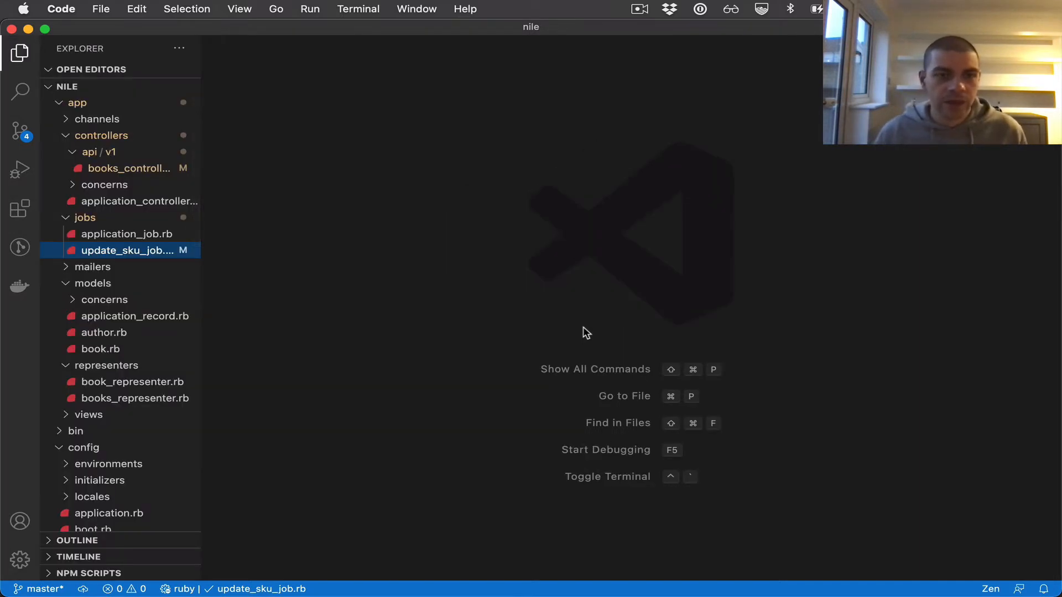
scroll(down, 3)
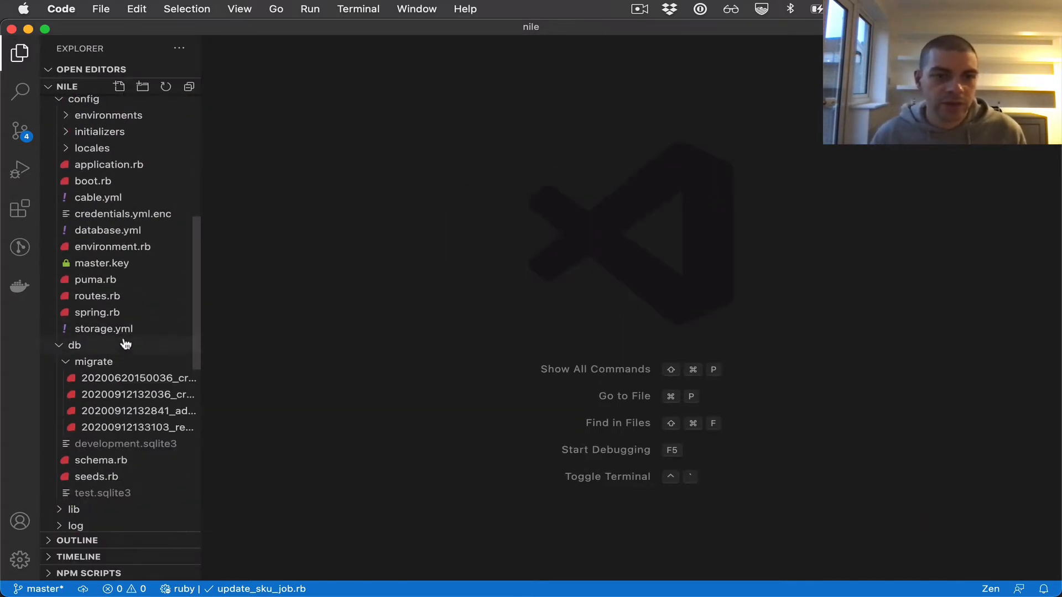
scroll(down, 3)
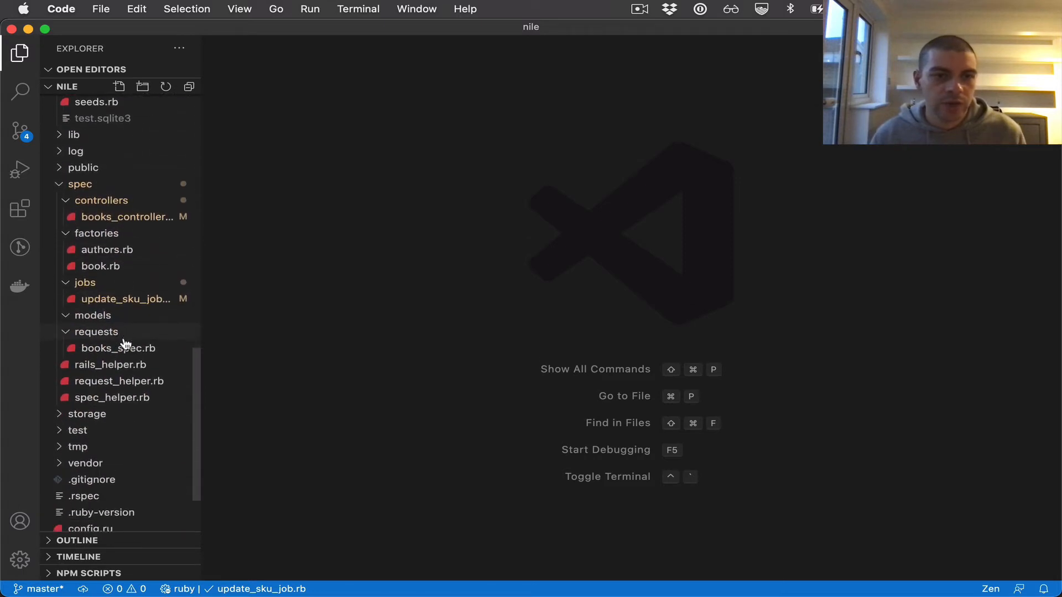
scroll(down, 3)
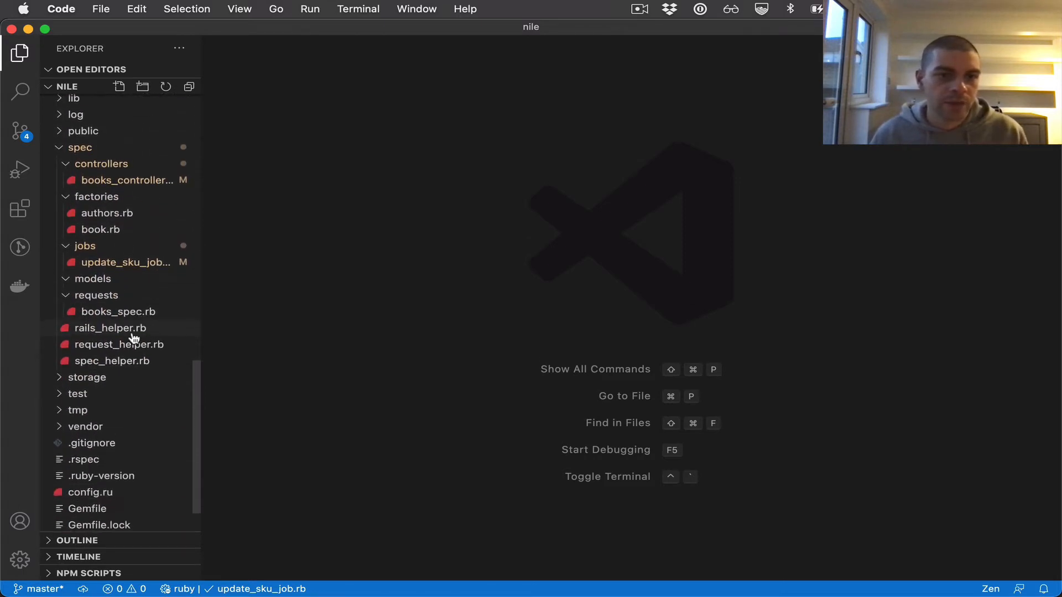
click(118, 312)
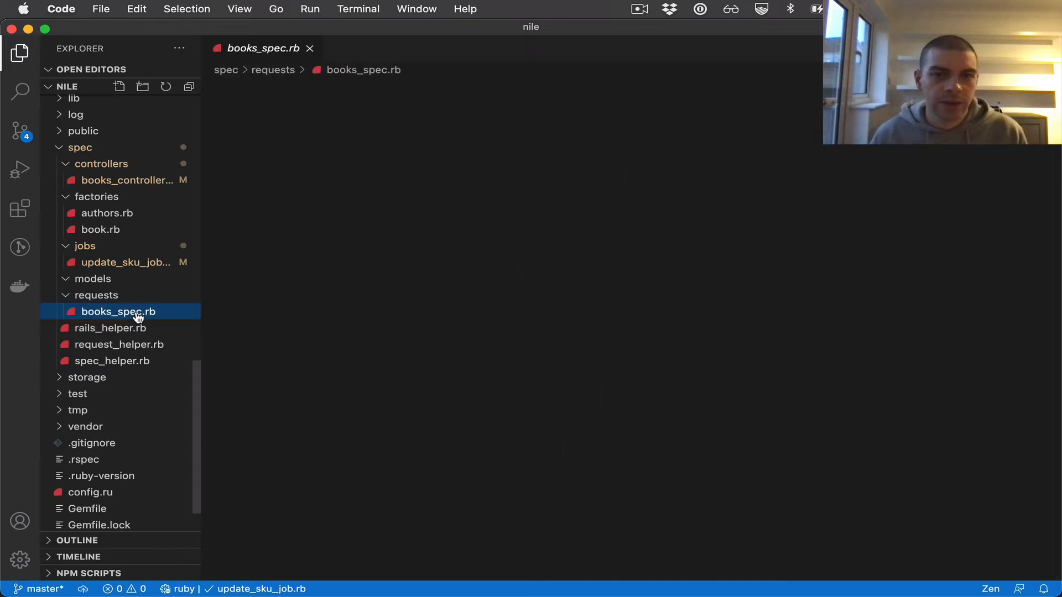
Create a new file named authentication_spec.rb in the spec/requests folder.
right_click(119, 312)
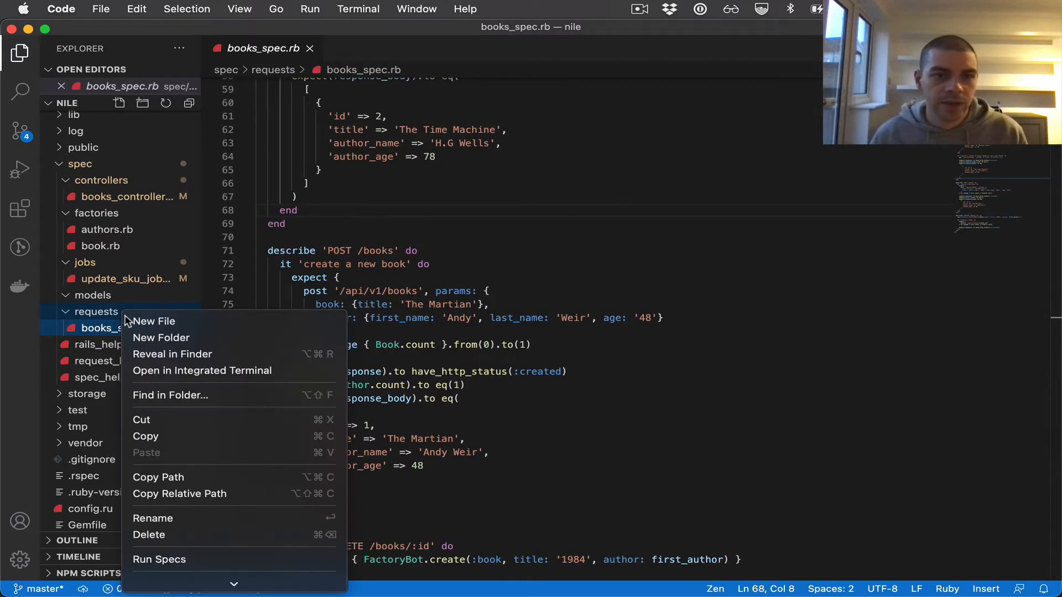
click(154, 322)
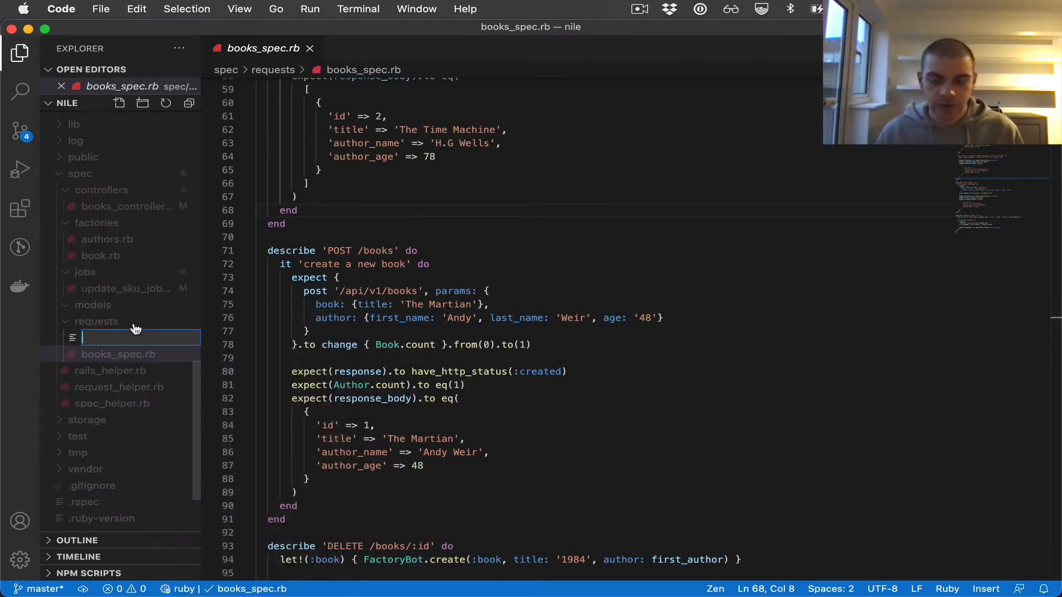
text(authentic)
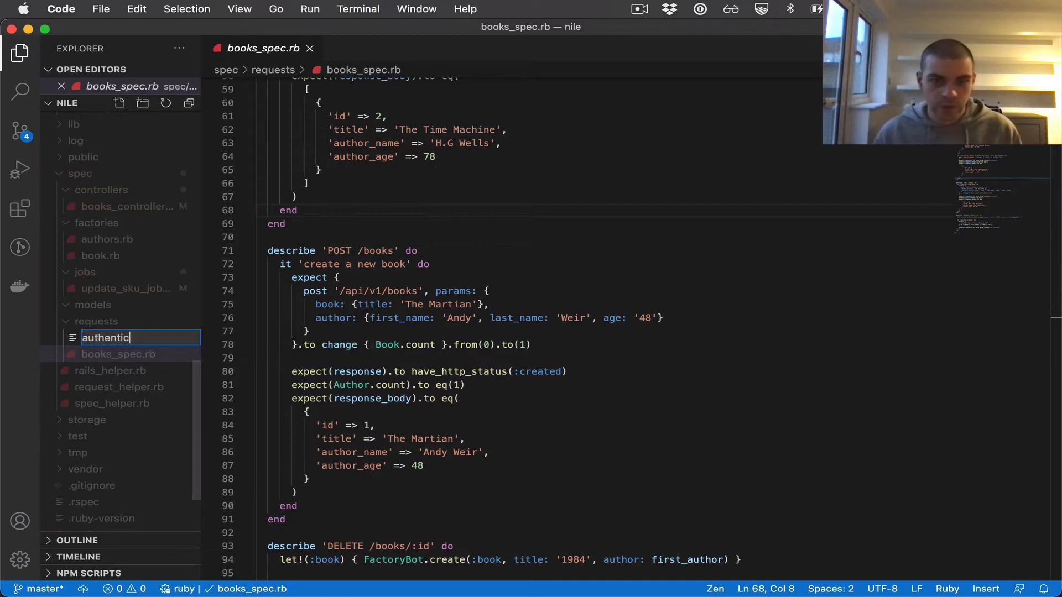
text(ation_spec.)
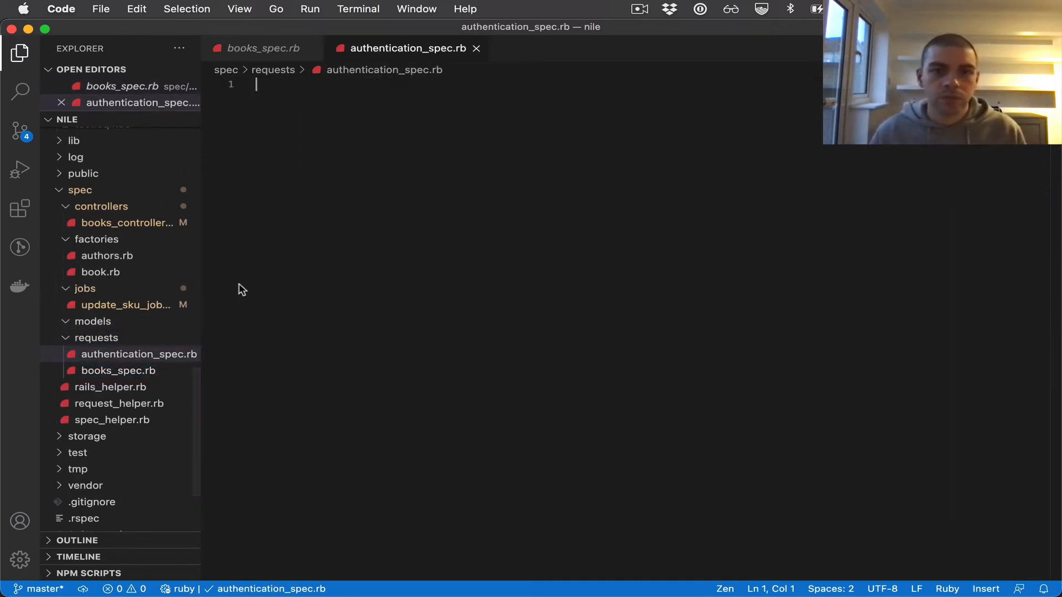
Add require 'rails_helper' and a describe 'Authentication', type: :request block.
click(118, 371)
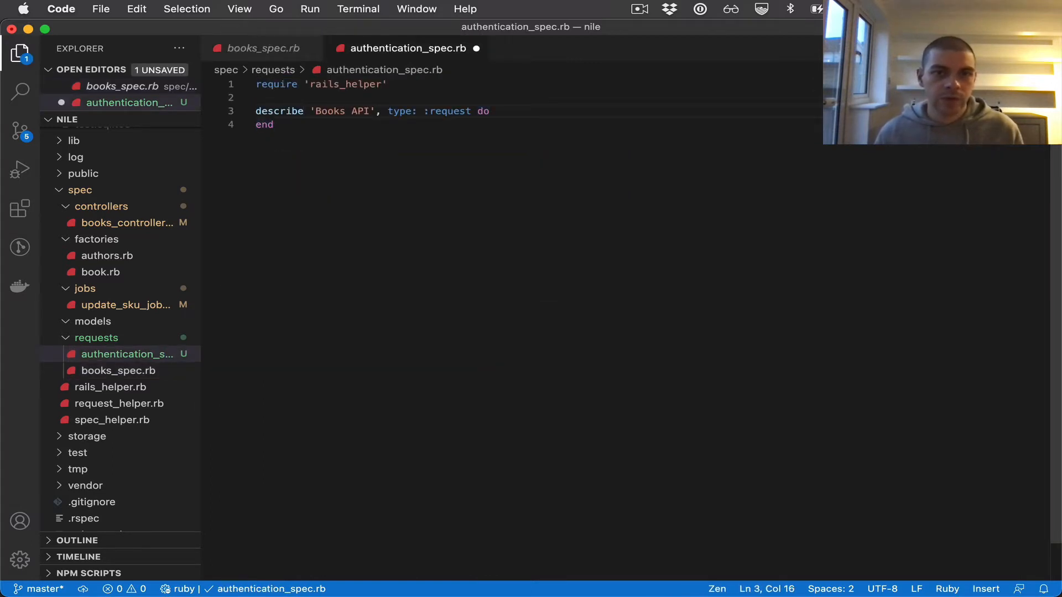
text(Authe)
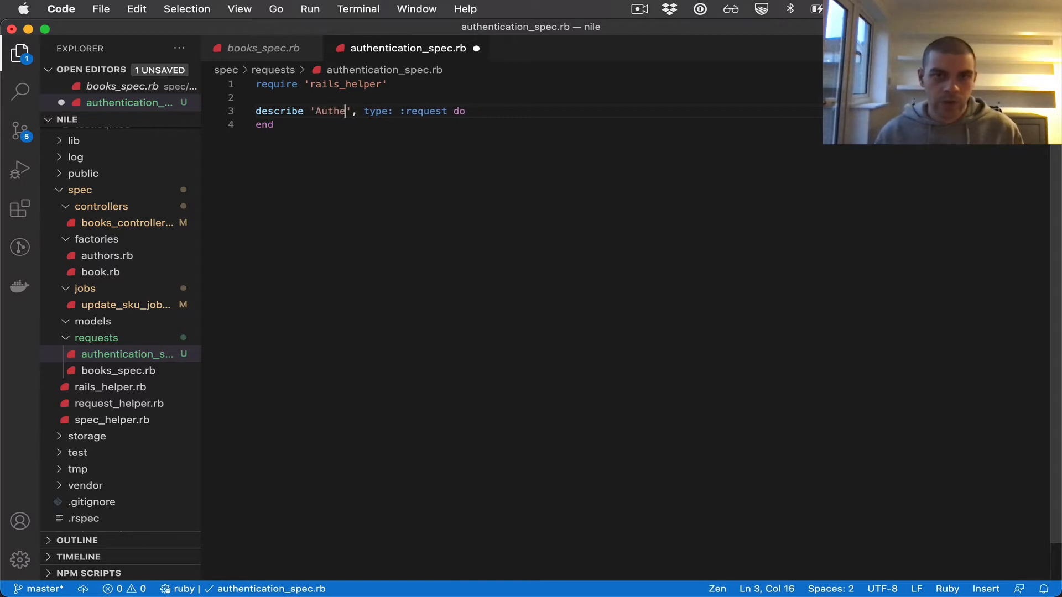
text(ntication)
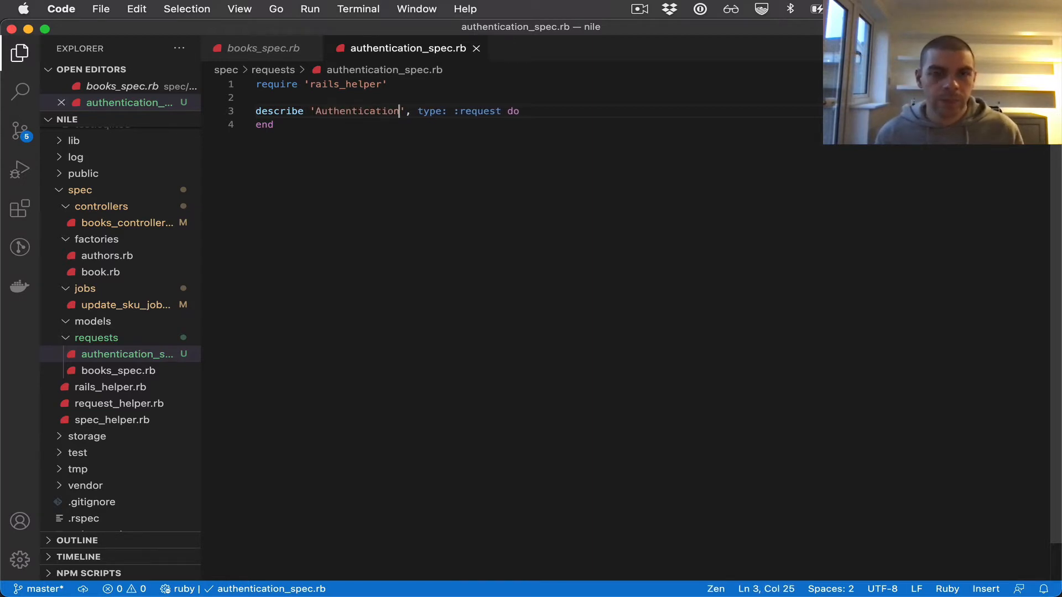
key(Enter)
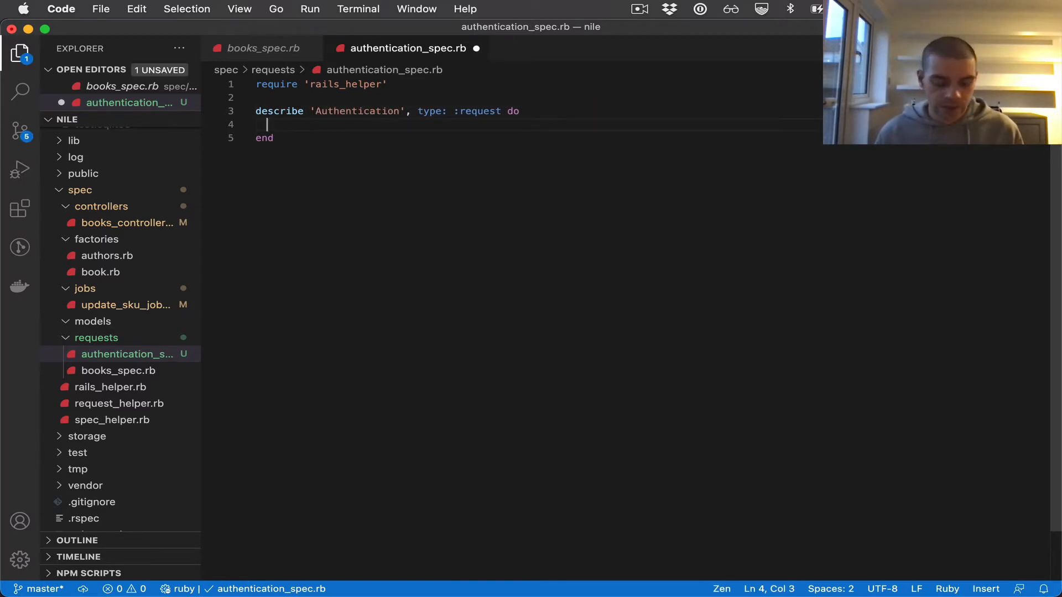
Nest describe 'POST /authenticate' containing an it 'authenticates the client' example.
text(describe '')
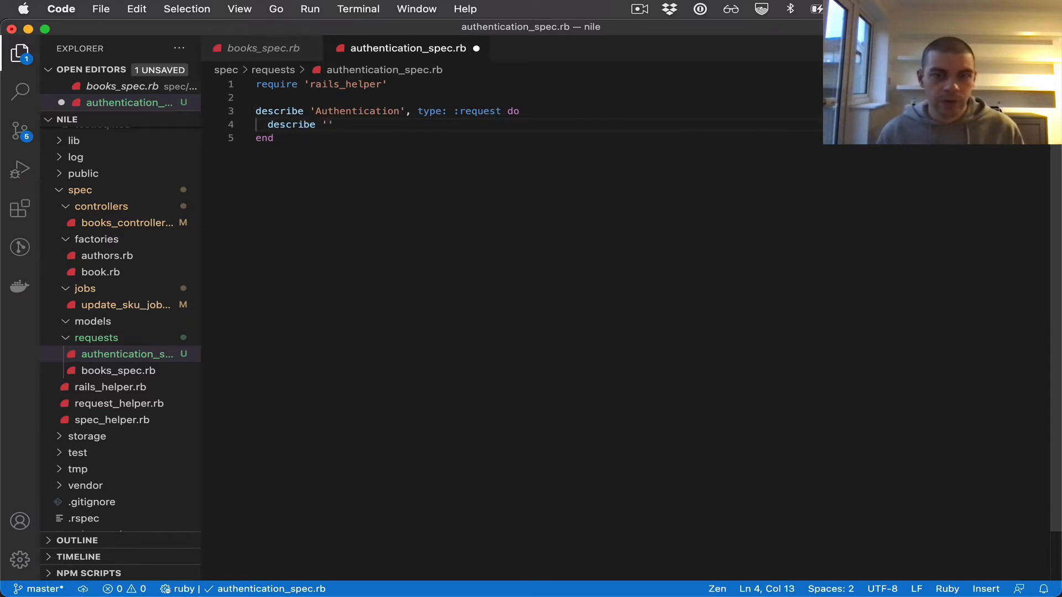
text(POST /aut)
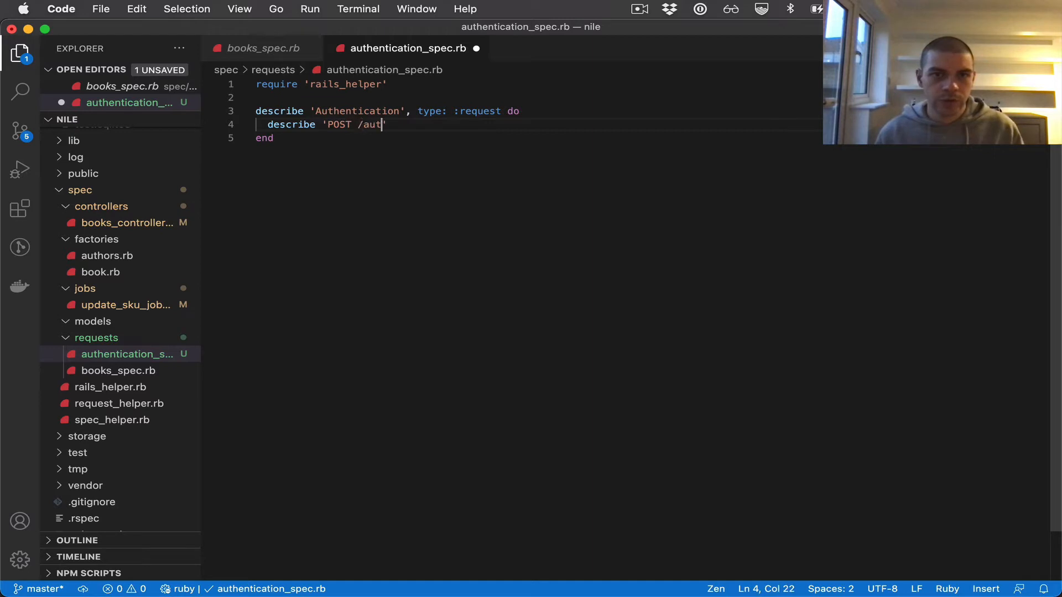
text(henticate)
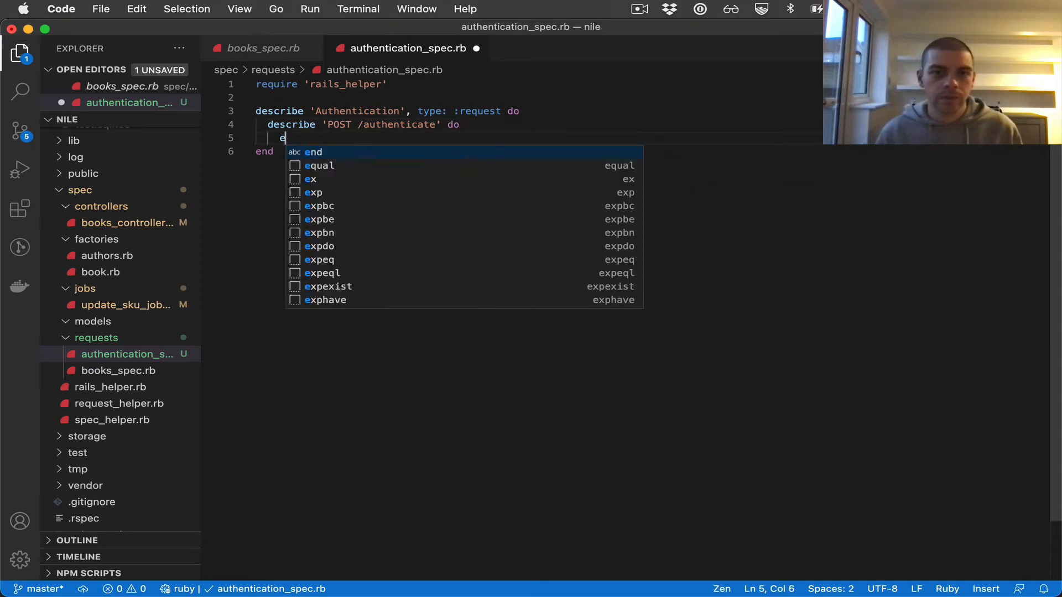
key(Enter)
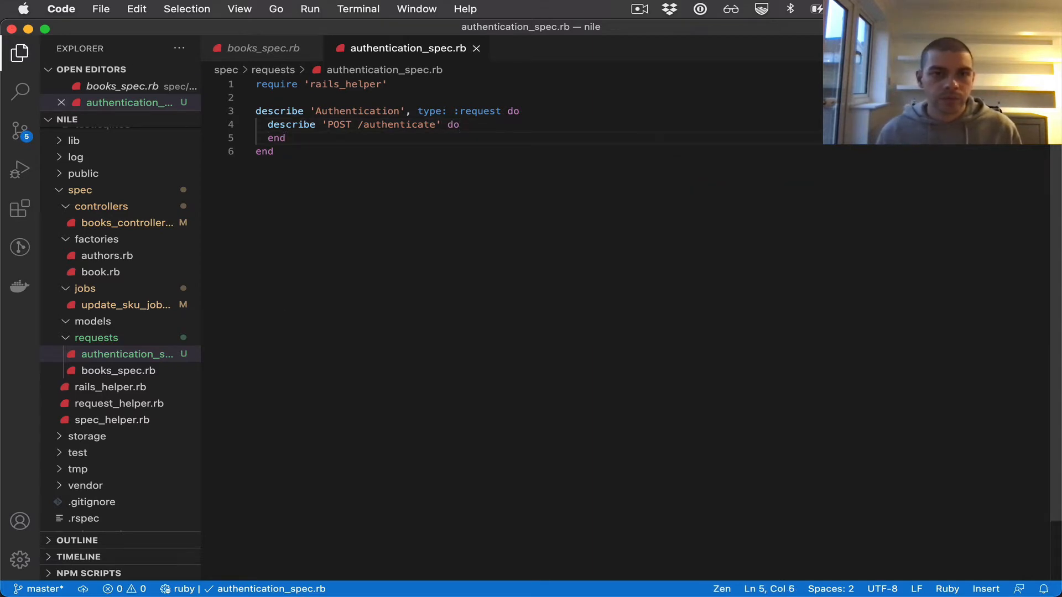
key(Enter)
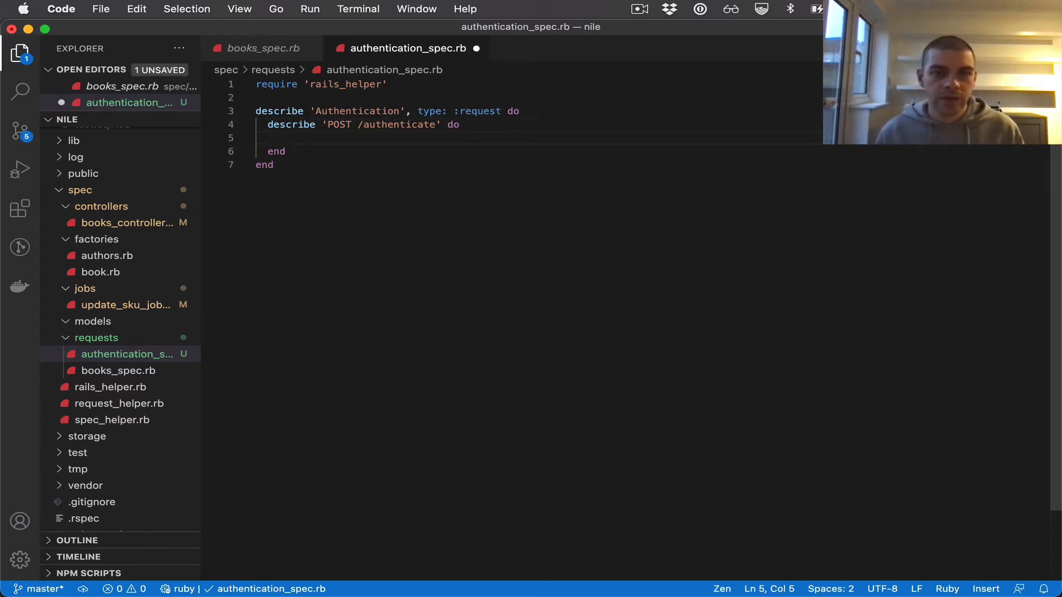
text(it)
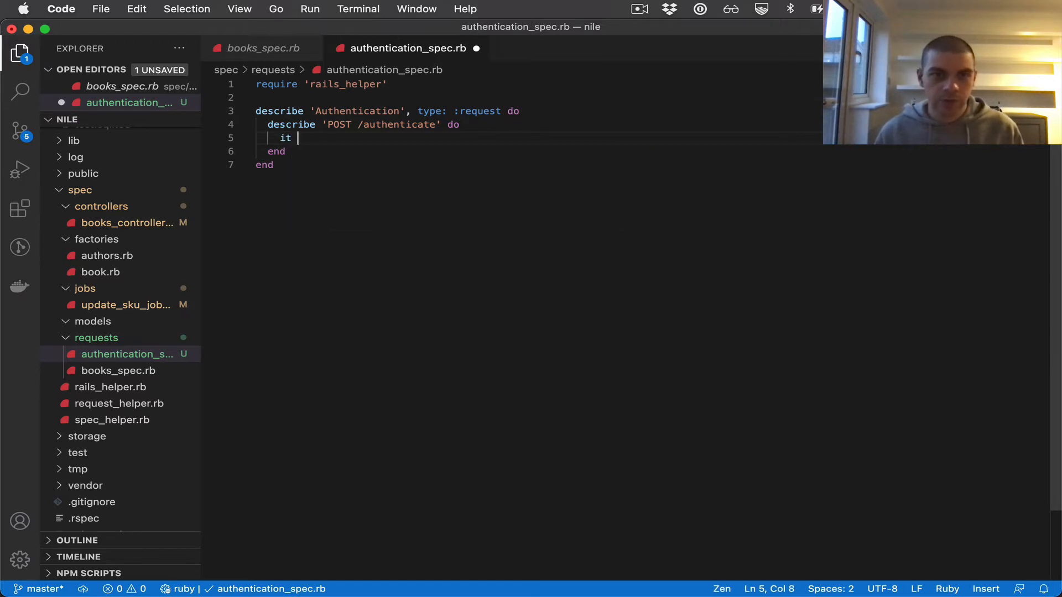
text('')
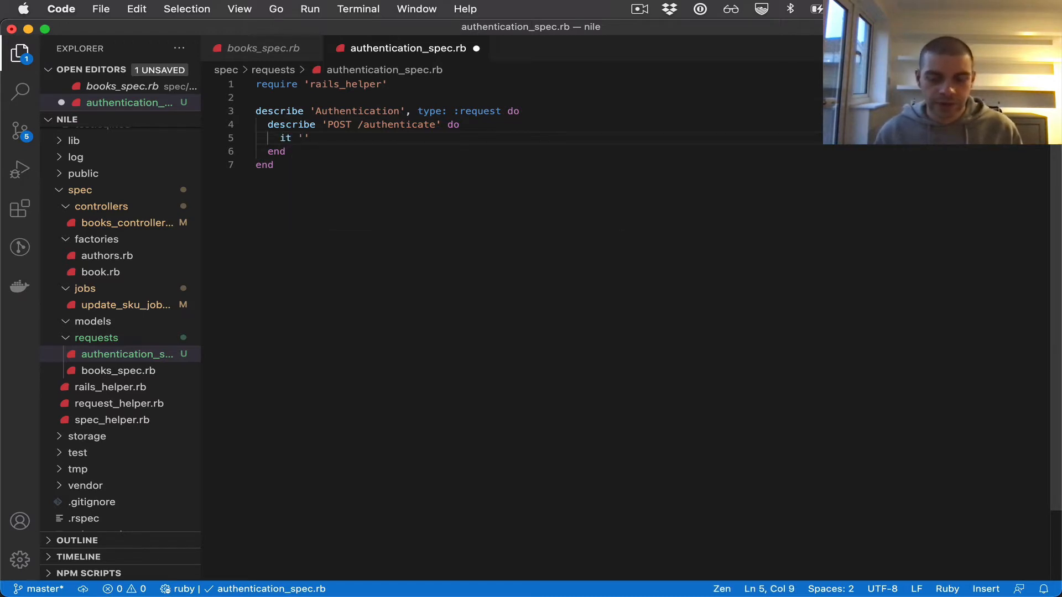
text(authenticates the client)
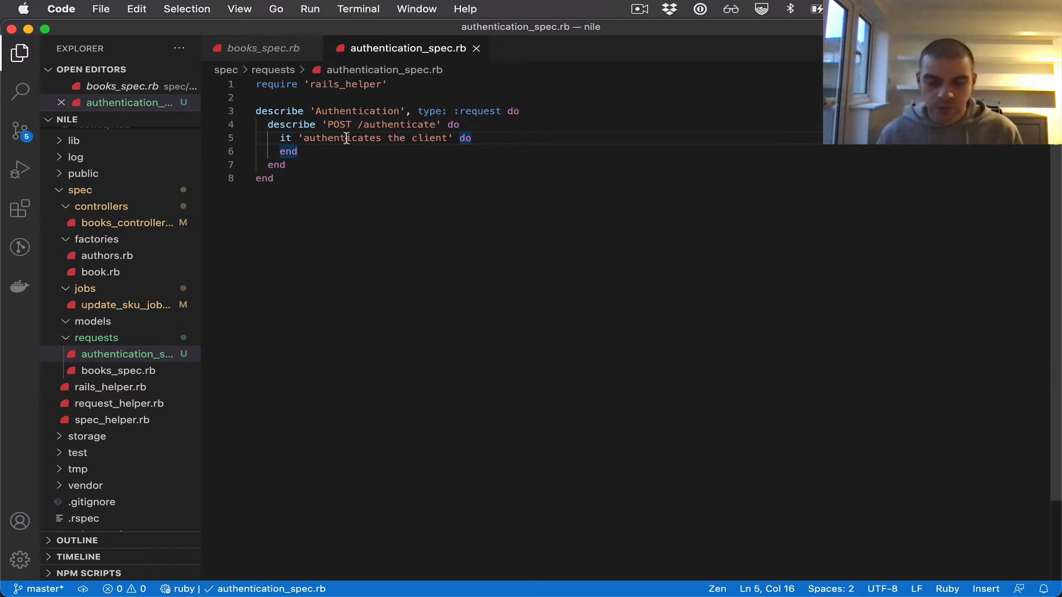
Add post '/api/v1/authenticate' inside the 'authenticates the client' example.
key(Enter)
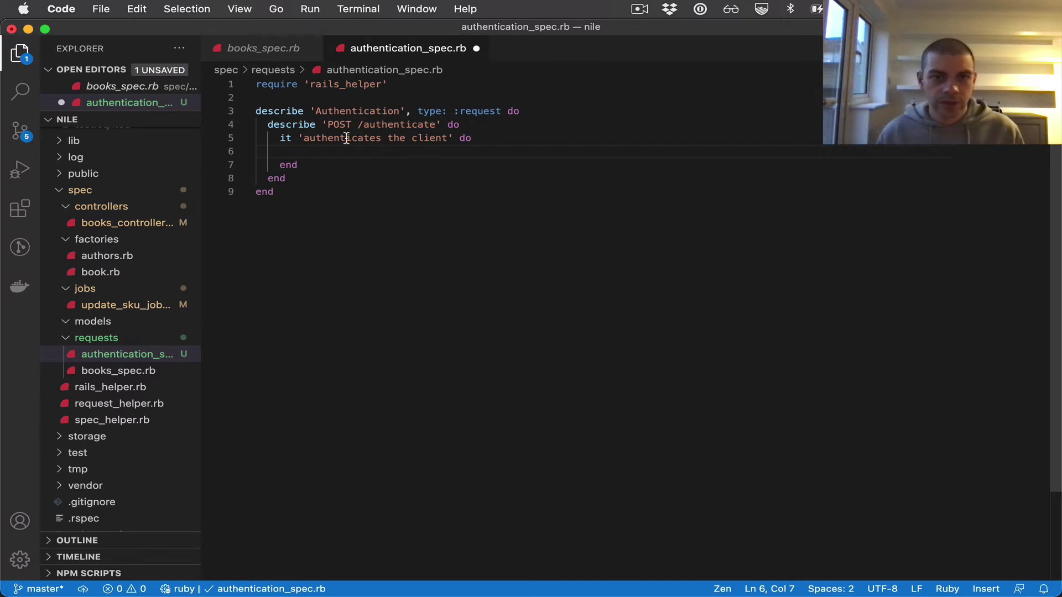
text(post)
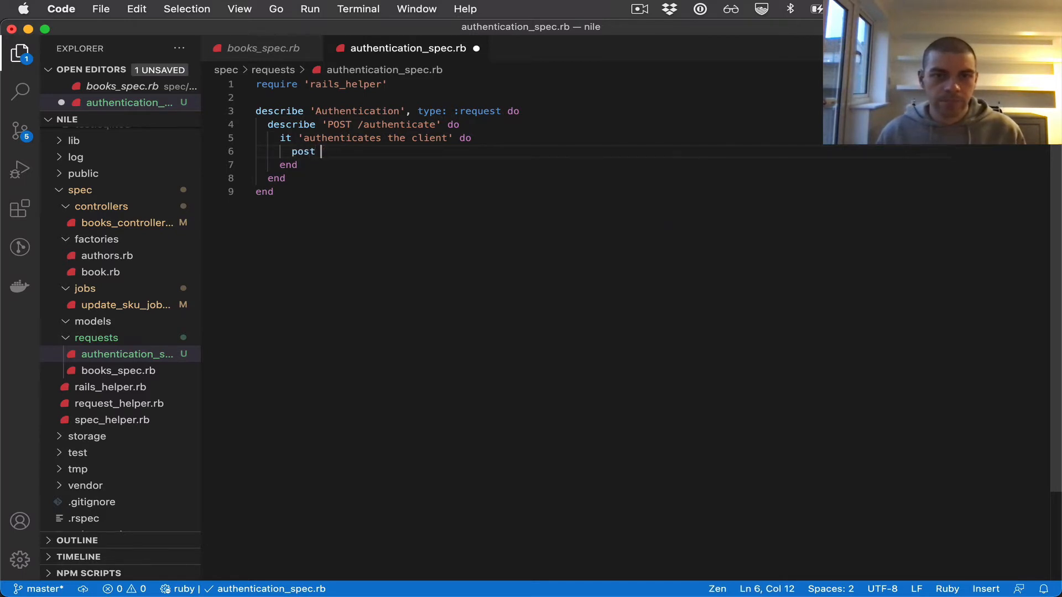
text('')
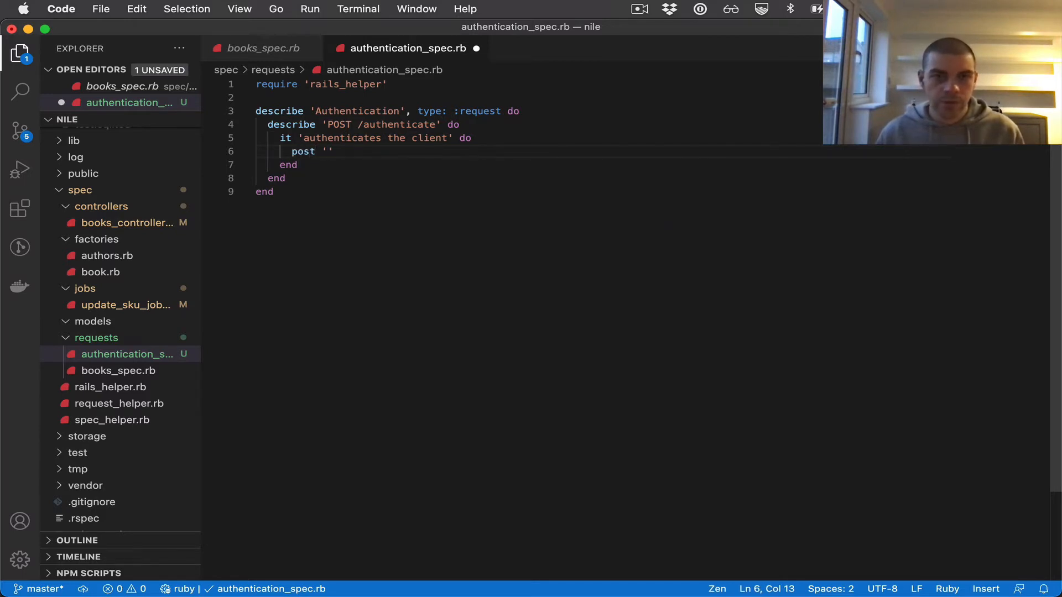
text(/api/v1/)
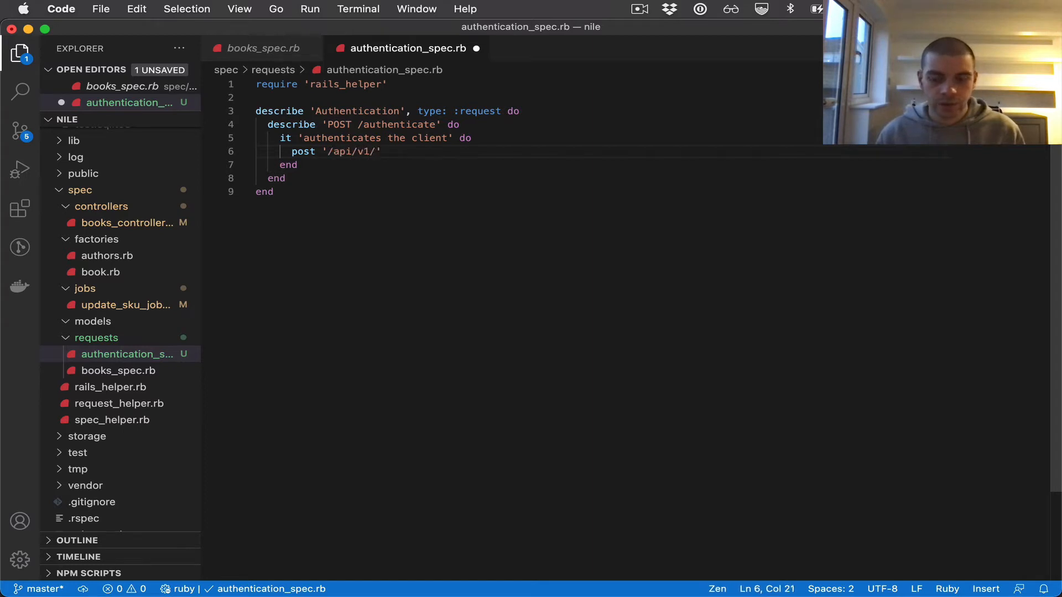
text(authenticate)
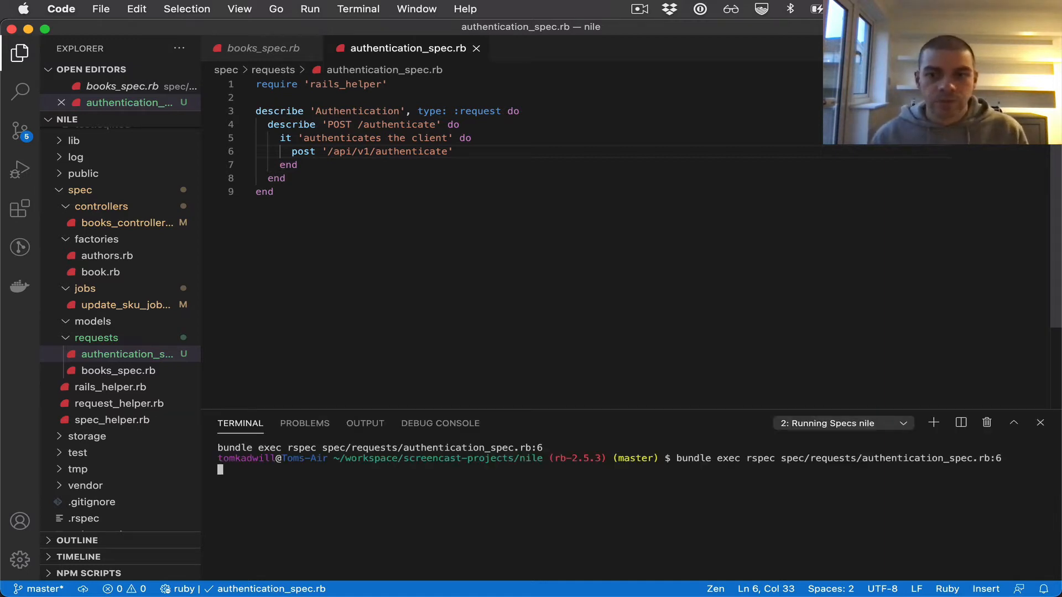
Run the authentication spec and get a RoutingError for POST /api/v1/authenticate.
key(Enter)
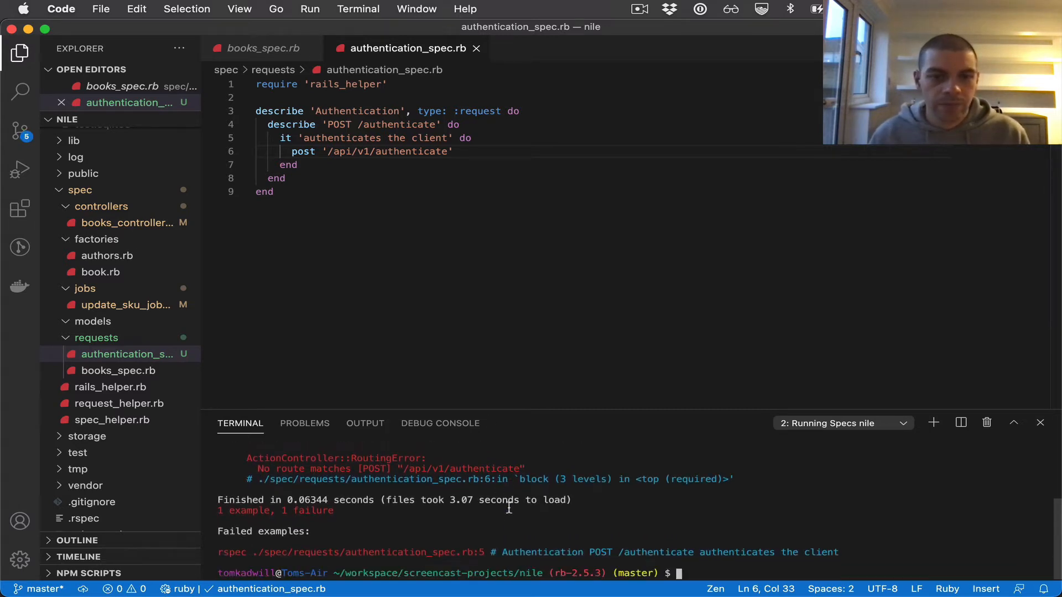
mouse_move(344, 479)
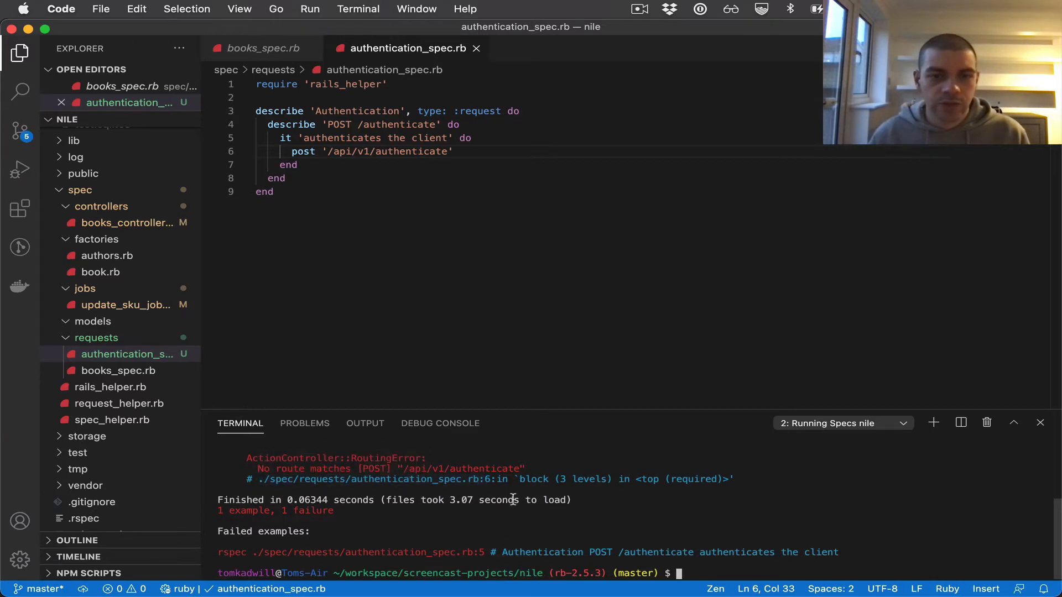
mouse_move(742, 452)
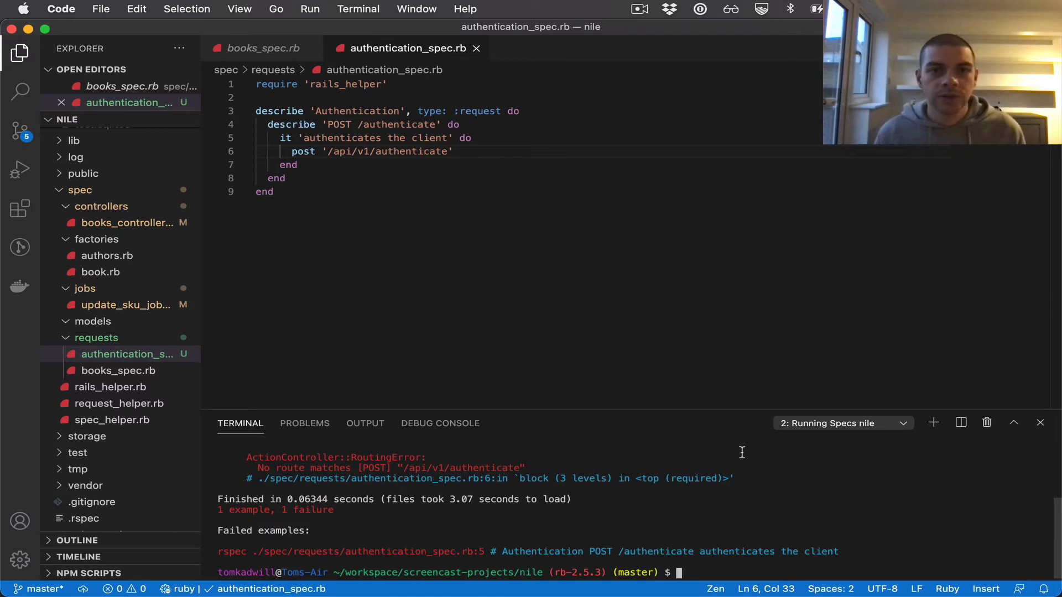
Open routes.rb and start a post 'authenticate', to: '' line inside namespace :v1.
text(rou)
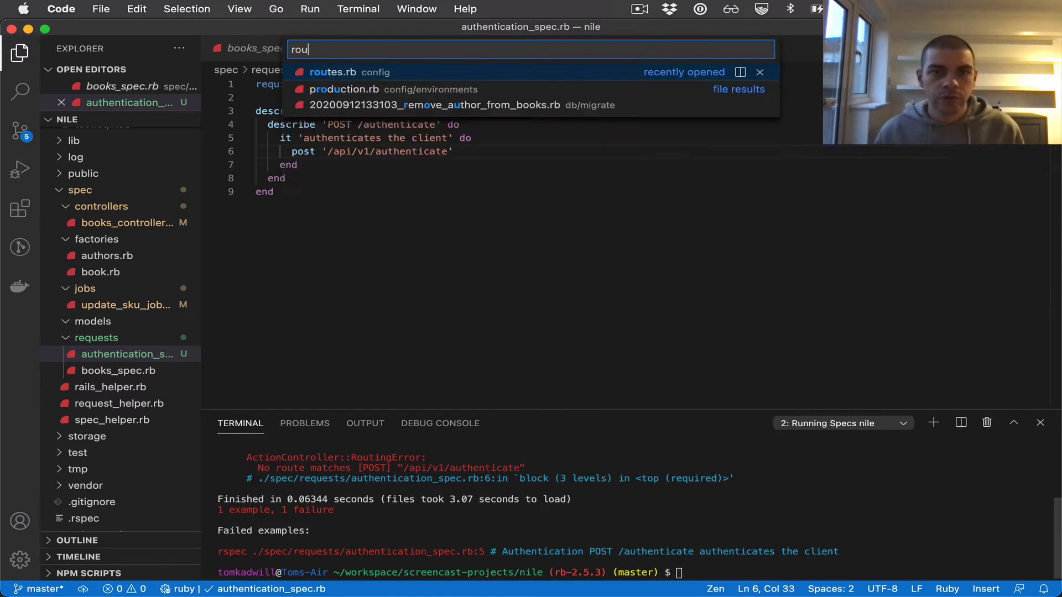
click(333, 73)
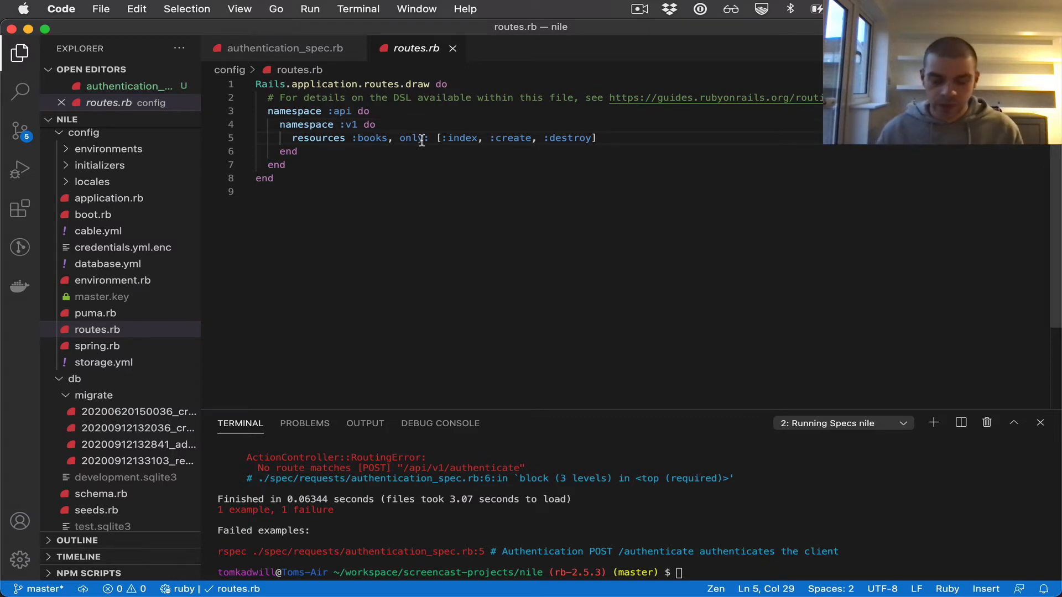
key(Enter)
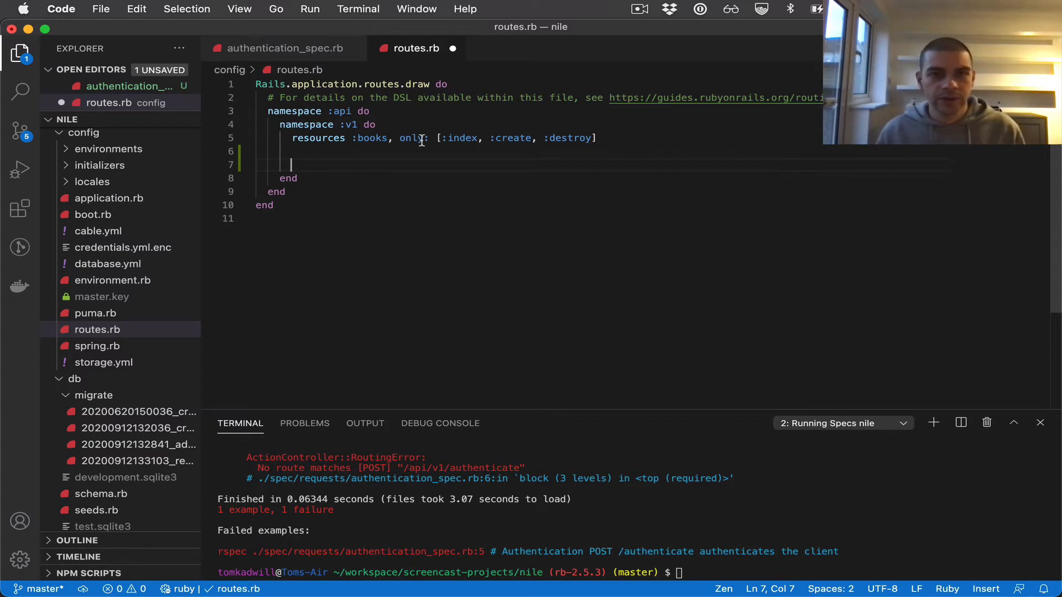
text(po)
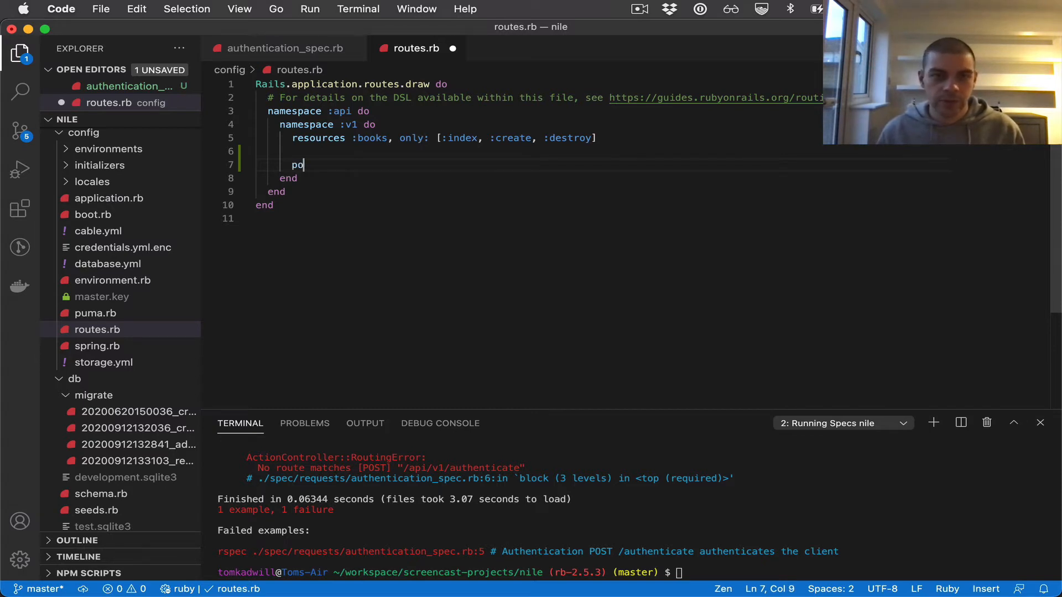
text(st 'authentica)
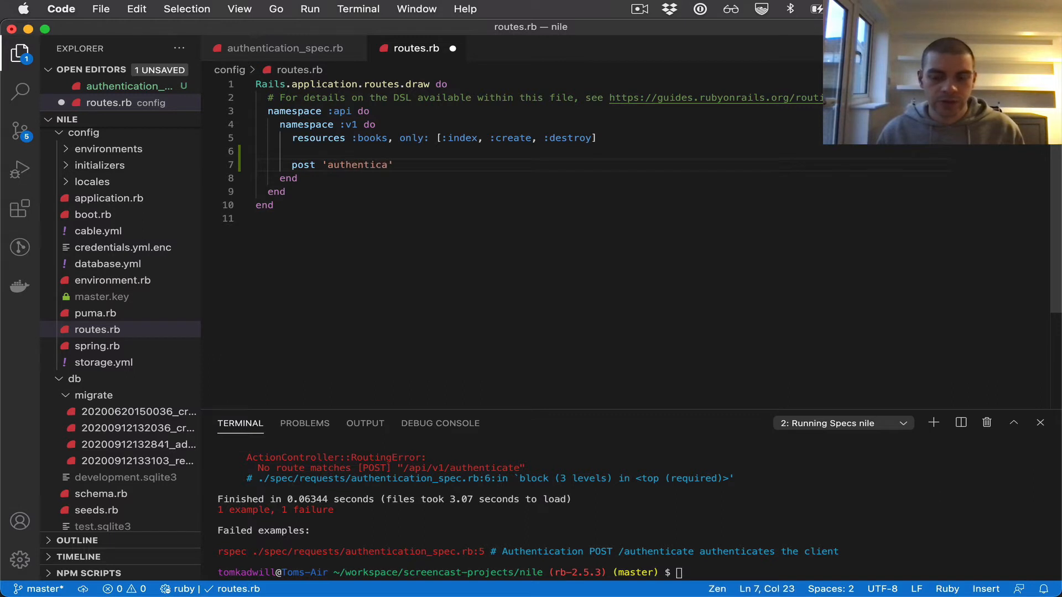
text(te', to)
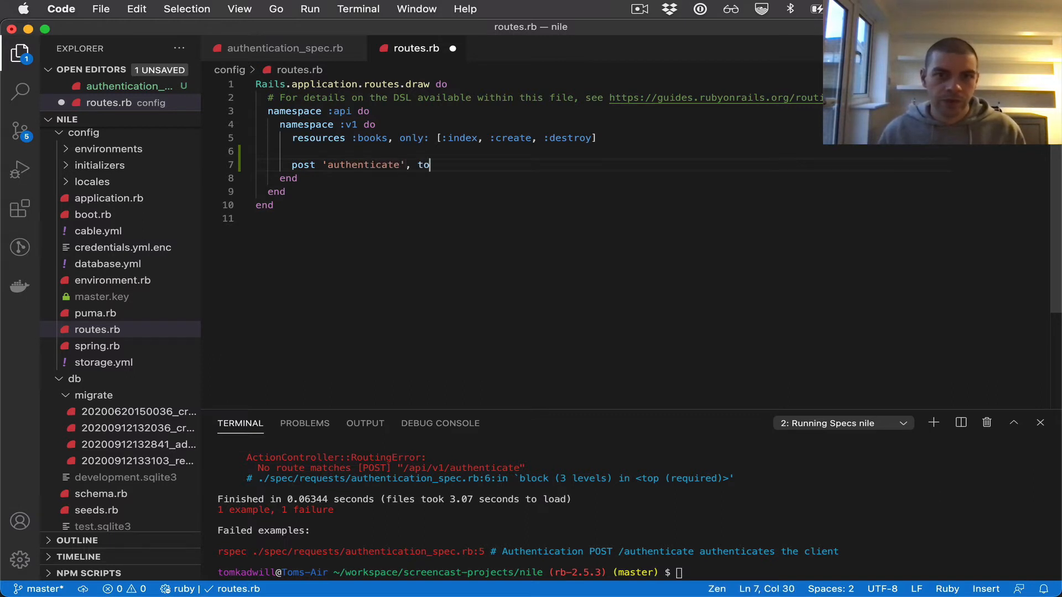
text(: '')
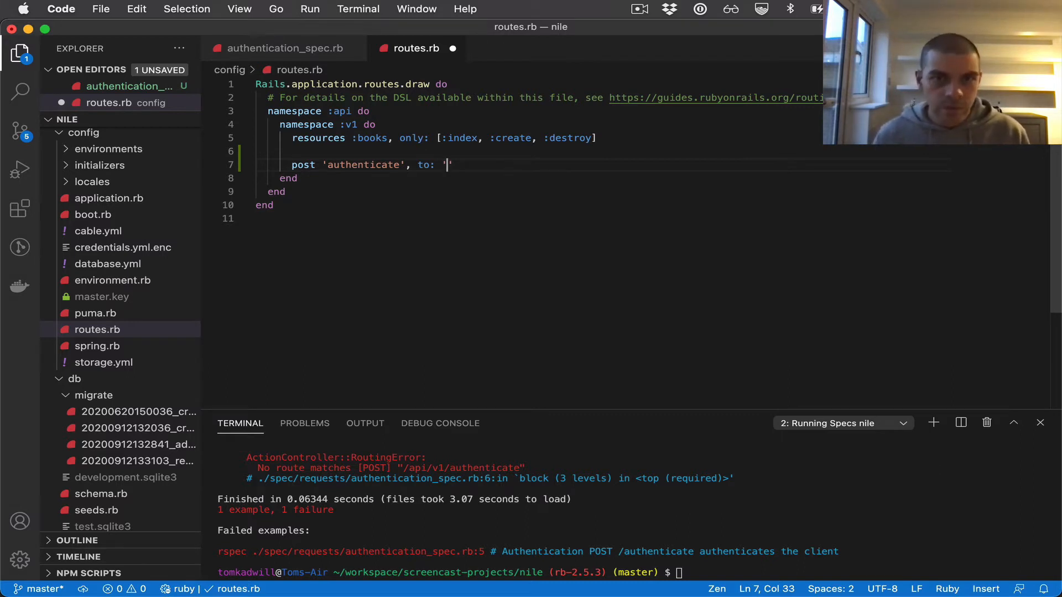
mouse_move(394, 172)
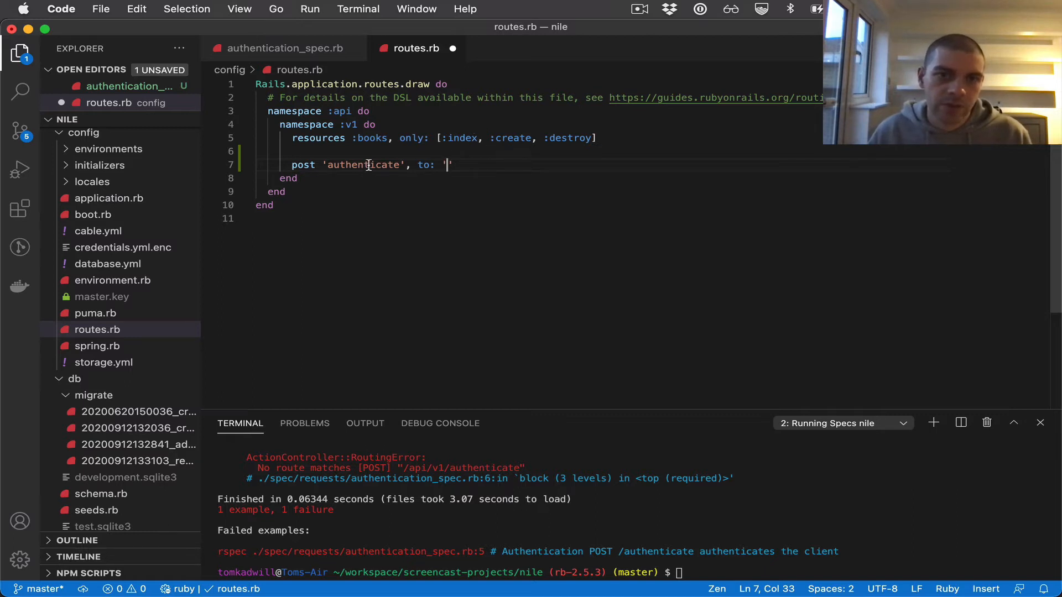
Fill in the route target as 'authentication#create'.
double_click(363, 165)
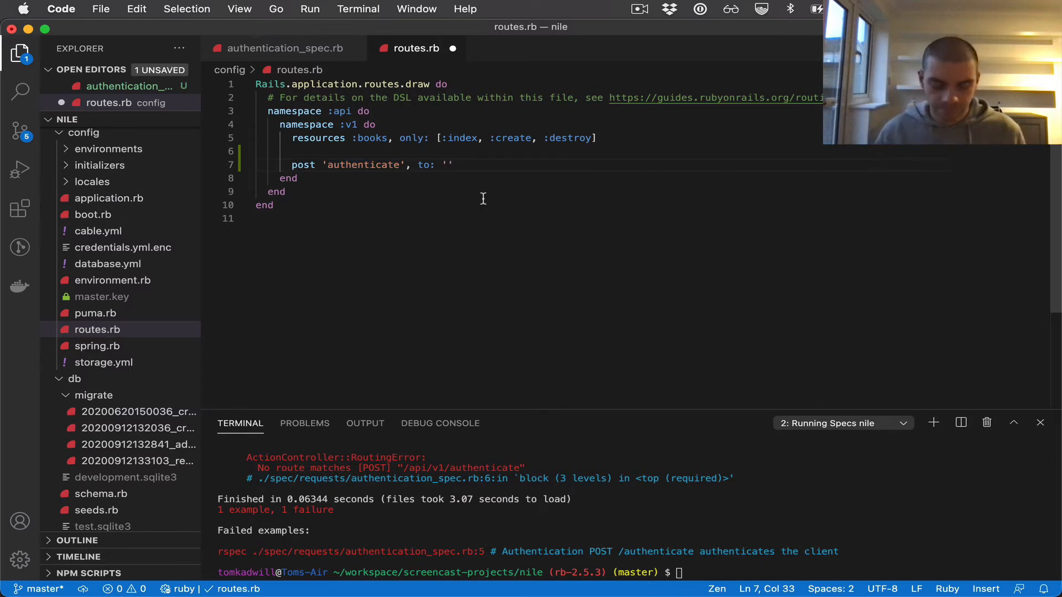
text(authe)
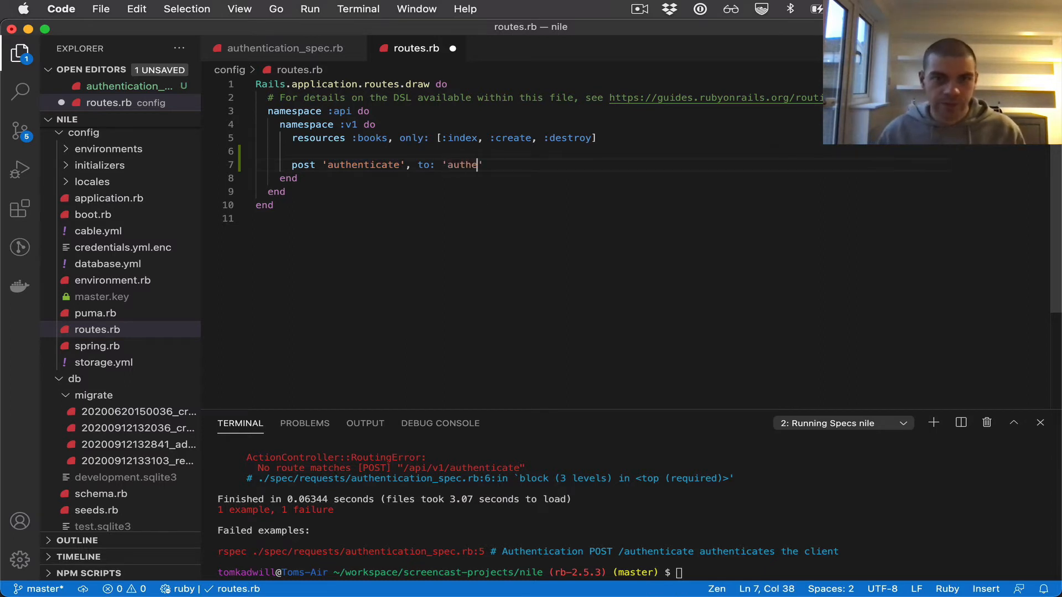
text(ntication)
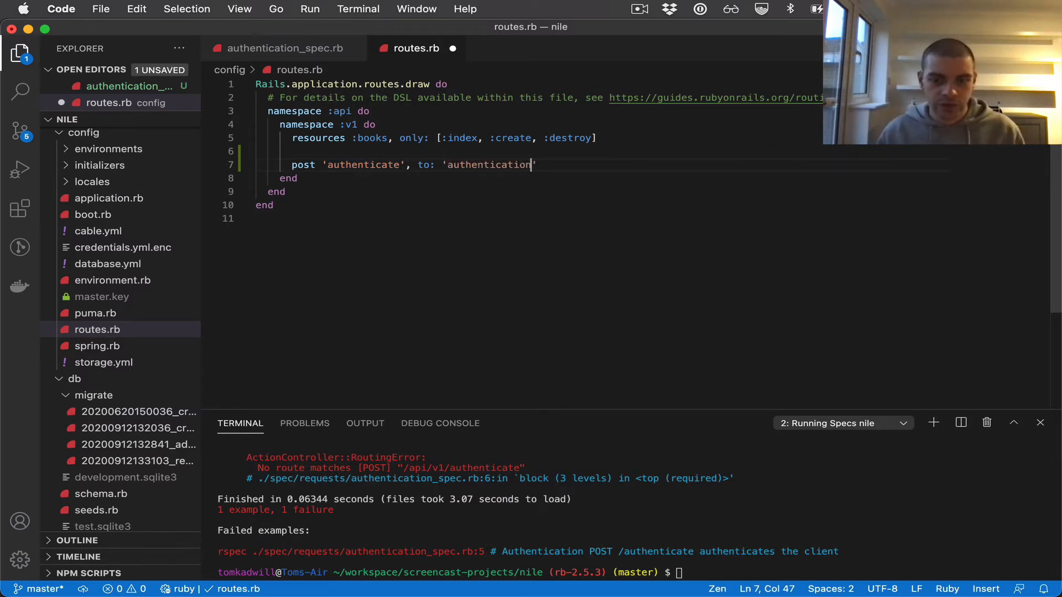
text(#crea)
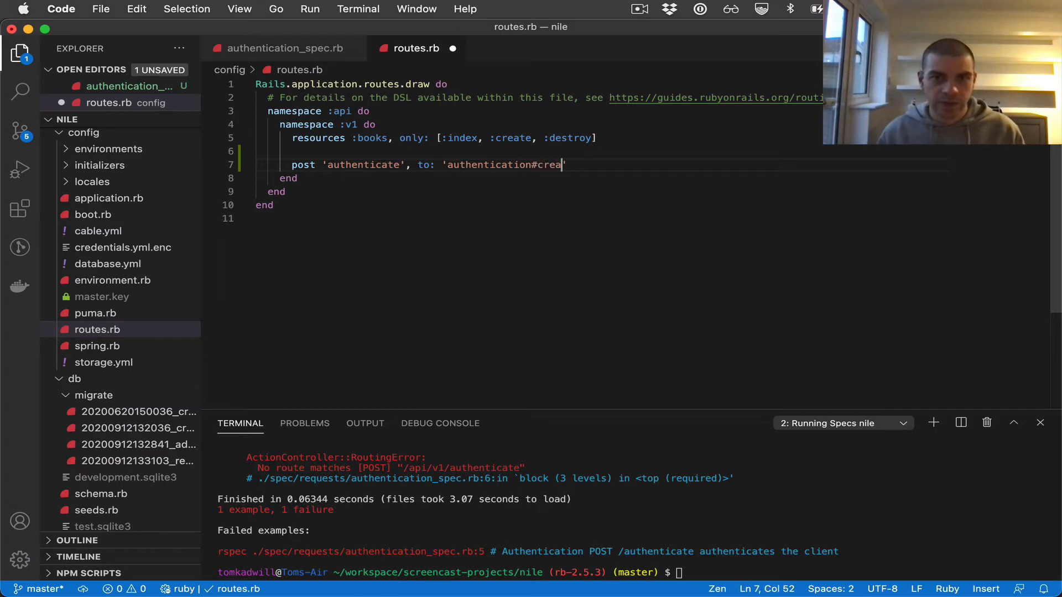
text(te')
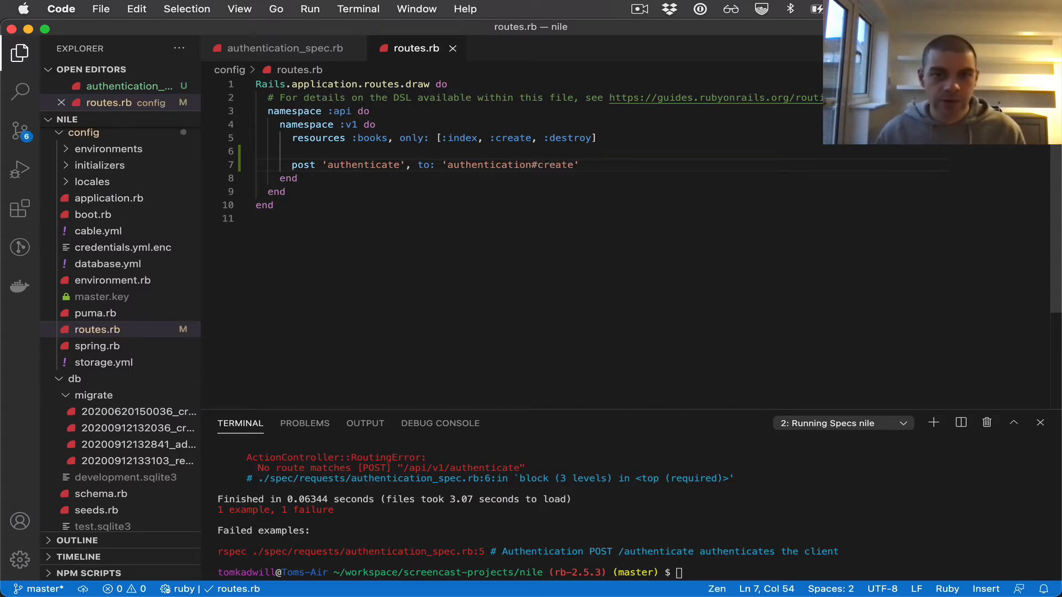
Save routes.rb and rerun the spec, now failing on missing Api::V1::AuthenticationController.
key(Enter)
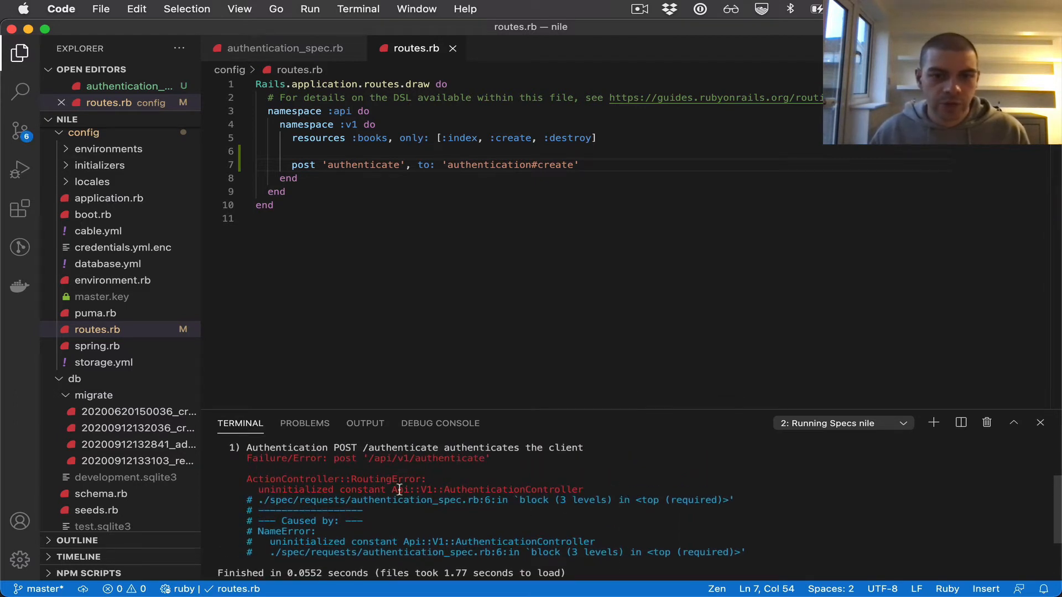
mouse_move(416, 494)
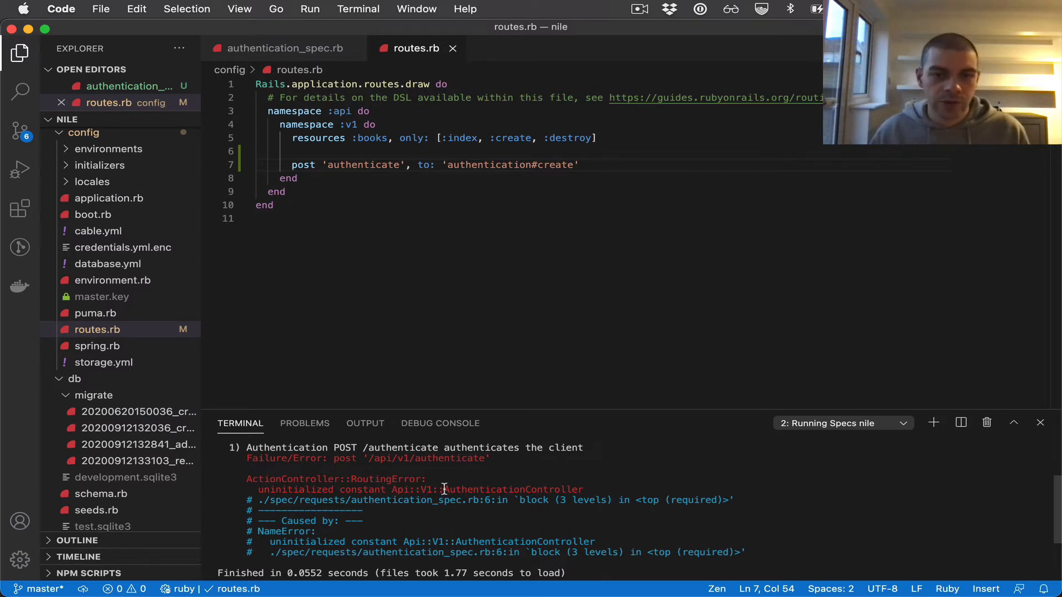
mouse_move(556, 489)
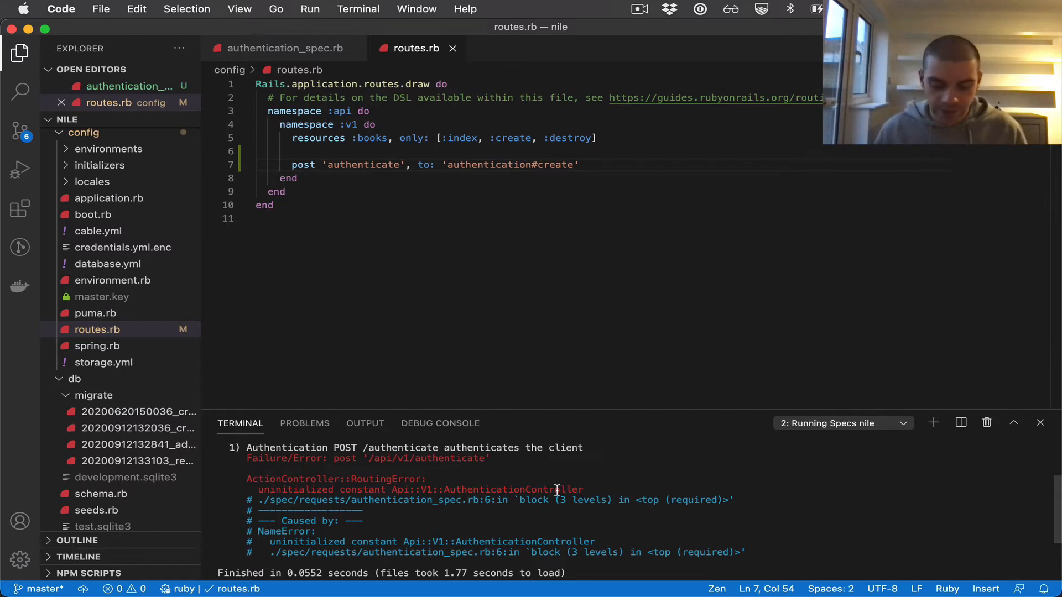
Create authentication_controller.rb from the books controller skeleton, renaming the class AuthenticationController.
text(bookcont)
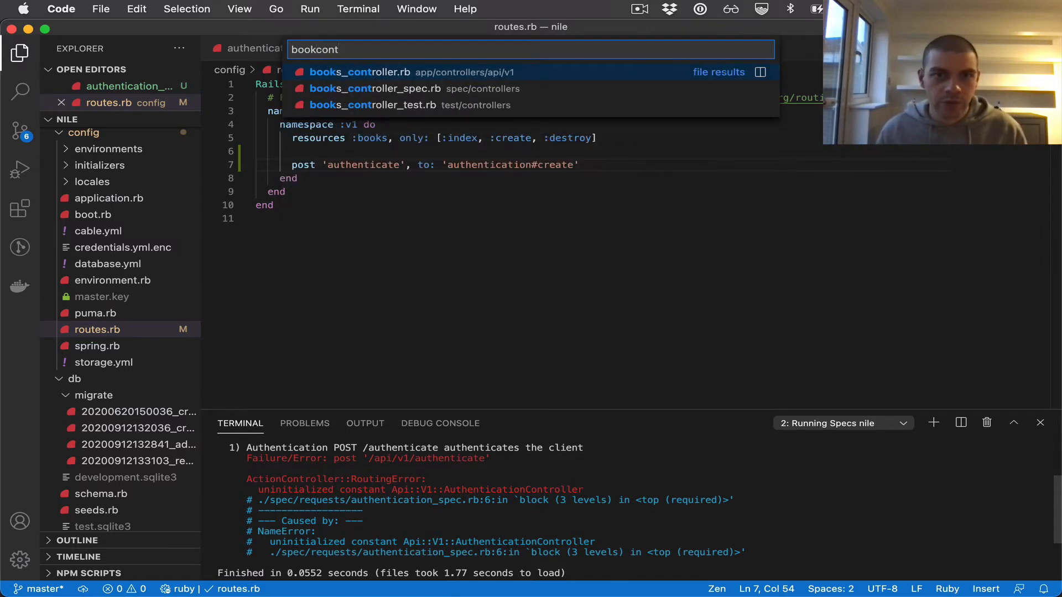
click(358, 72)
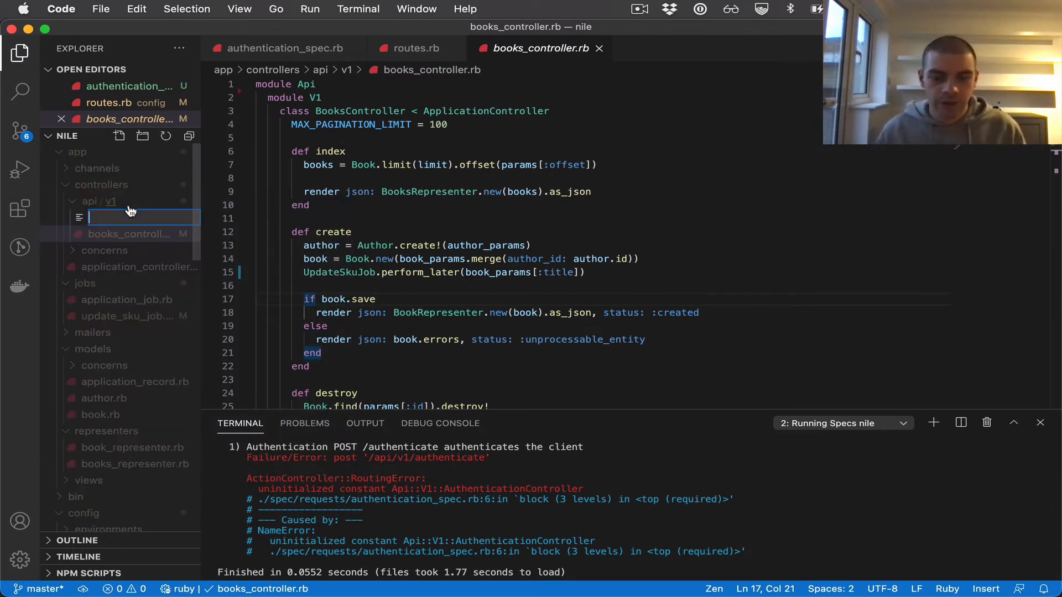
text(authent)
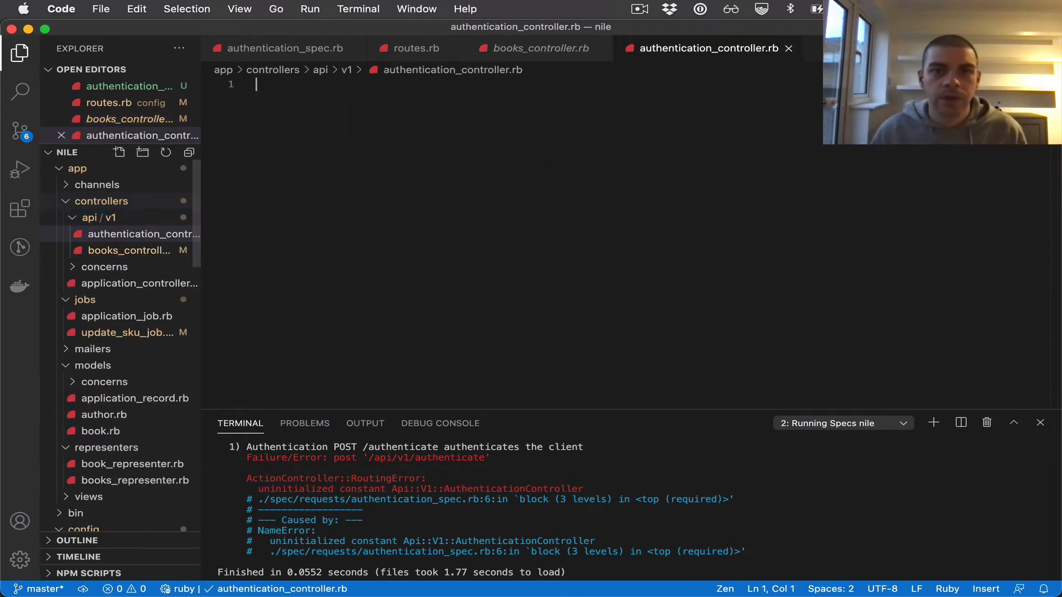
click(540, 48)
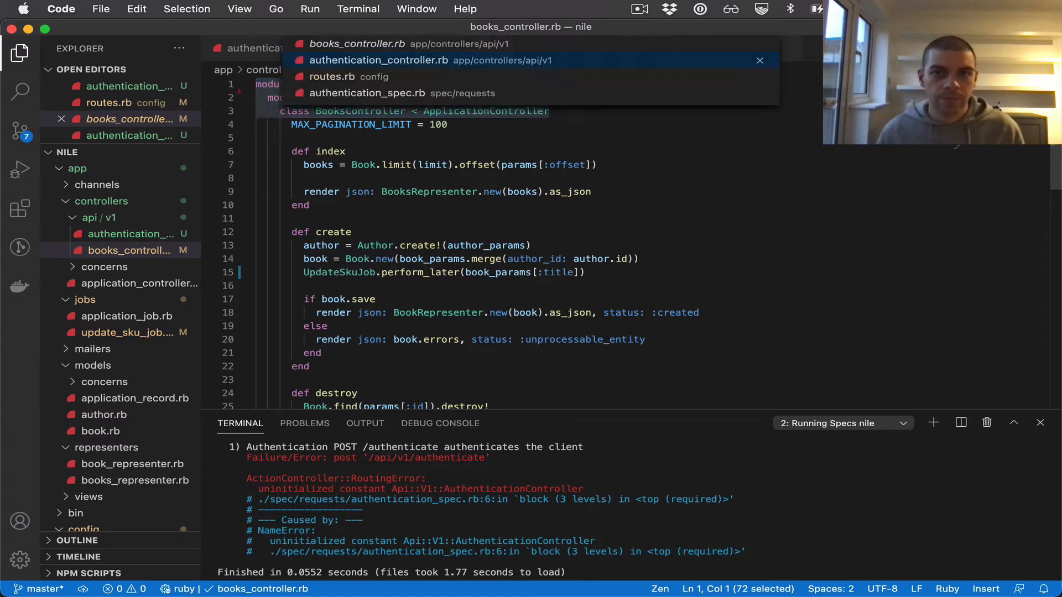
click(380, 60)
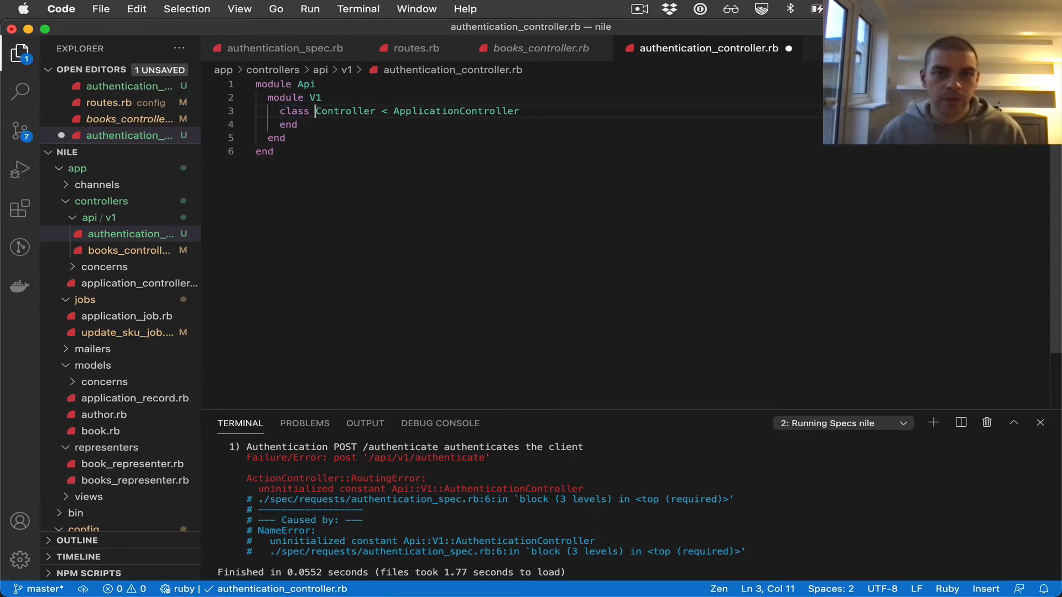
text(Authentication)
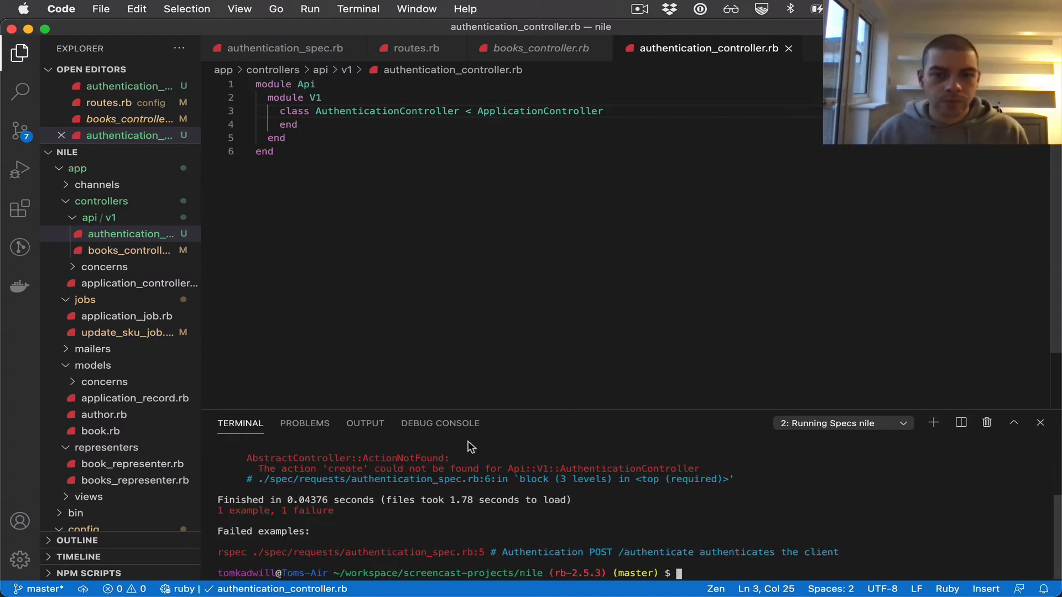
mouse_move(280, 469)
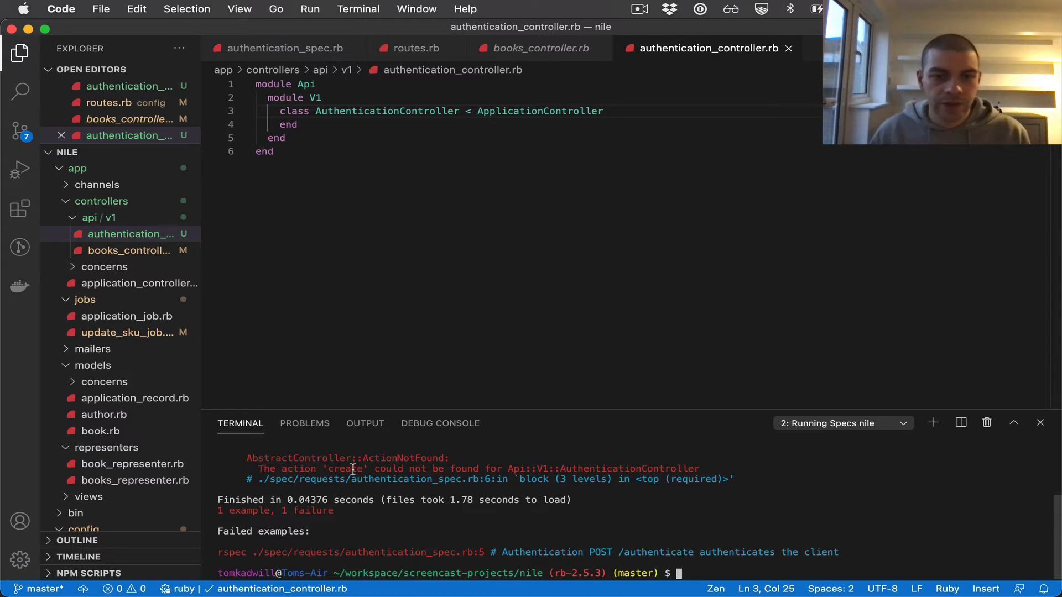
mouse_move(554, 468)
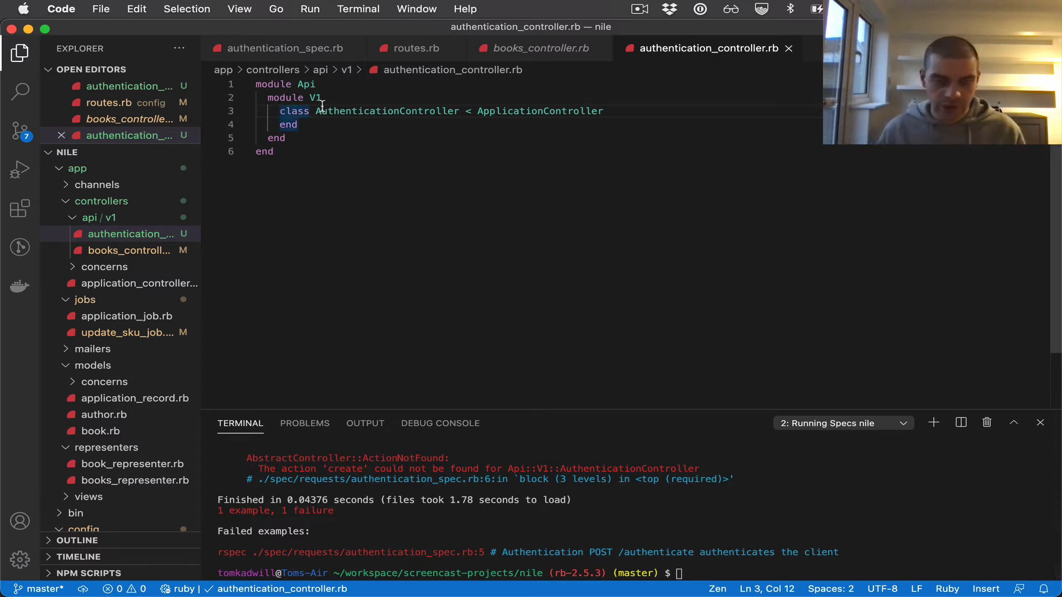
Add an empty def create action, save and rerun the spec to 0 failures.
text(def action)
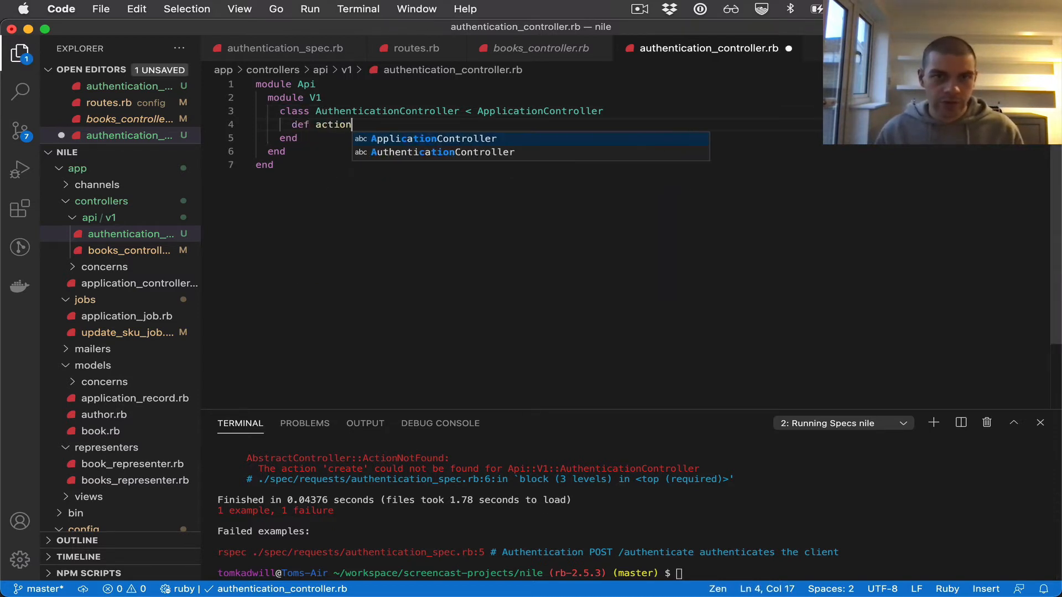
text(create)
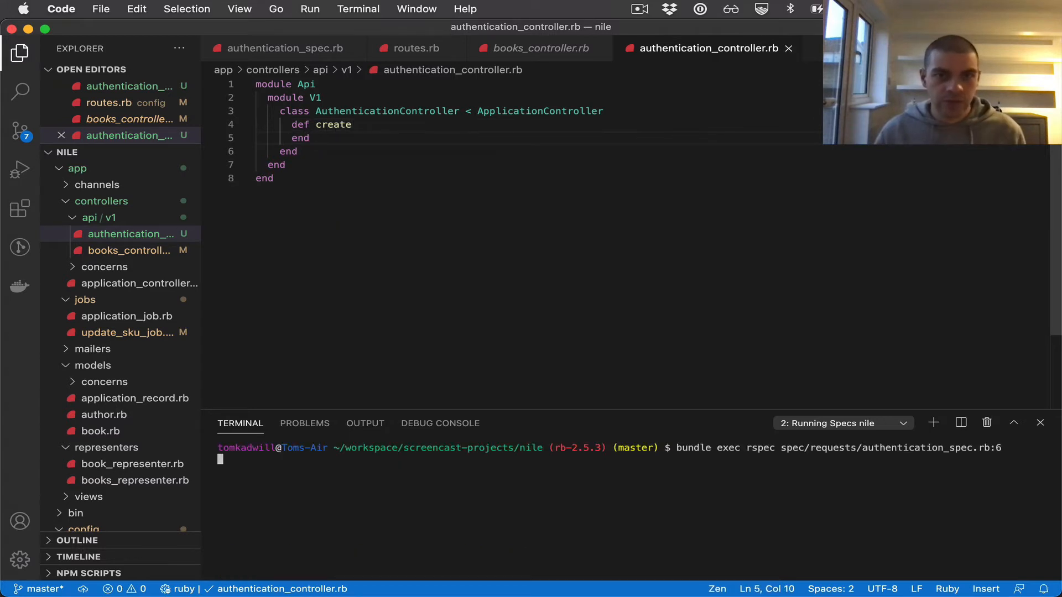
key(Return)
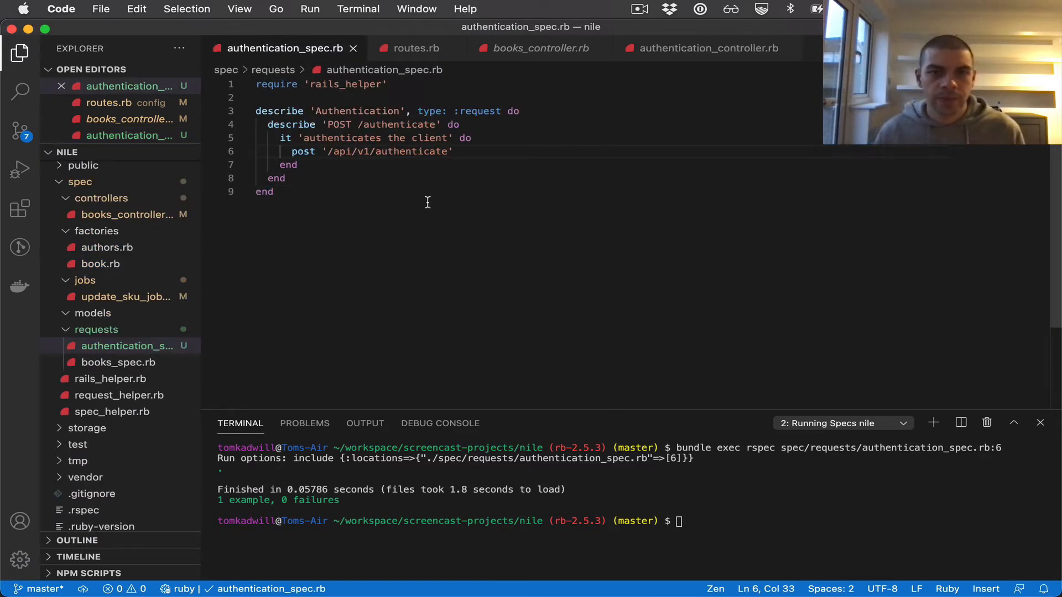
text(, params: { username: ')
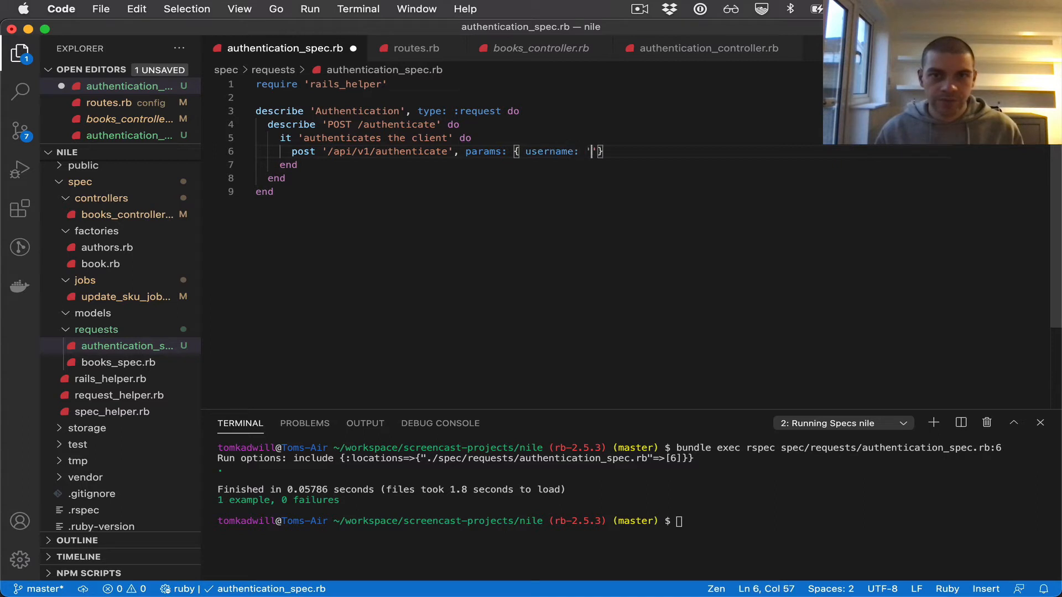
text(Books)
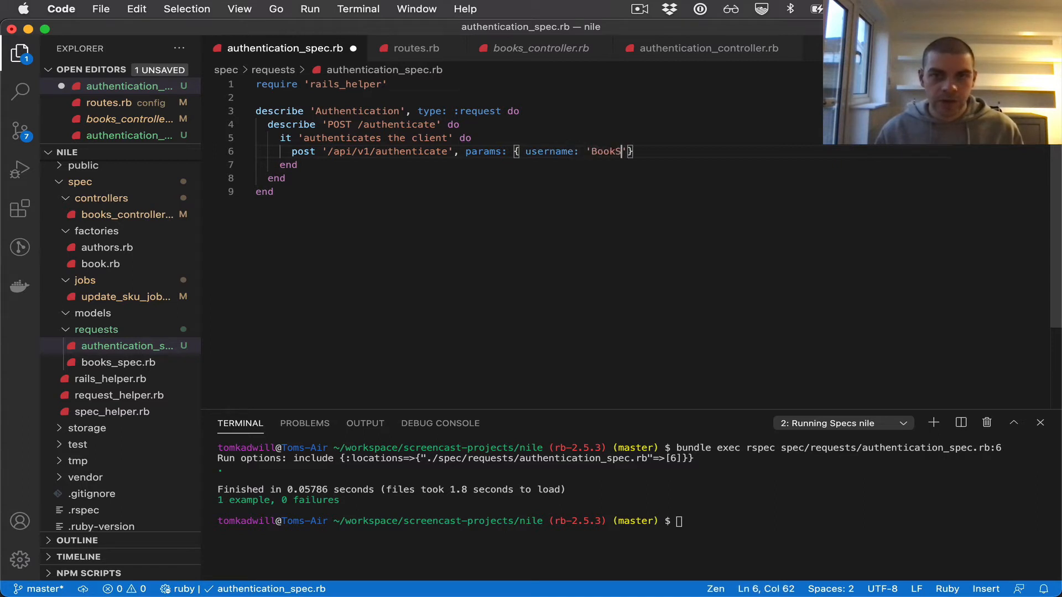
text(eller99',)
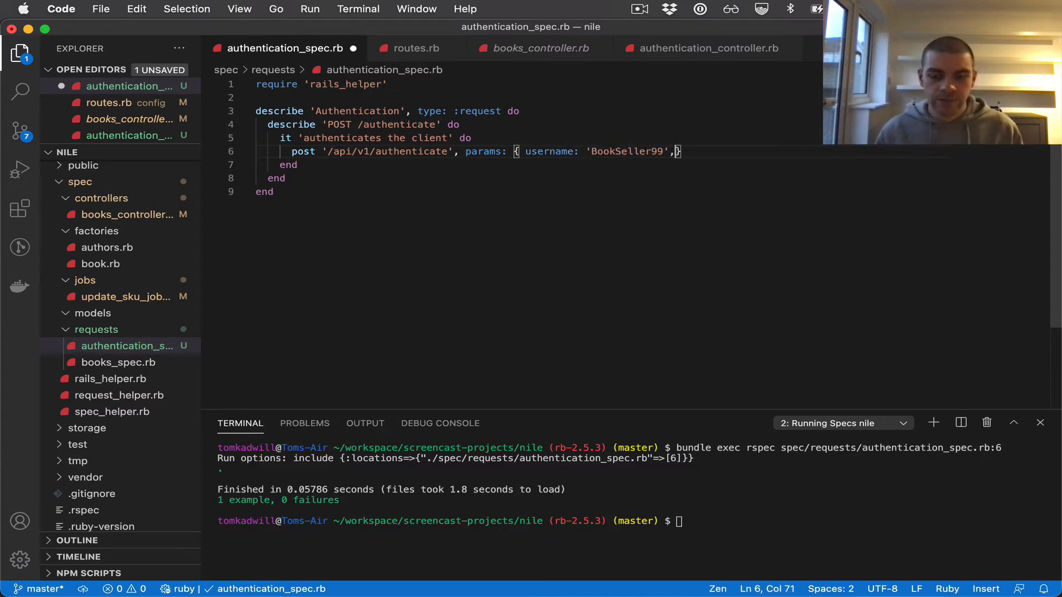
text(password: 'Password1')
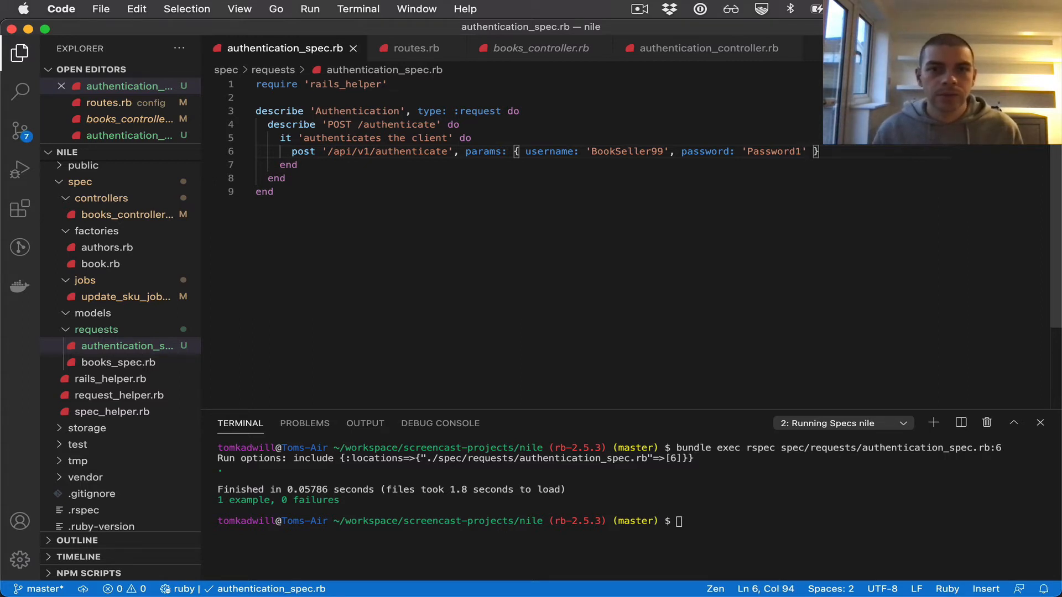
Add p params.inspect to create, rerun the spec and highlight the printed password param.
click(414, 48)
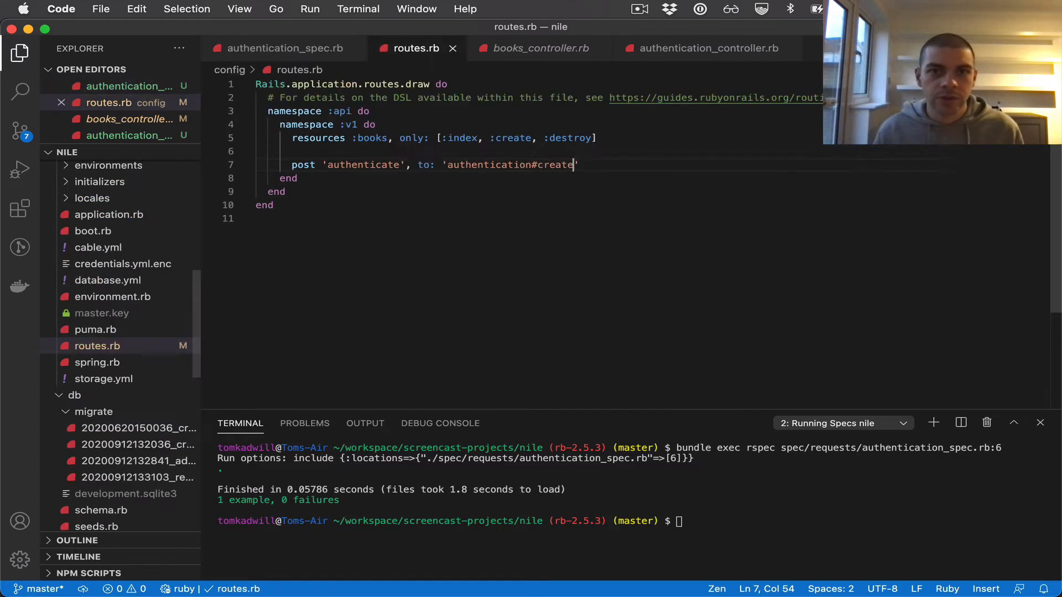
click(708, 48)
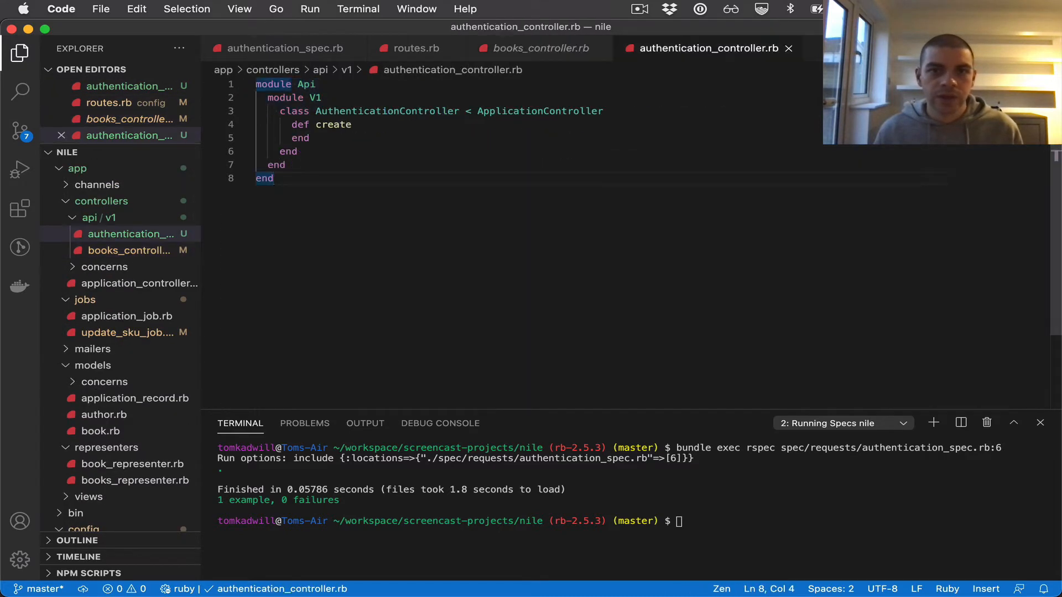
key(Enter)
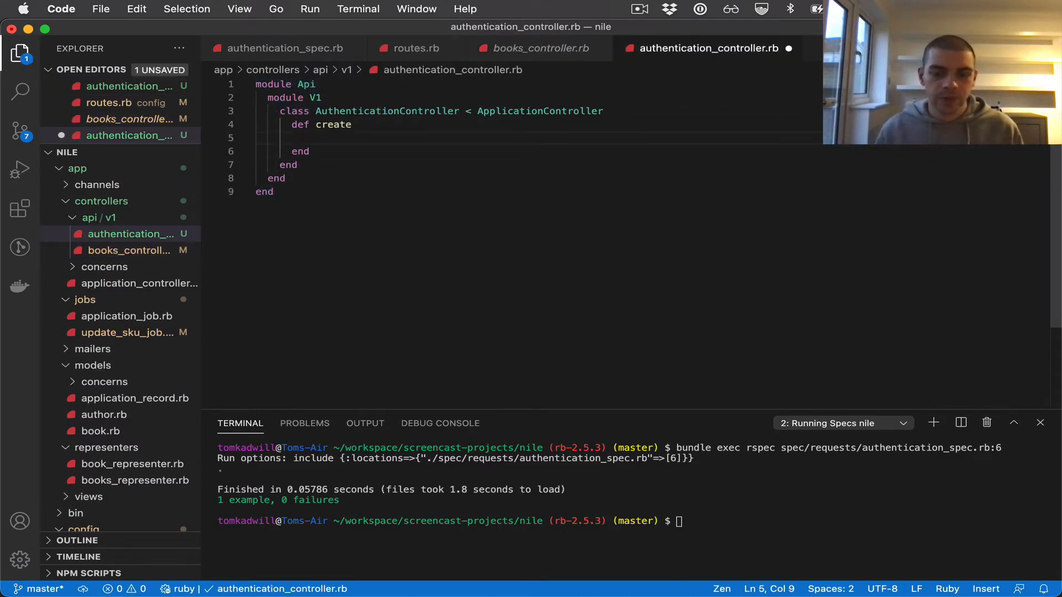
text(p par)
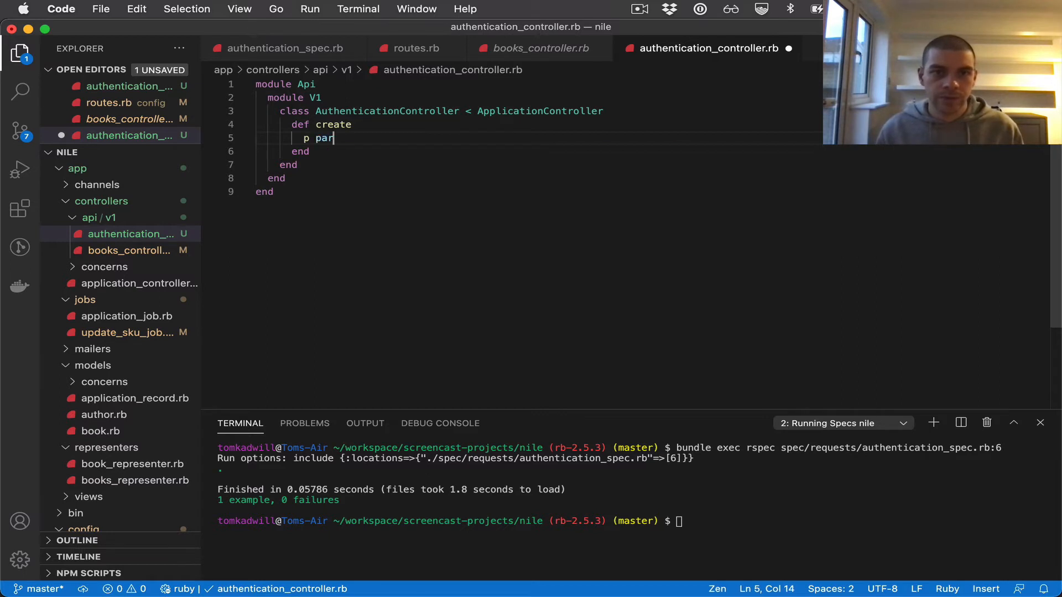
text(ams.insp)
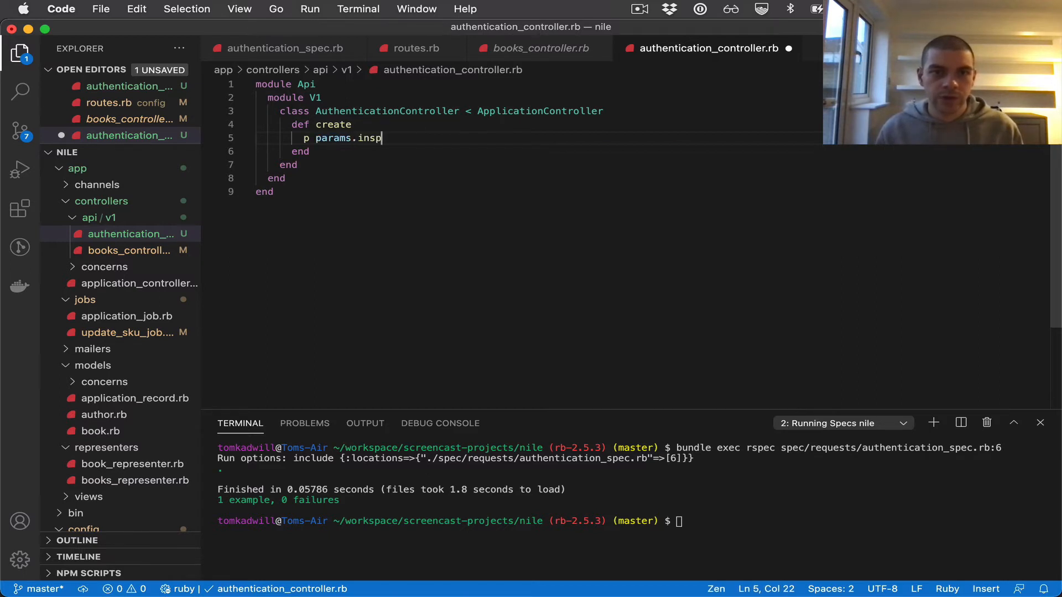
text(ect)
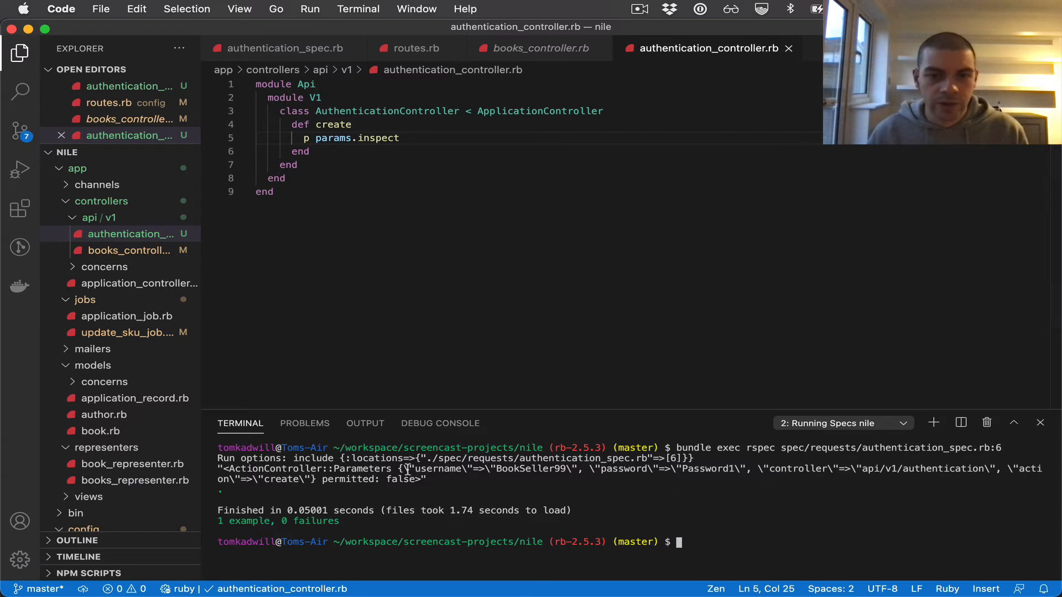
drag(412, 469, 583, 468)
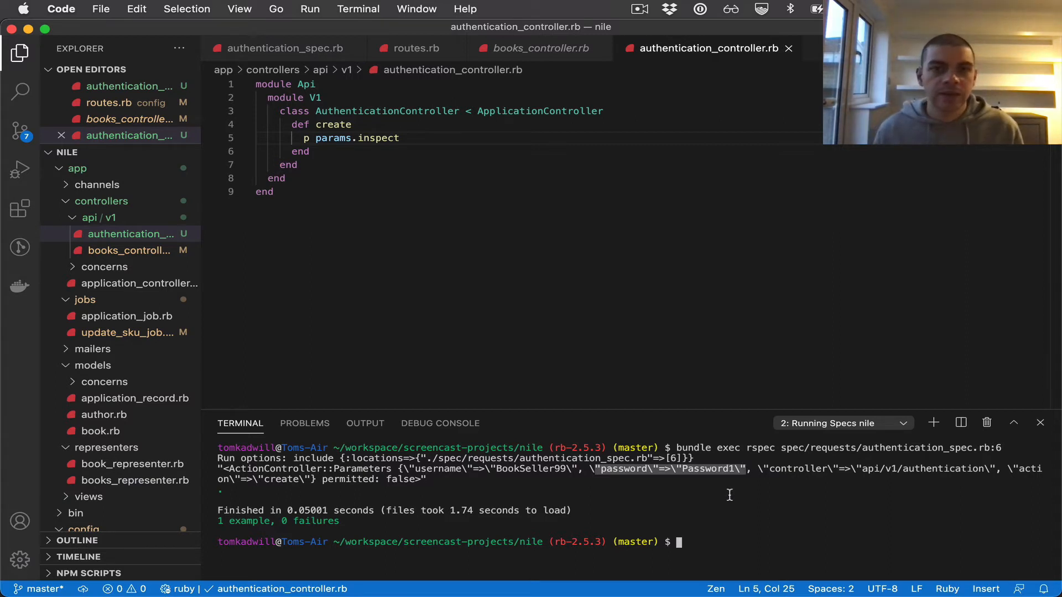
click(282, 49)
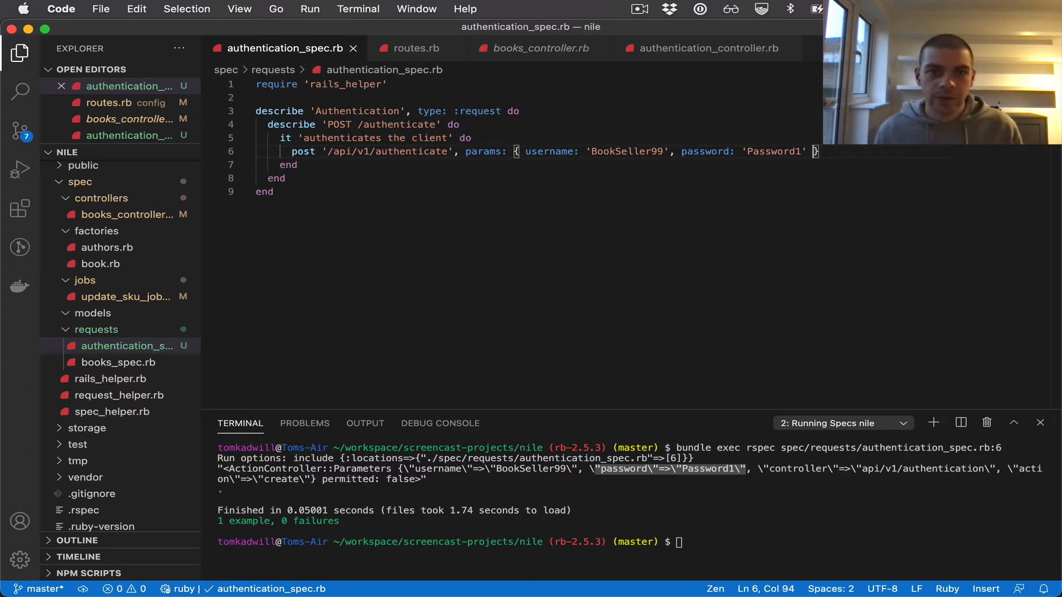
Add the spec expectation expect(response).to have_http_status(:created).
key(Enter)
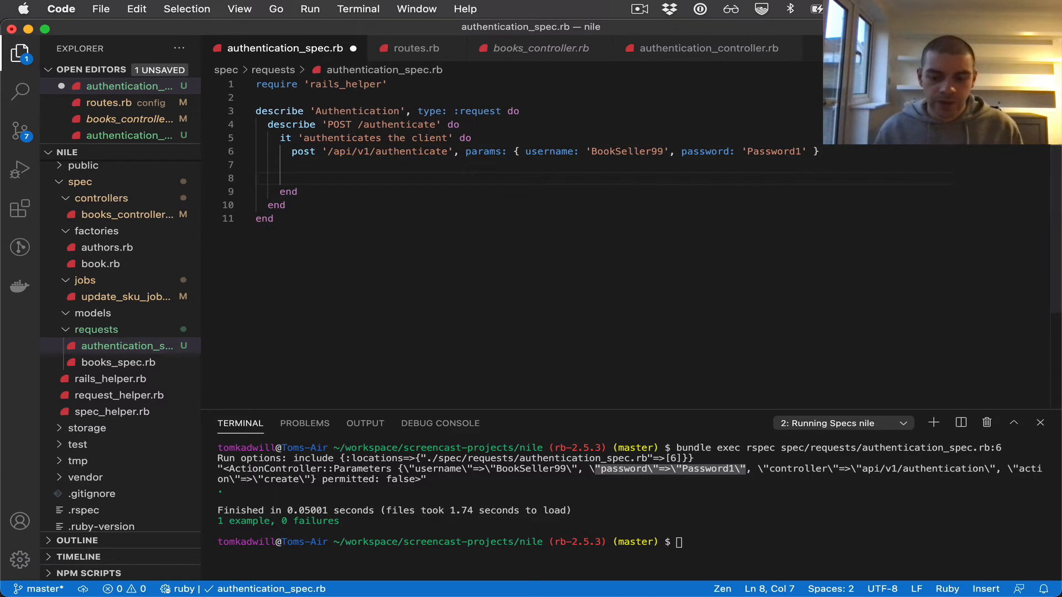
text(expect())
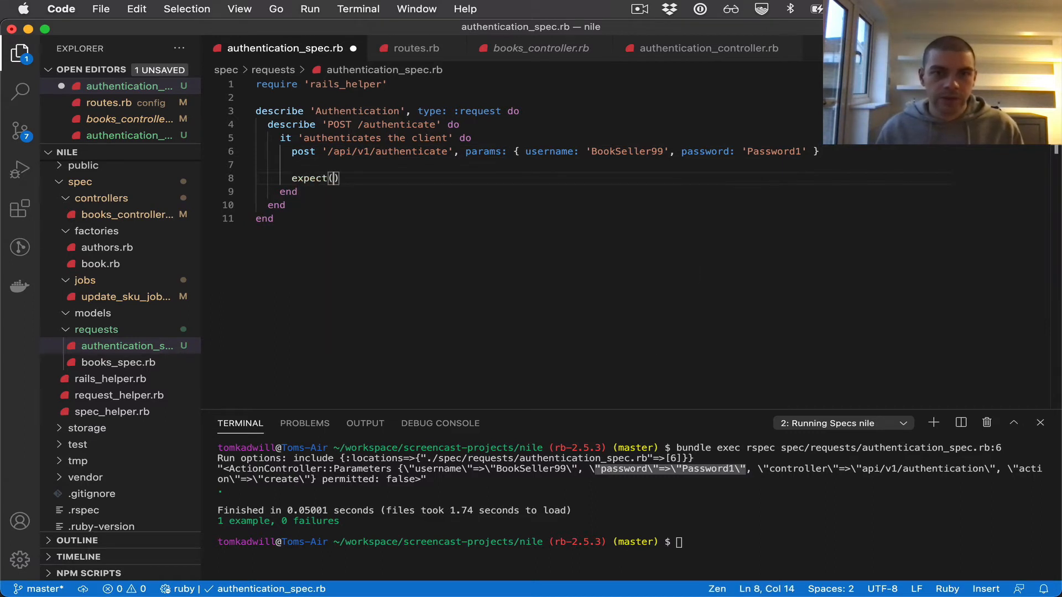
text(response)
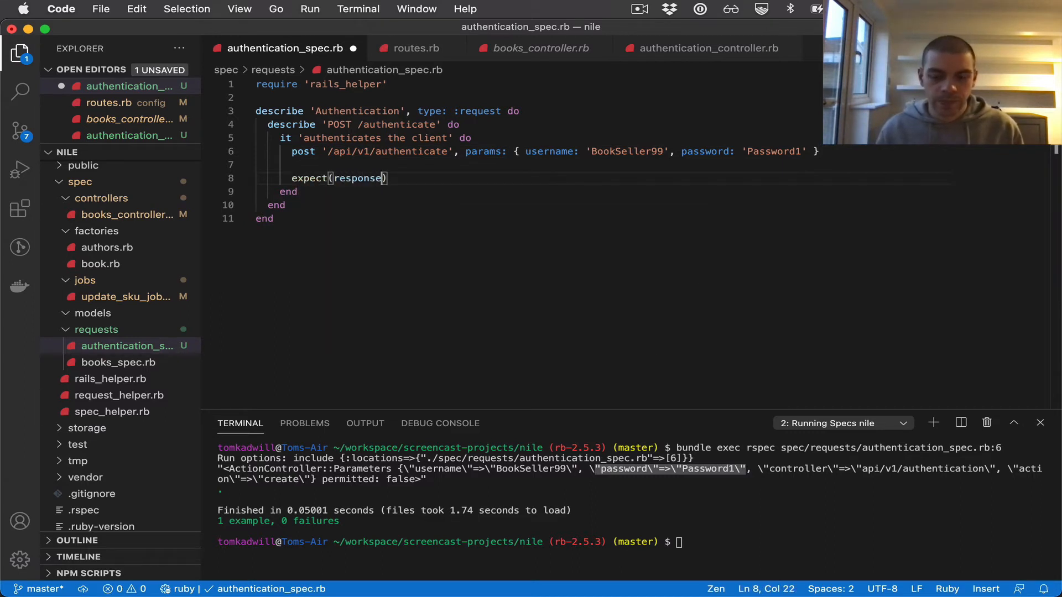
text(.to have)
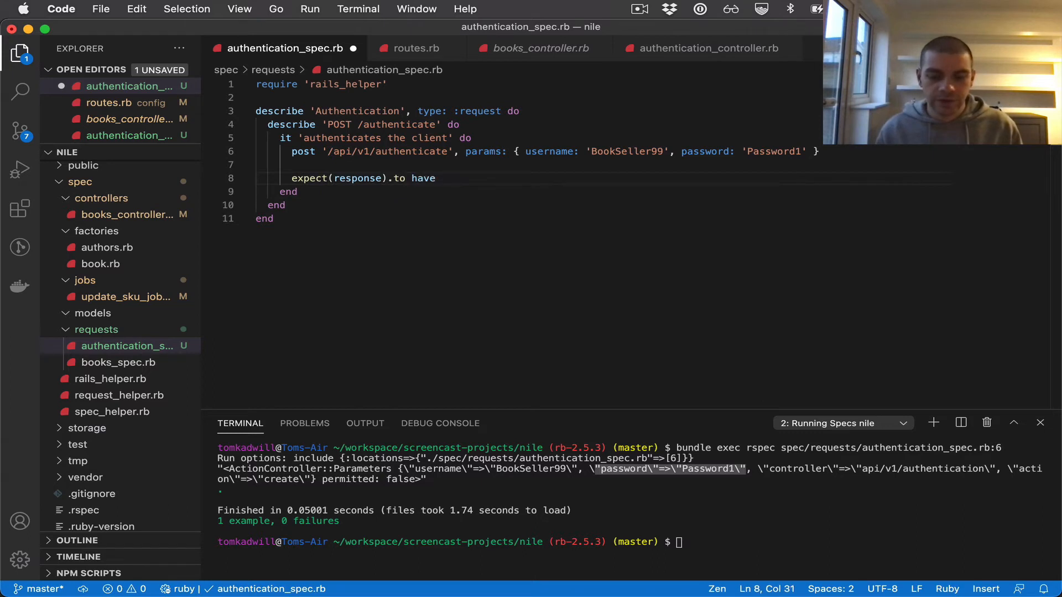
text(_http_)
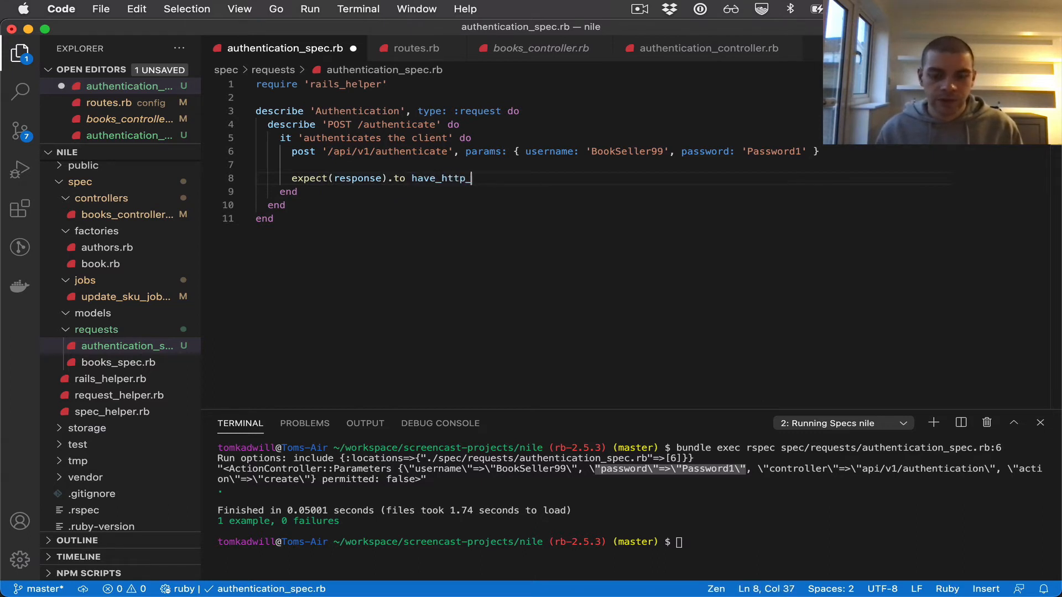
text(status(:c)
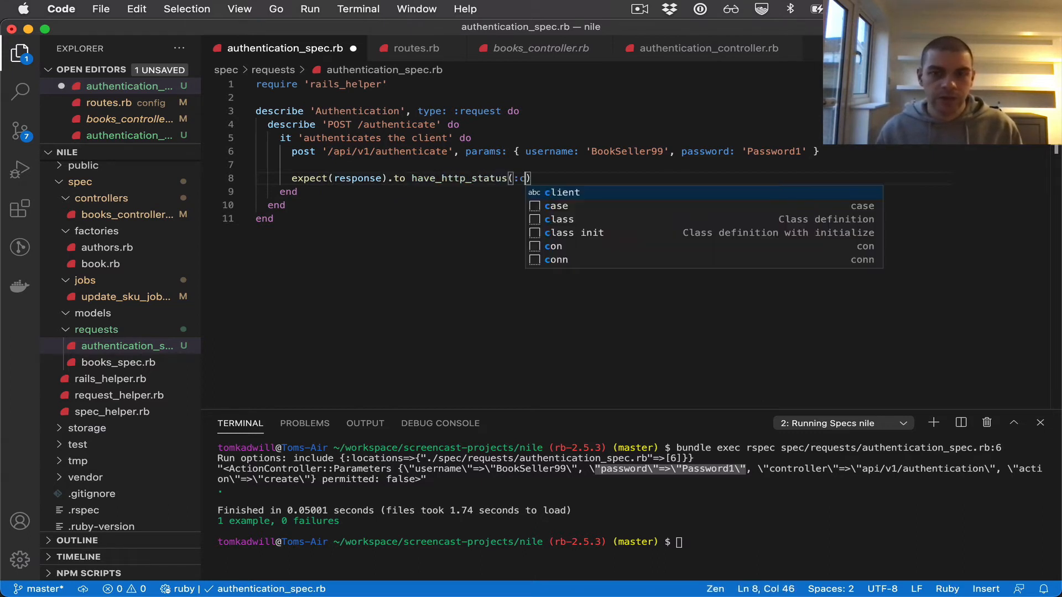
text(reate)
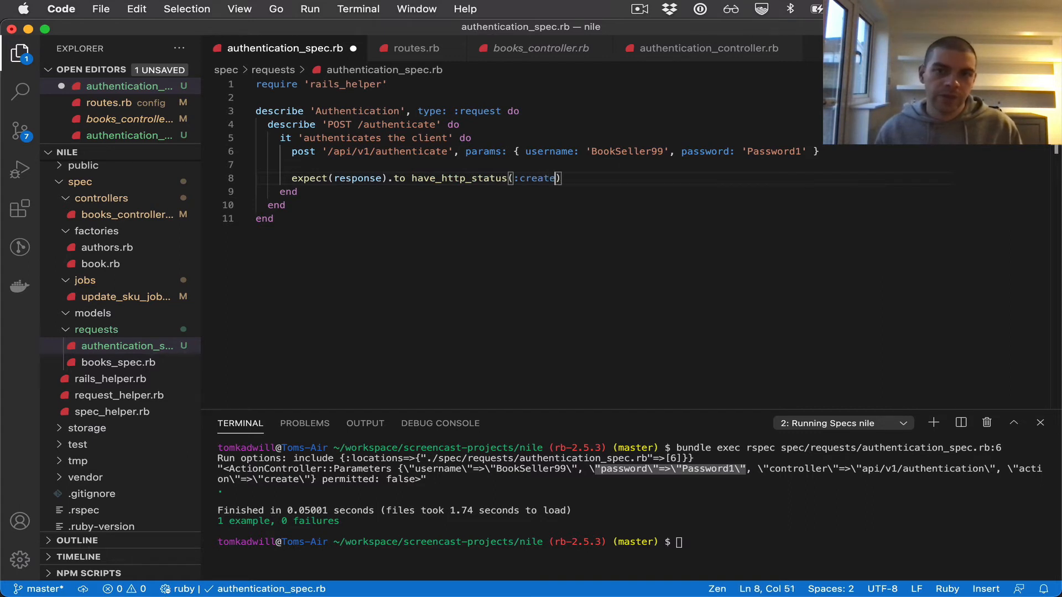
text(d)
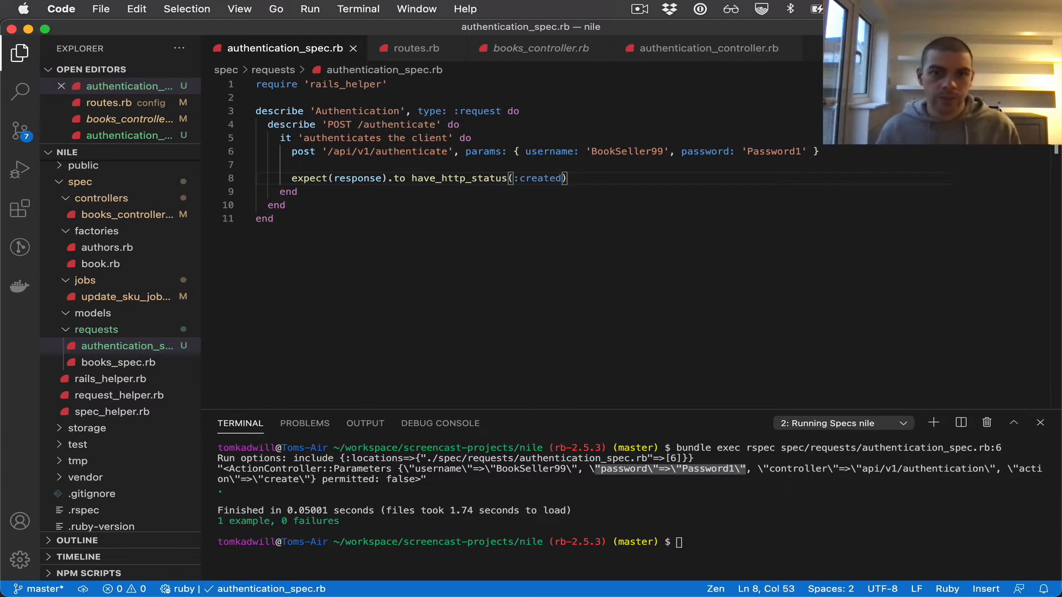
Add the expectation that response_body equals { 'token' => '123' }.
text(expect())
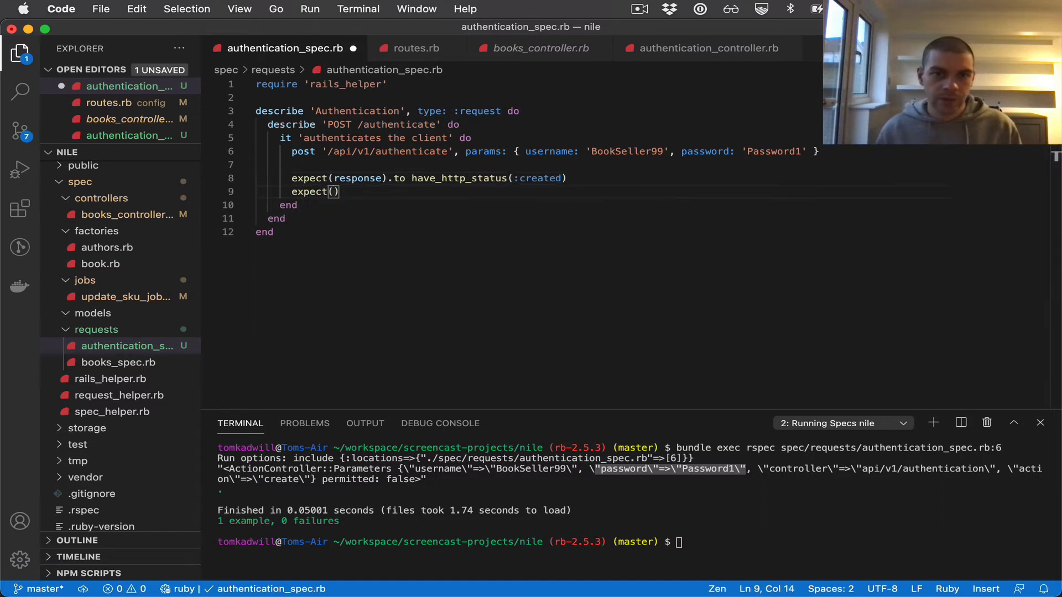
text(response_body)
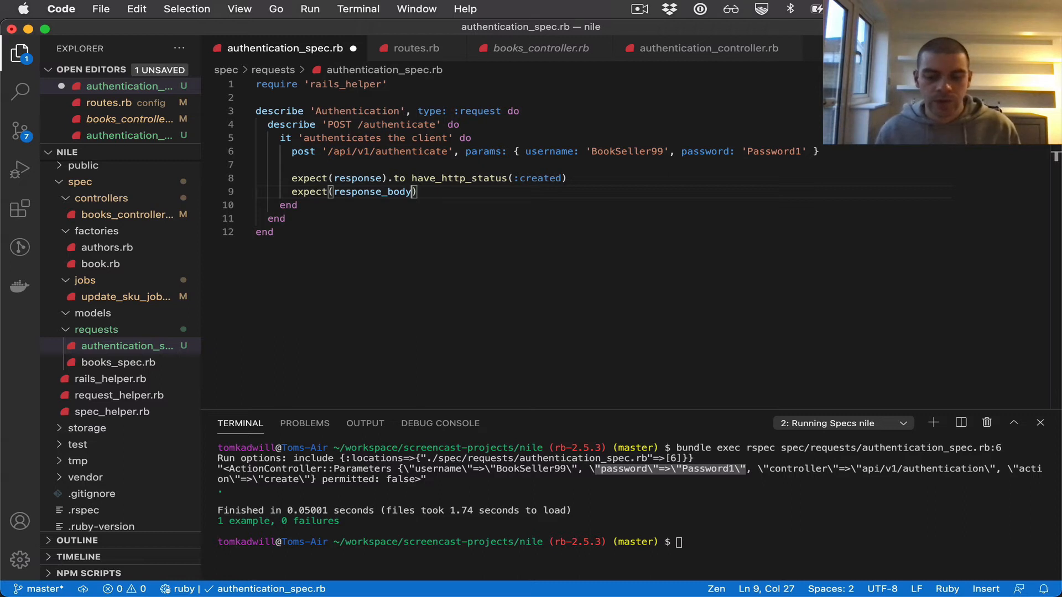
text(.to eq()
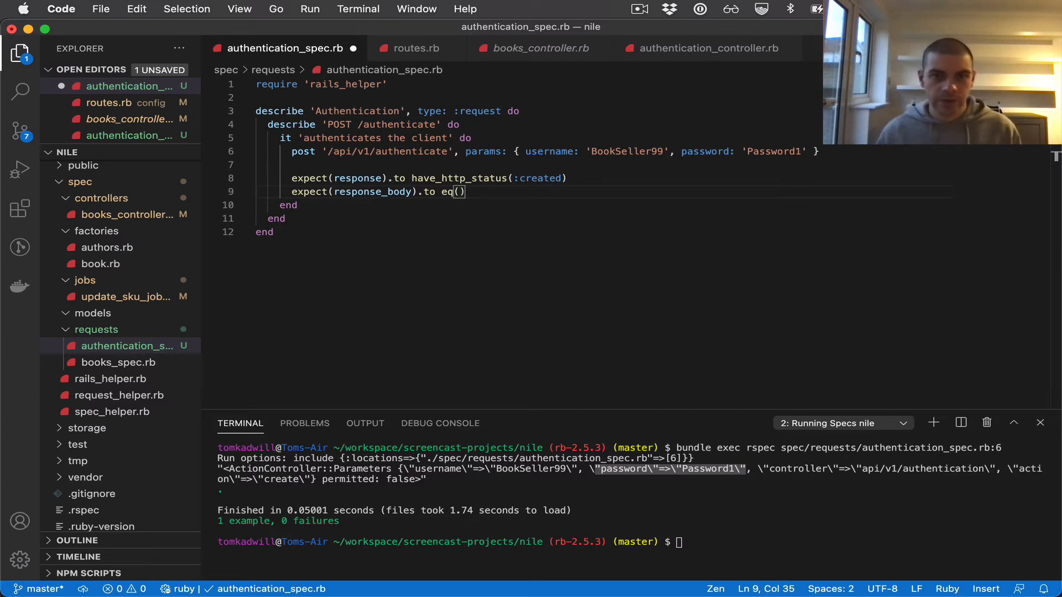
text({)
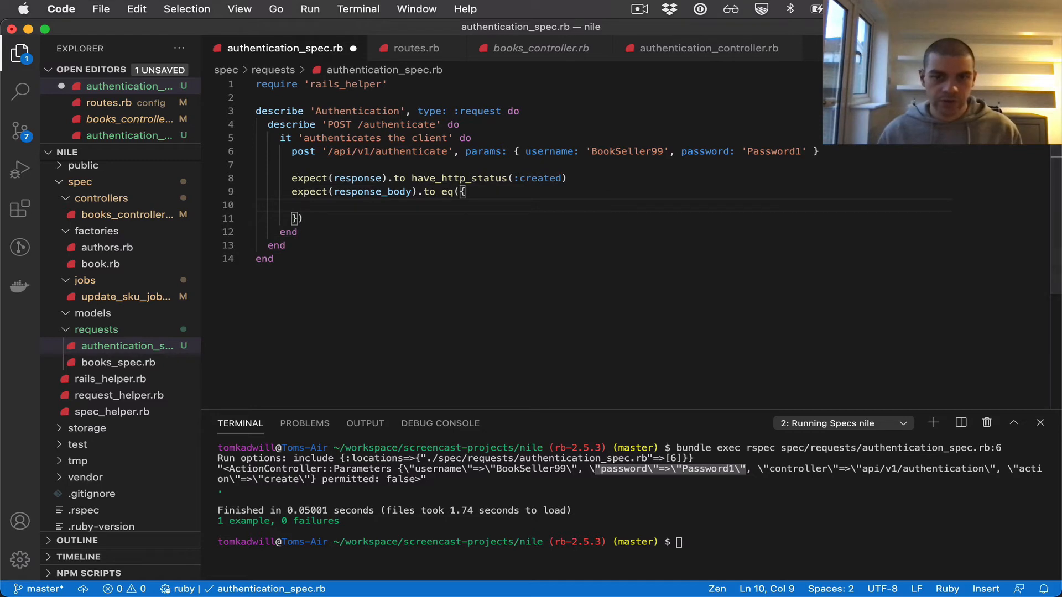
text(token')
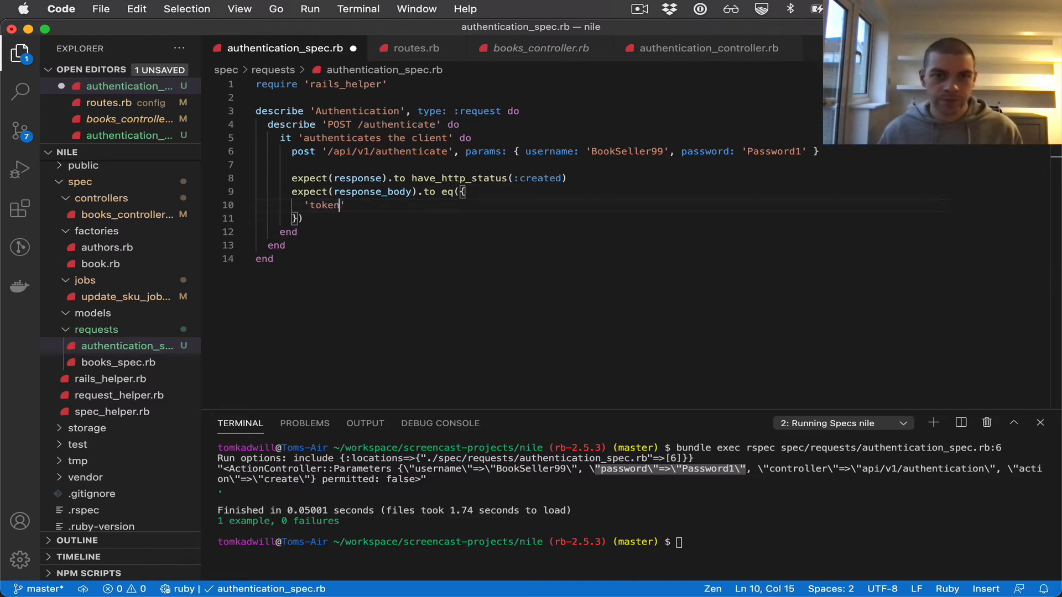
text(=>)
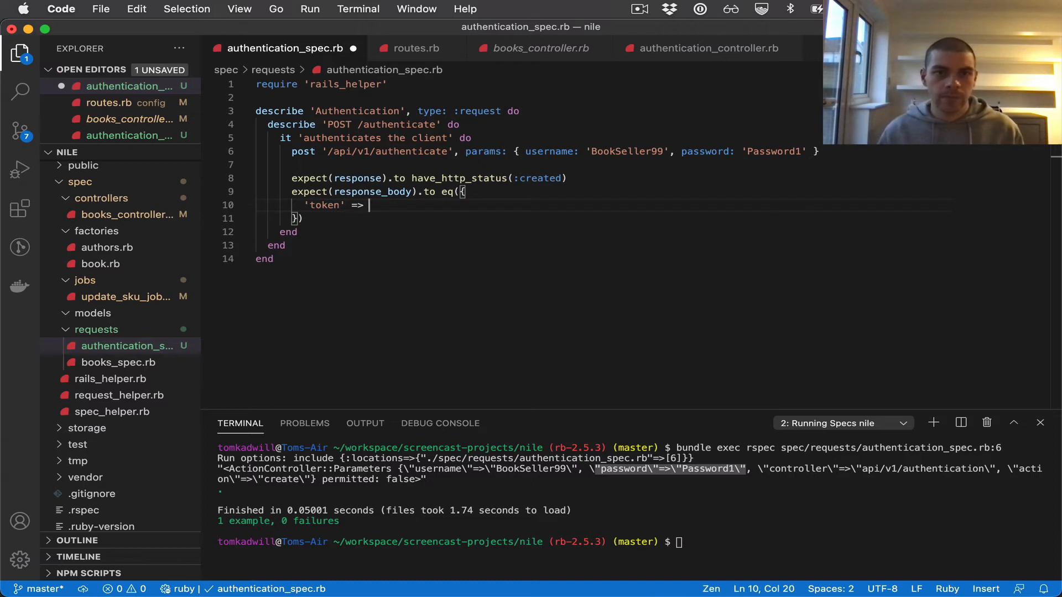
text('123')
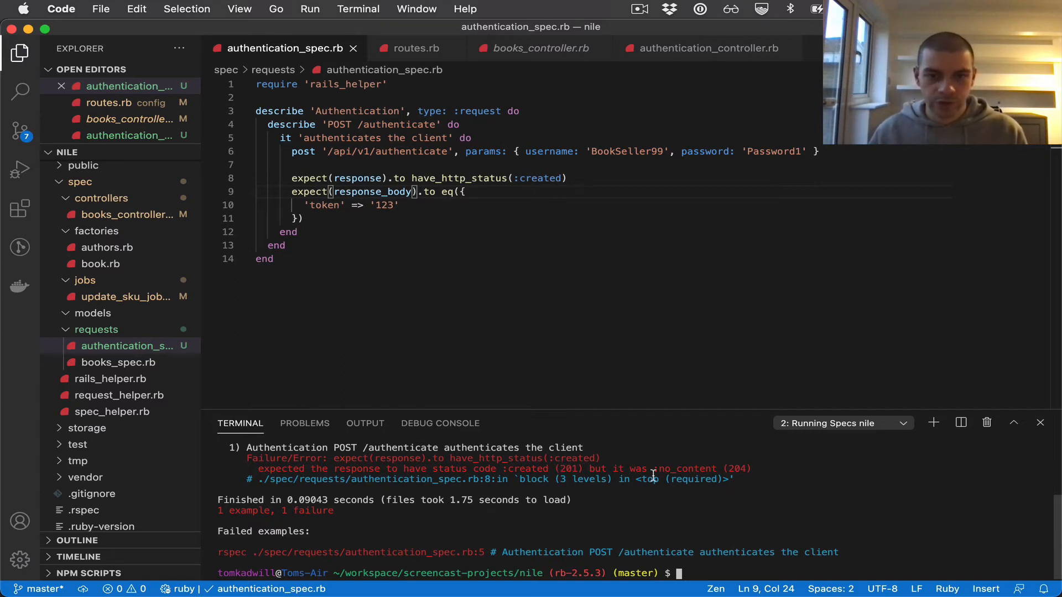
mouse_move(424, 192)
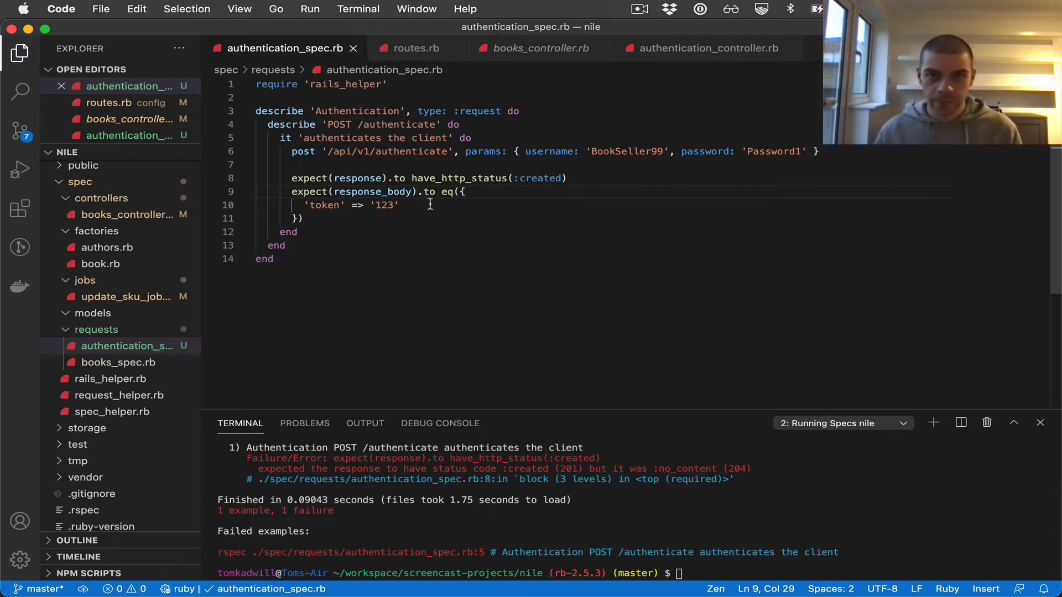
In authentication_controller.rb, make create render json: { token: '123' }, status: :created.
click(707, 48)
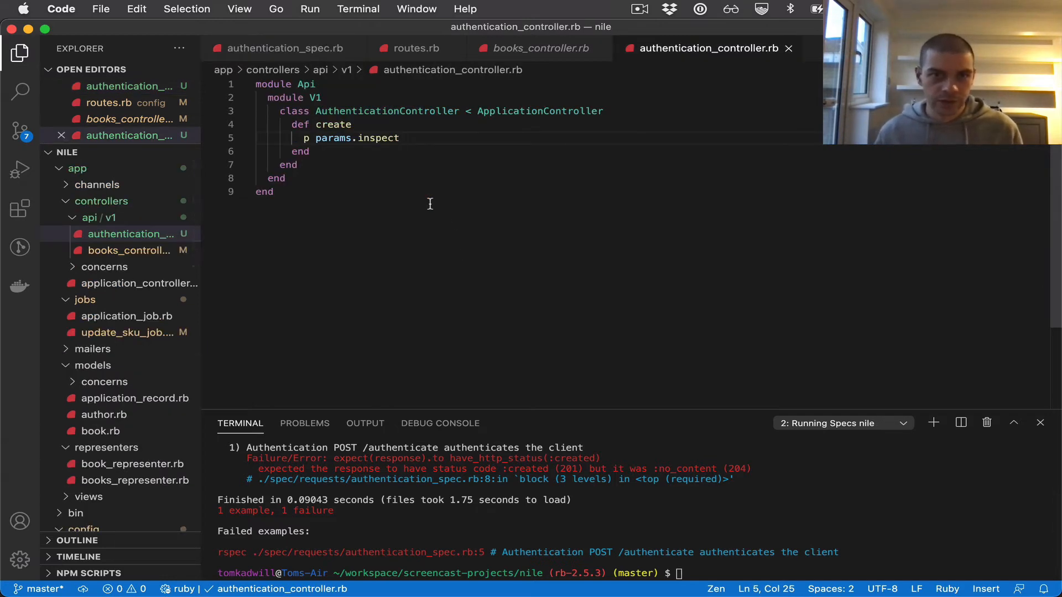
key(Enter)
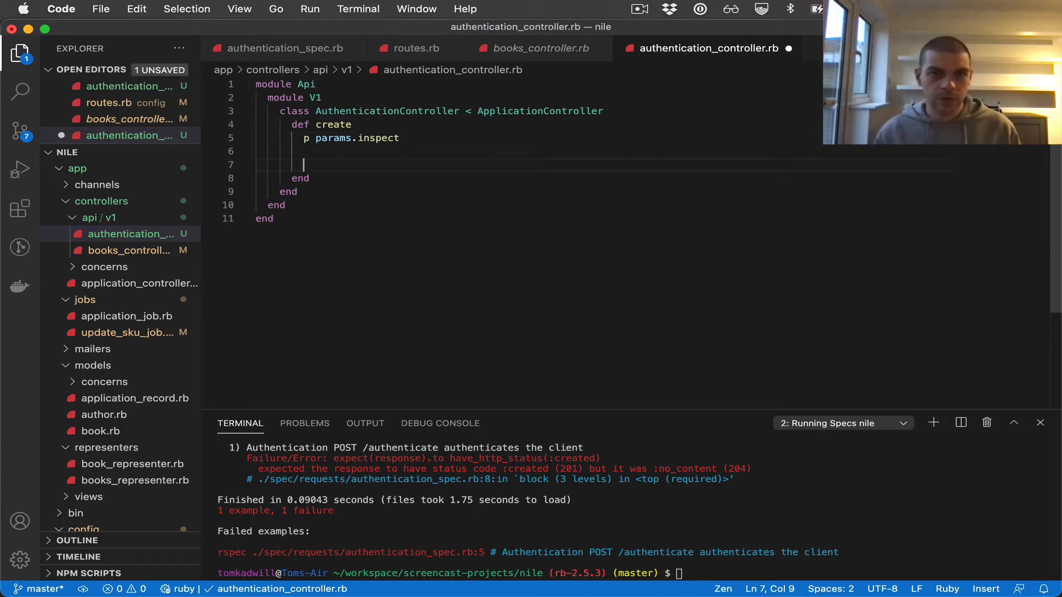
text(render json:)
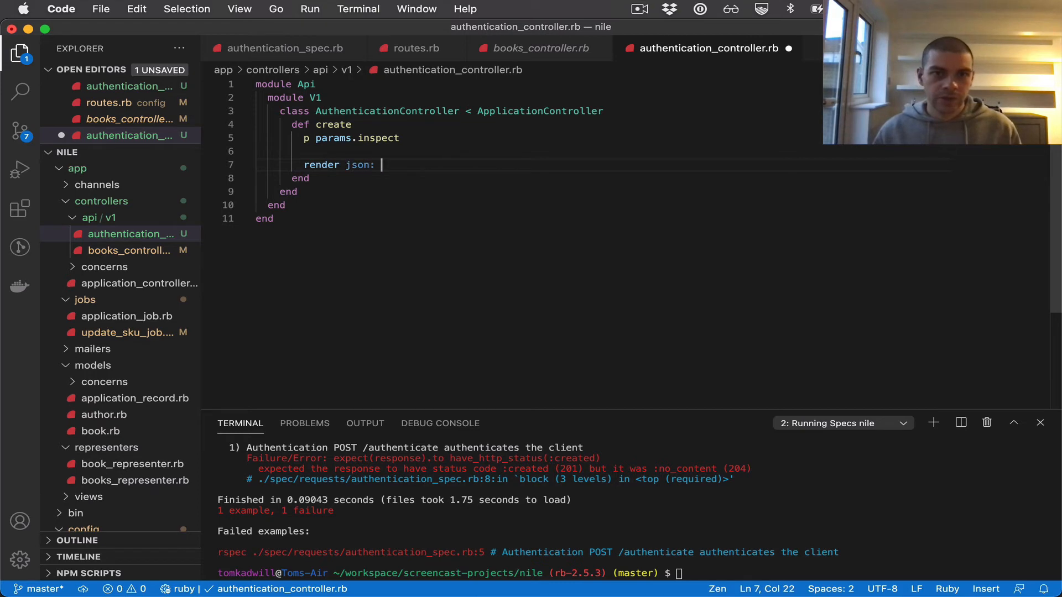
text({ token: ')
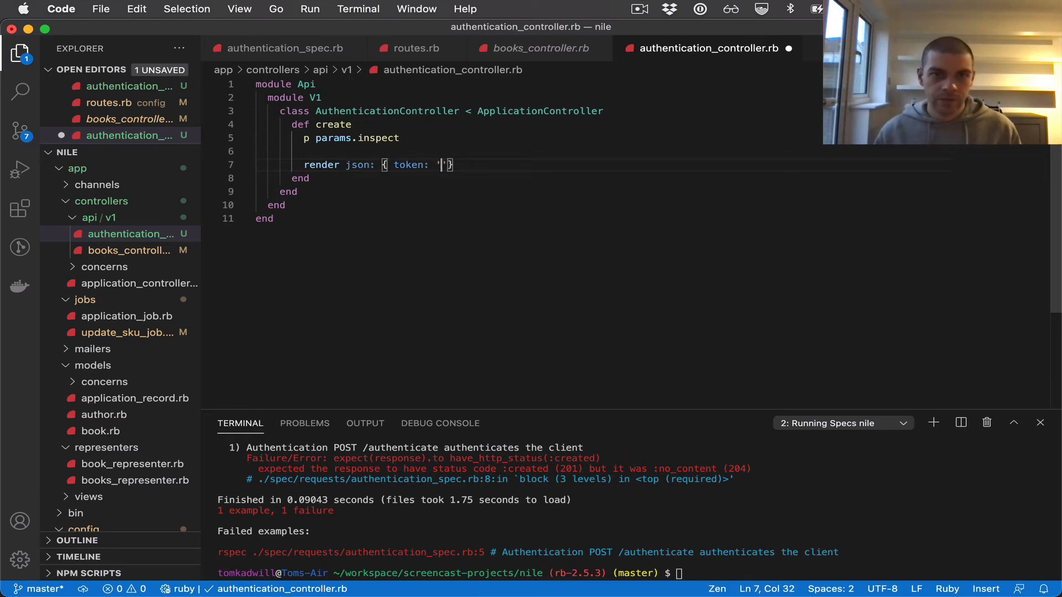
text(123)
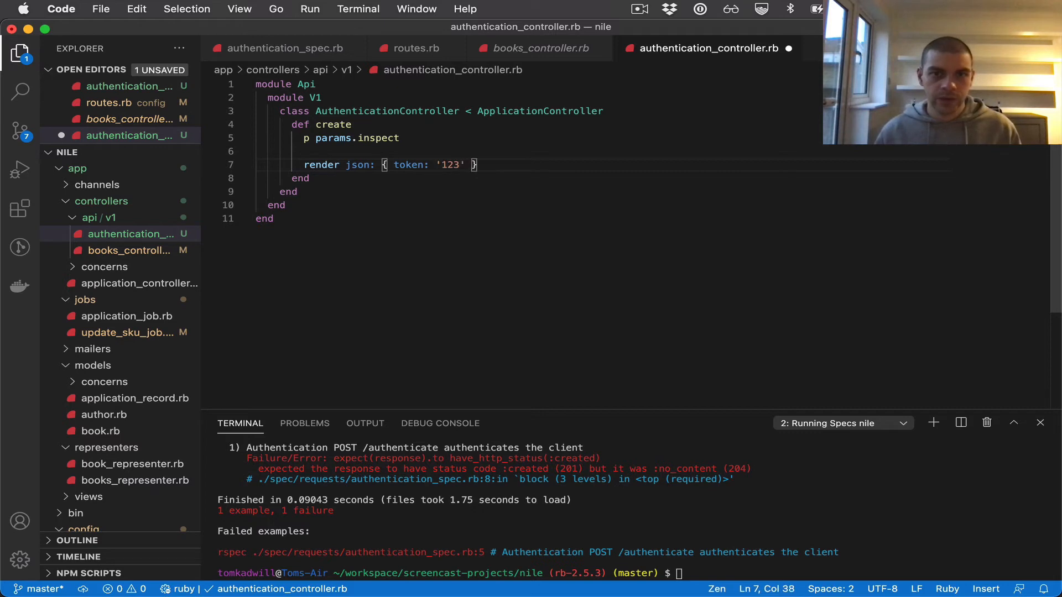
text(, status:)
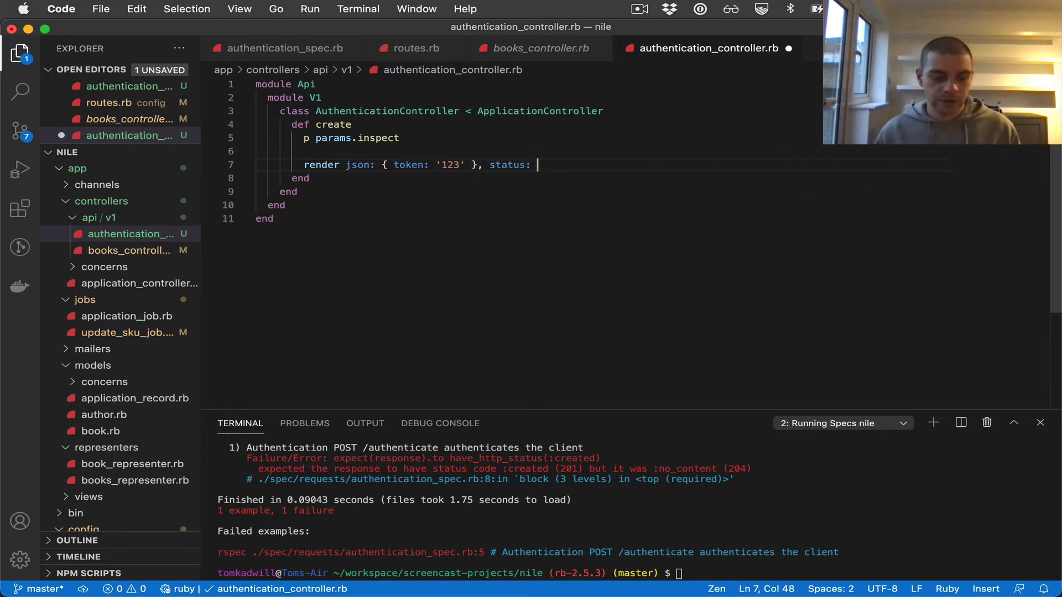
text(:created)
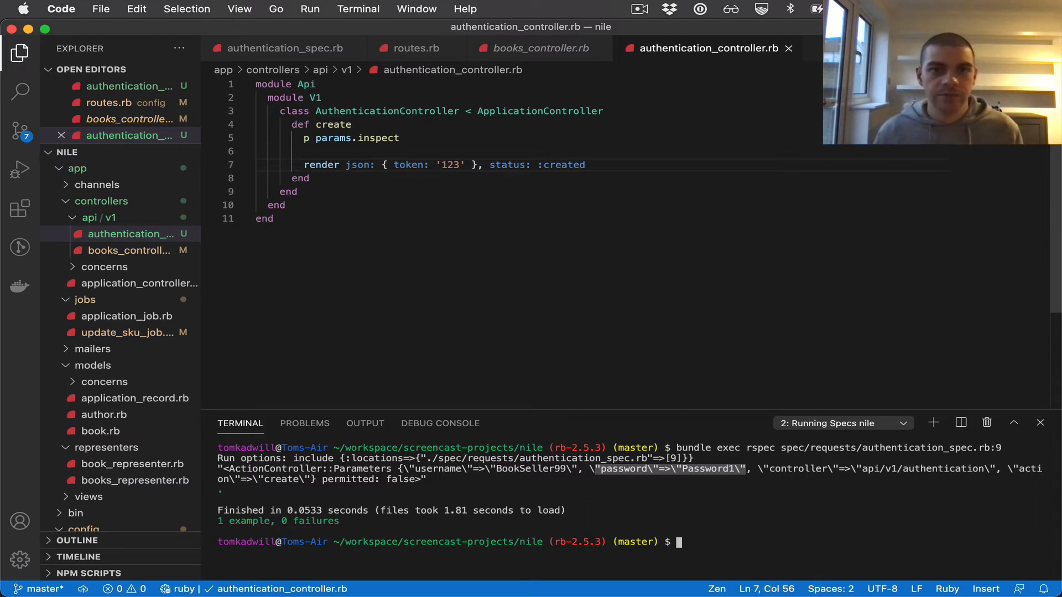
mouse_move(668, 34)
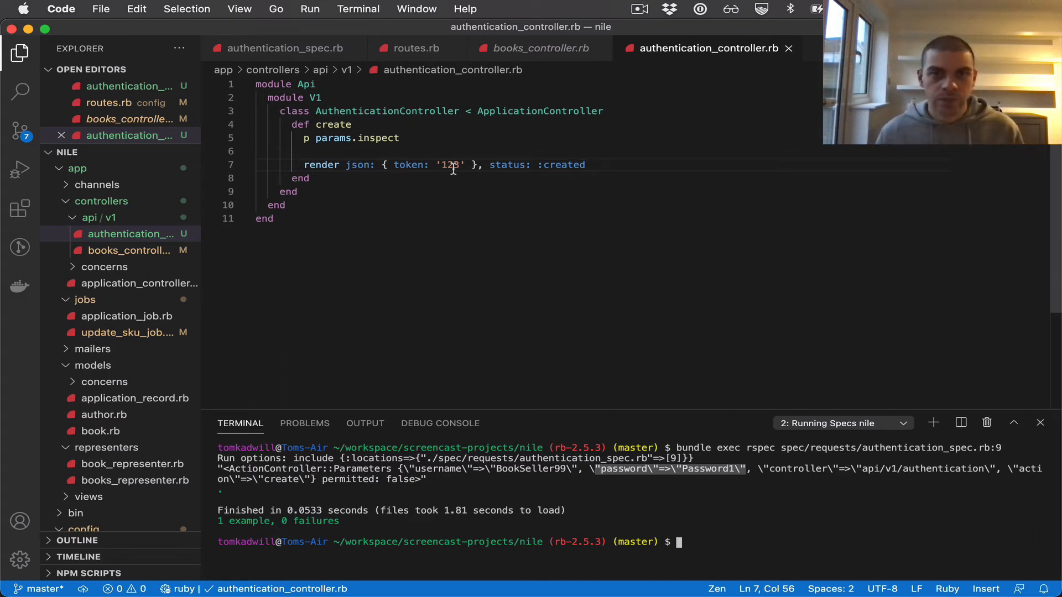
Add empty 'returns error when username/password is missing' examples to the spec and run rspec.
click(285, 48)
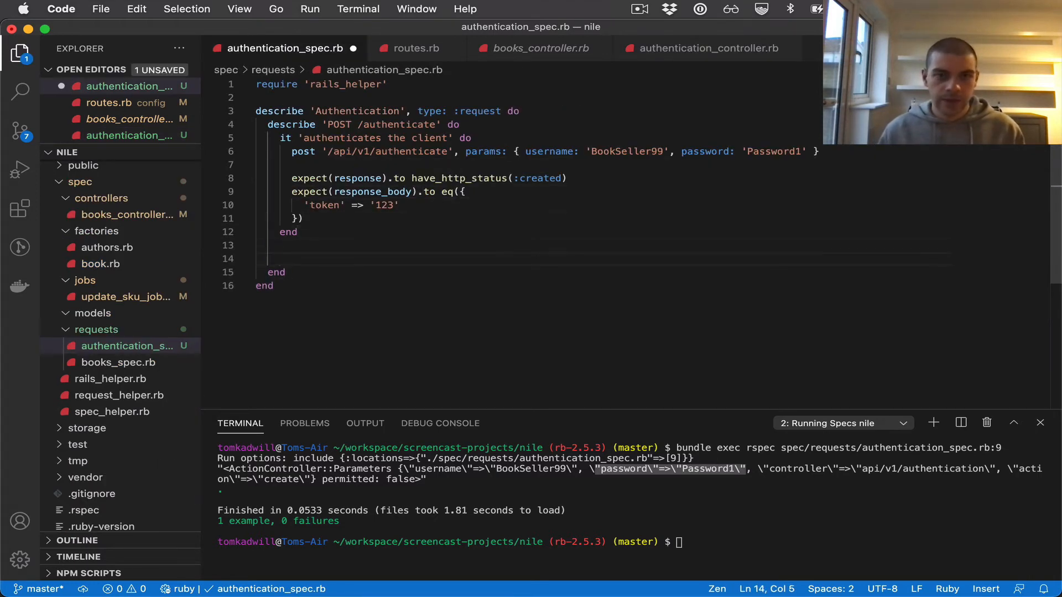
text(it)
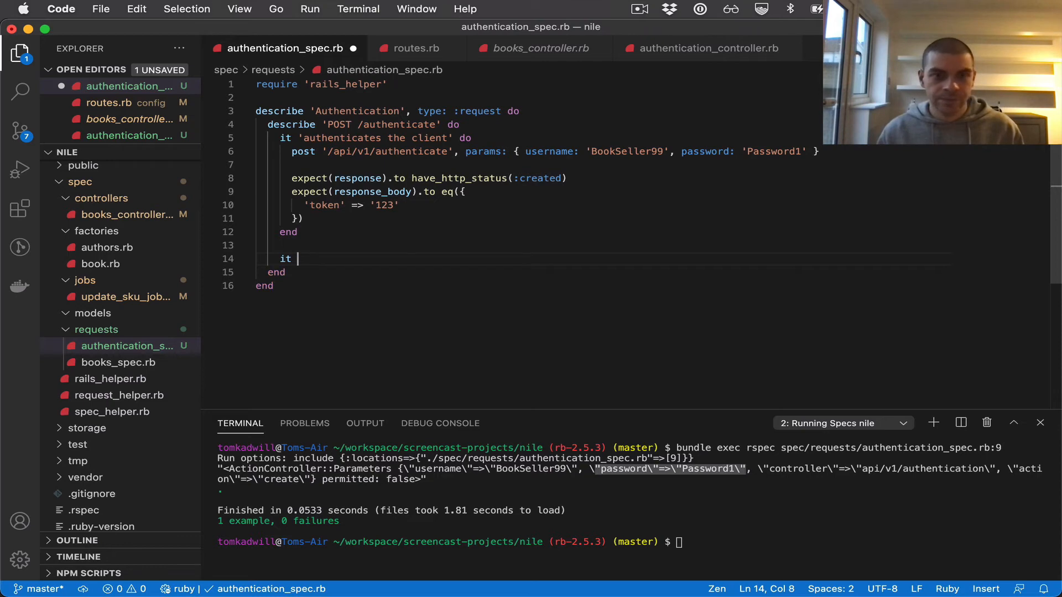
text('retur)
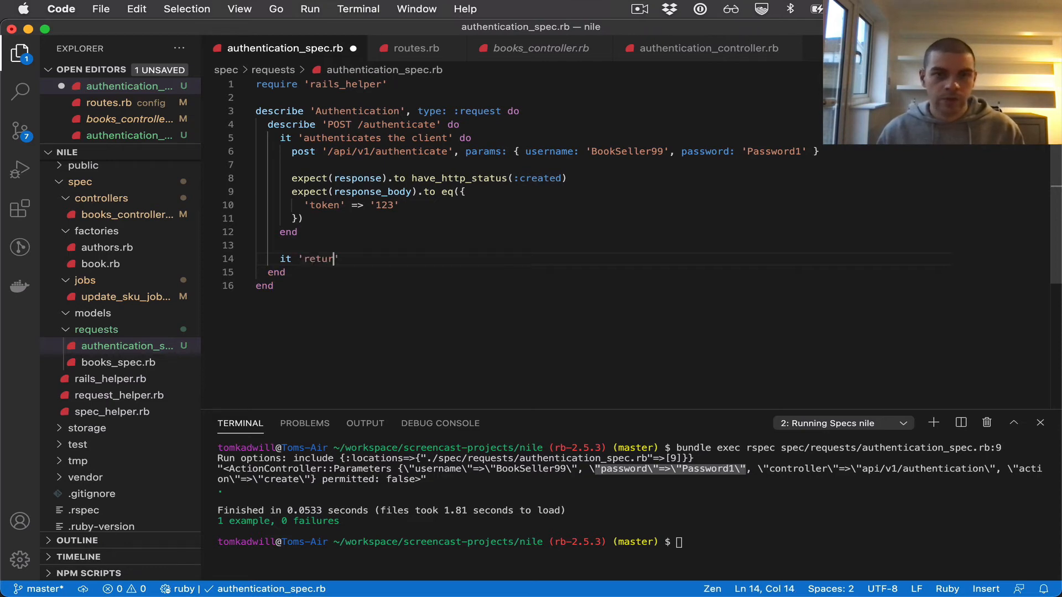
text(ns error when username)
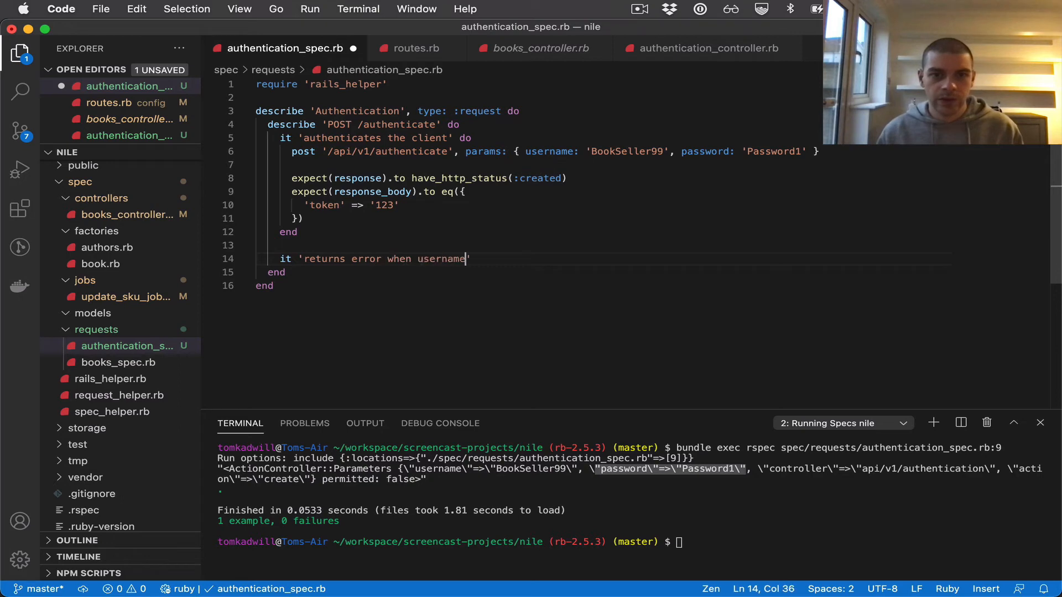
text(is missing)
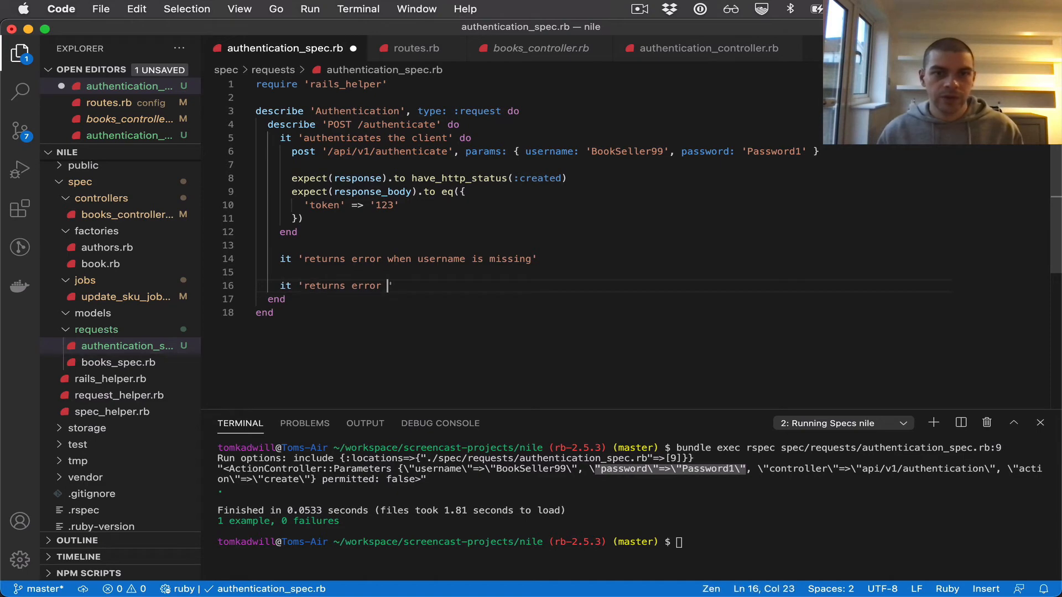
text(when)
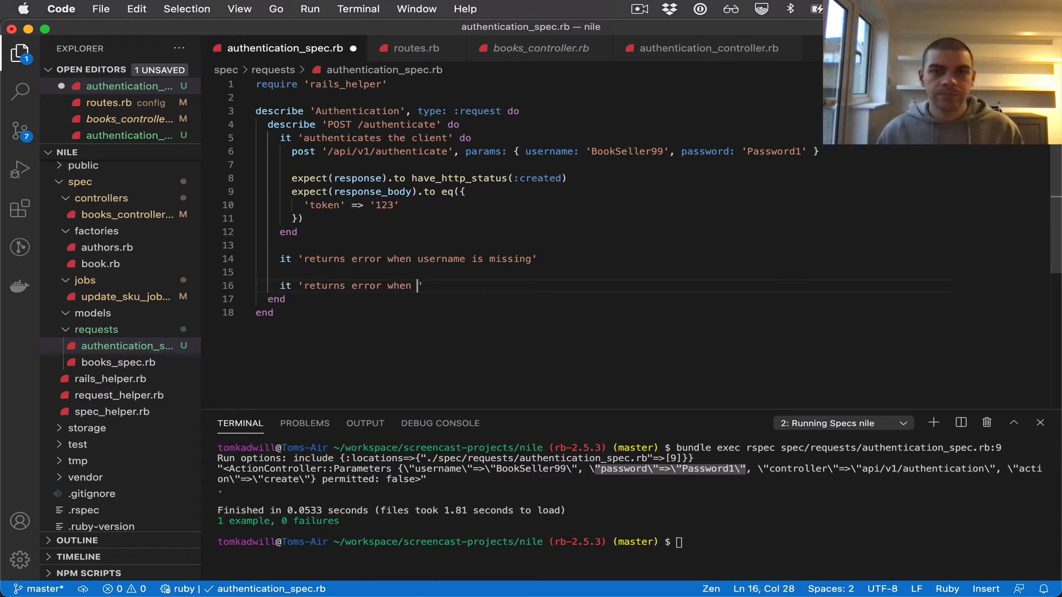
text(passwors is missing)
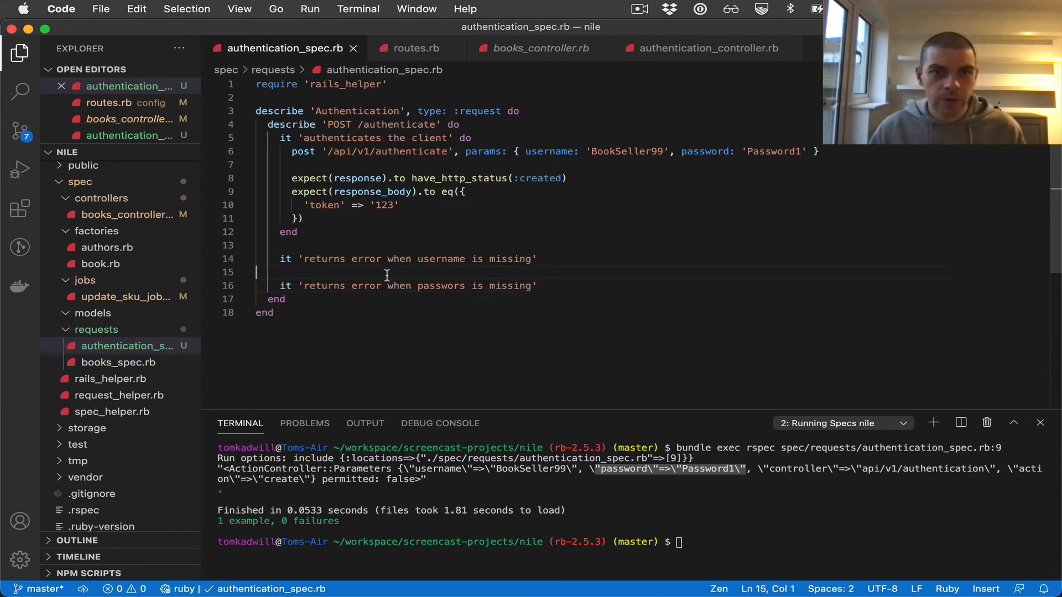
key(Enter)
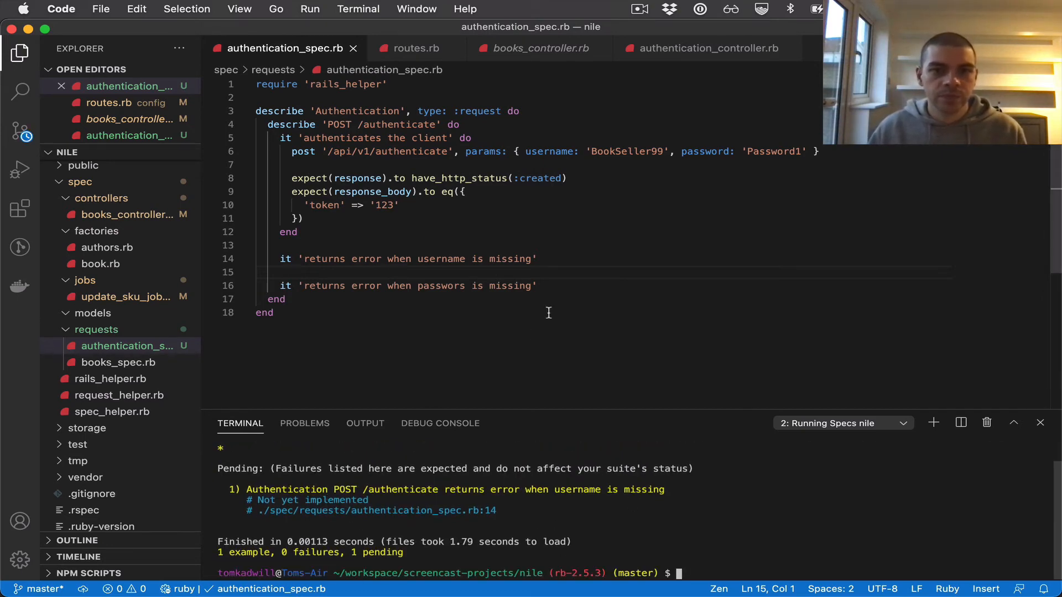
Fill the missing-username example with a post to /api/v1/authenticate expecting :unprocessable_entity.
click(466, 285)
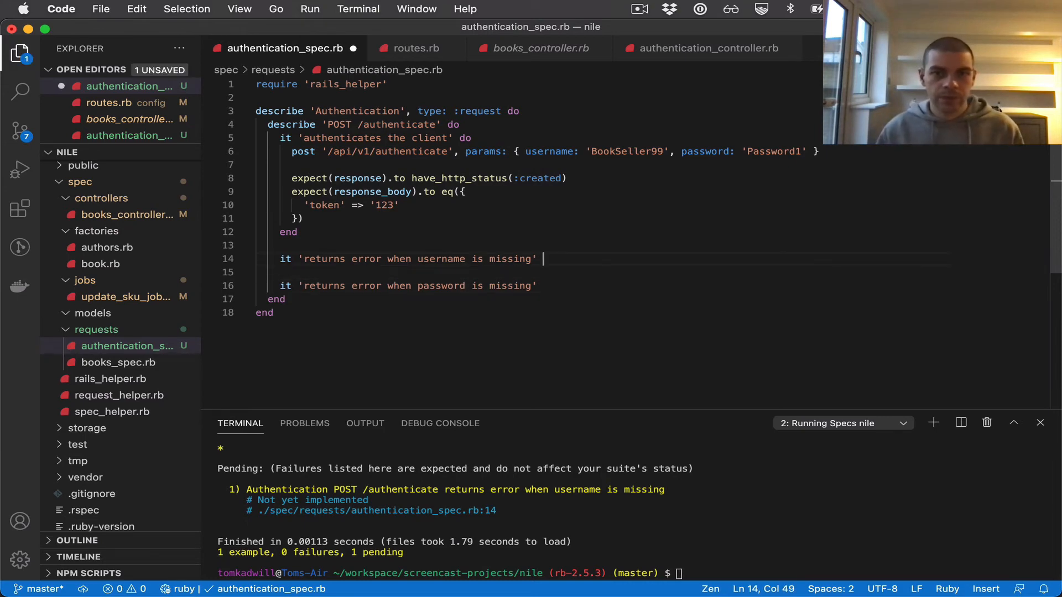
text(do)
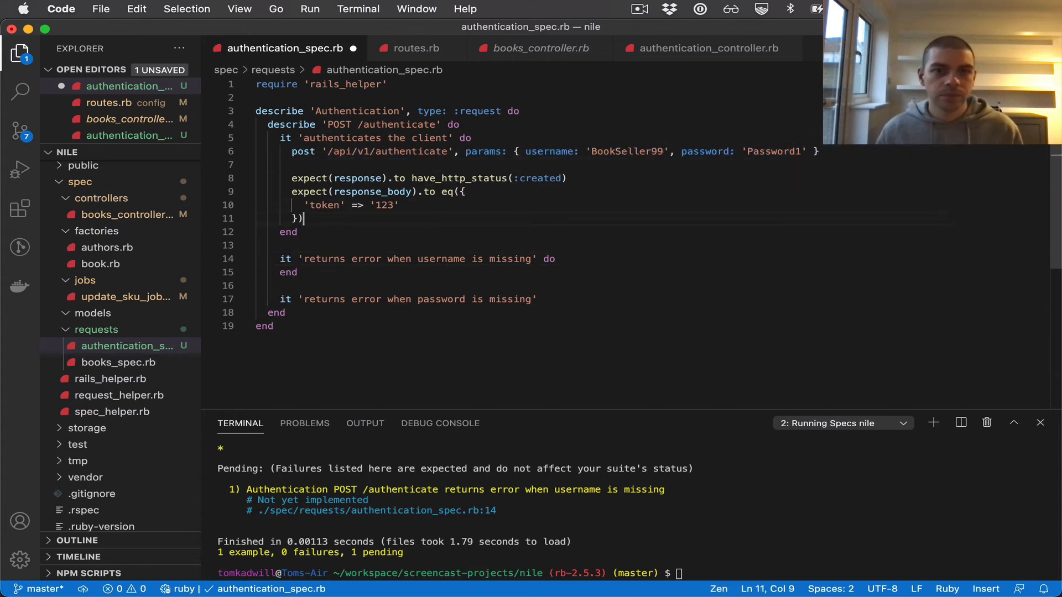
text(post '/api/v1/authenticate', params: { username: 'BookSeller99', password: 'Password1' })
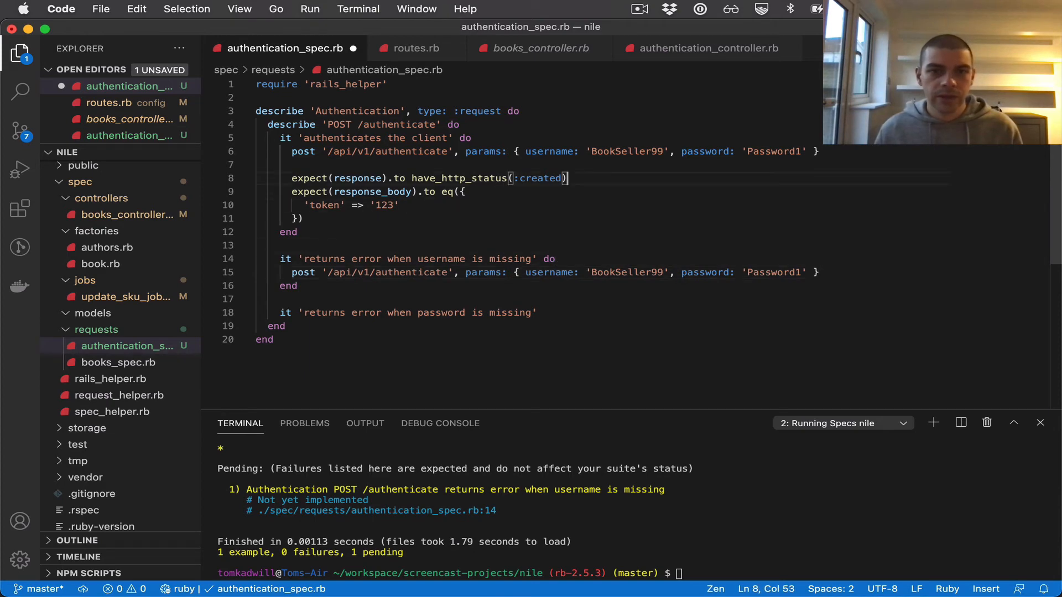
key(Enter)
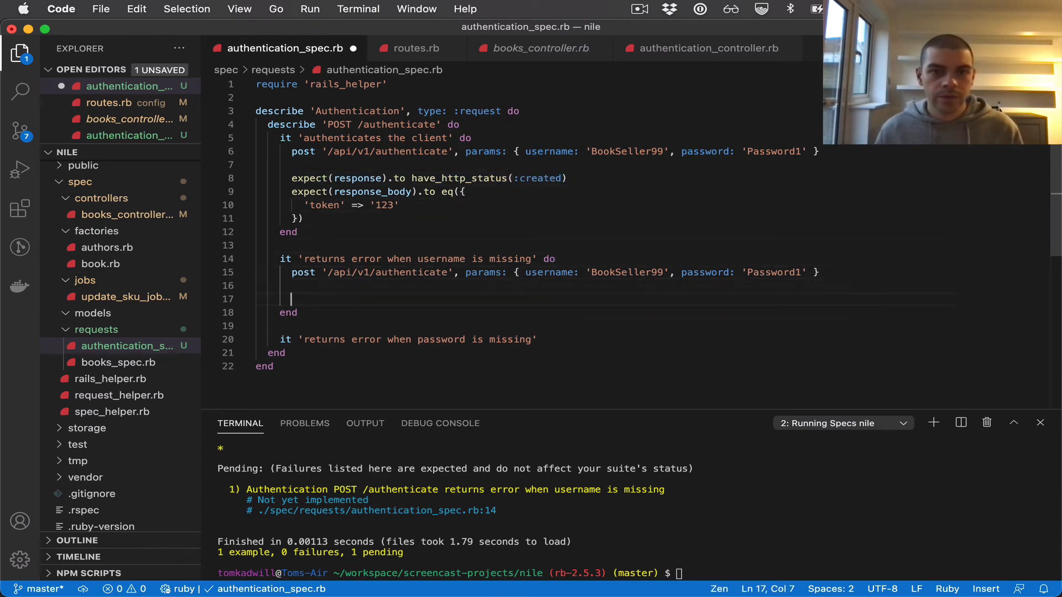
text(expect(response).to have_http_status(:))
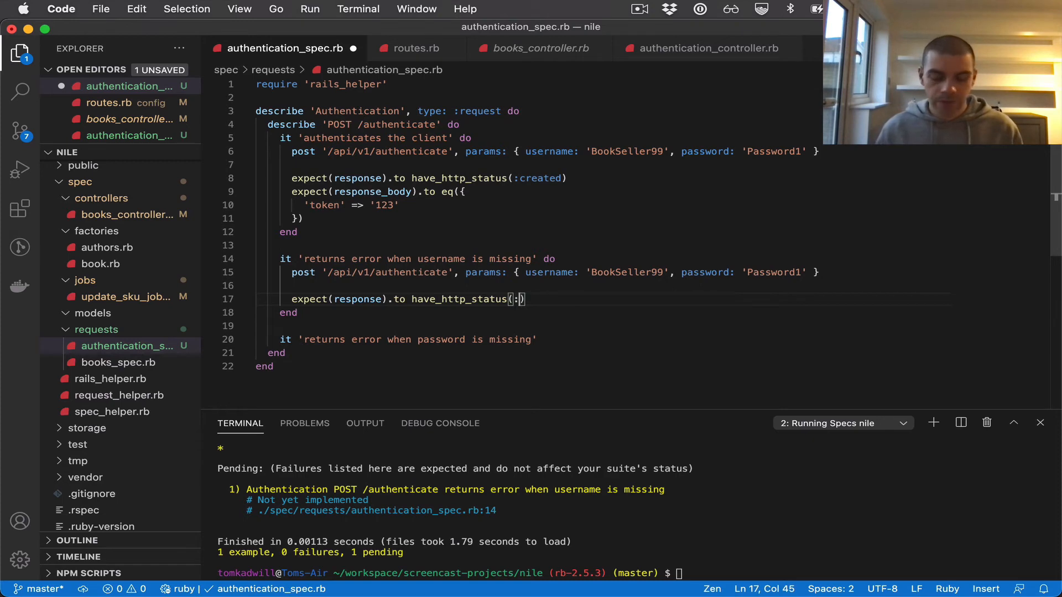
text(unpro)
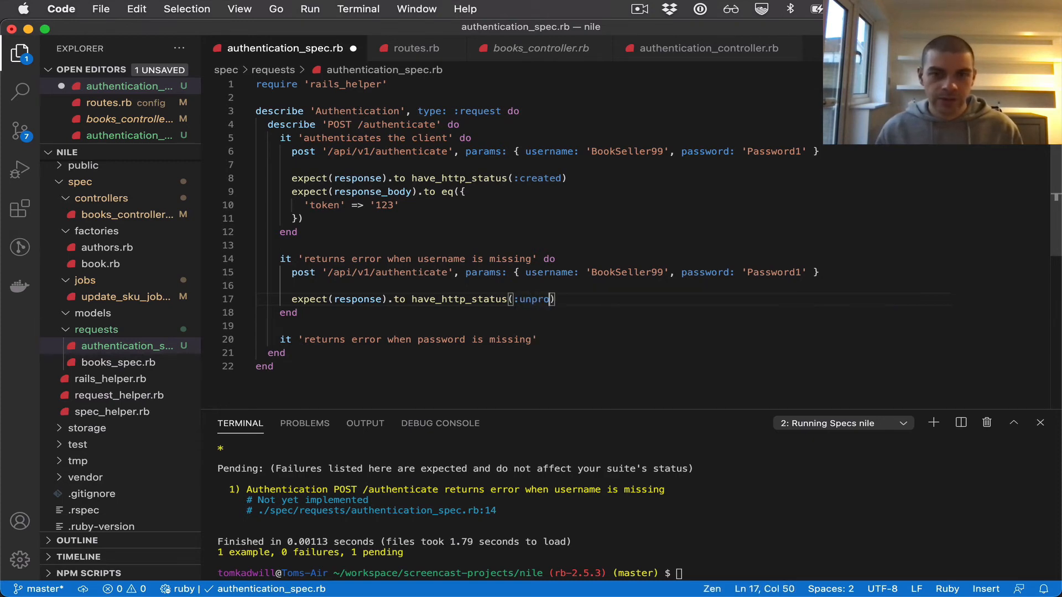
text(cessable)
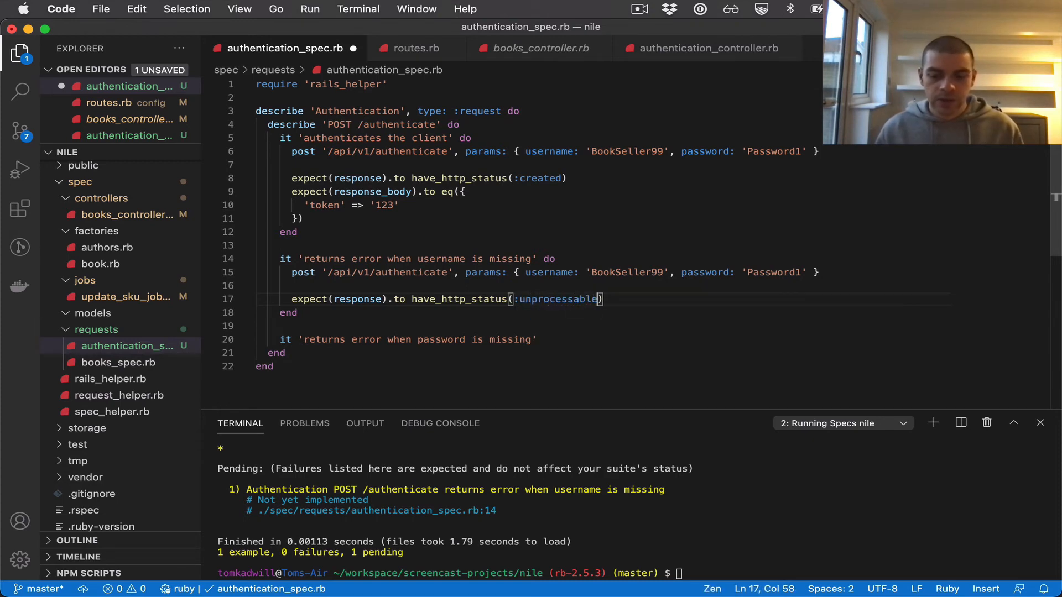
text(_entity)
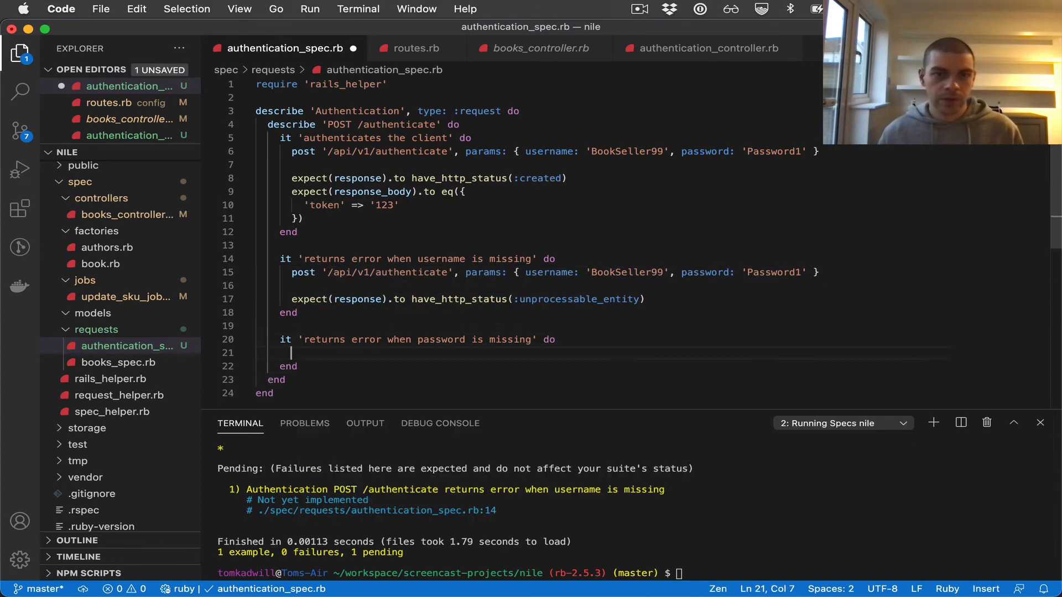
Add the post request to the password example and remove each example's omitted parameter.
text(post '/api/v1/authenticate', params: { username: 'BookSeller99', password: 'Password1' })
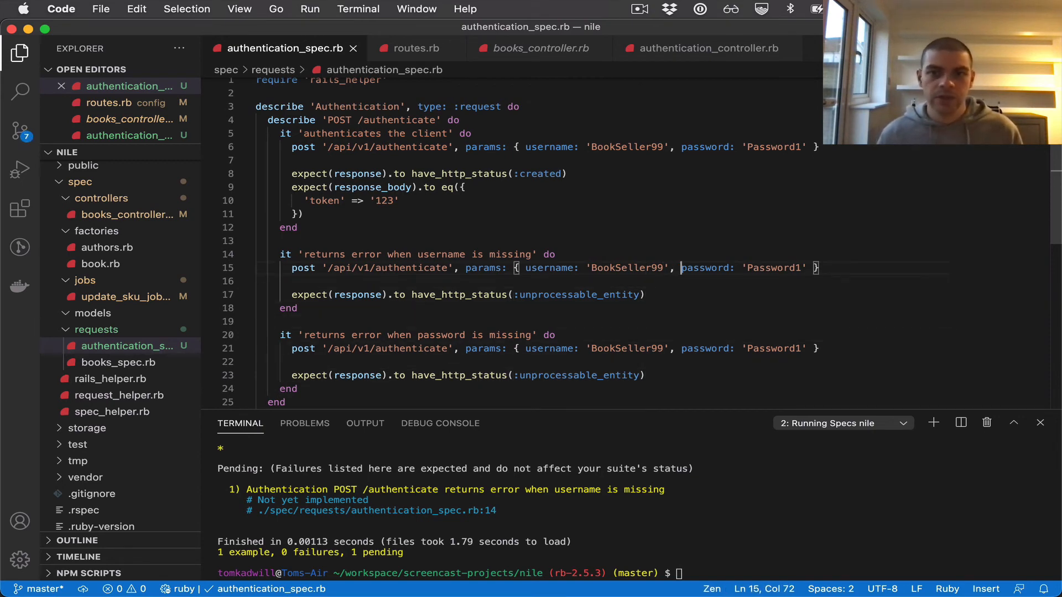
key(Backspace)
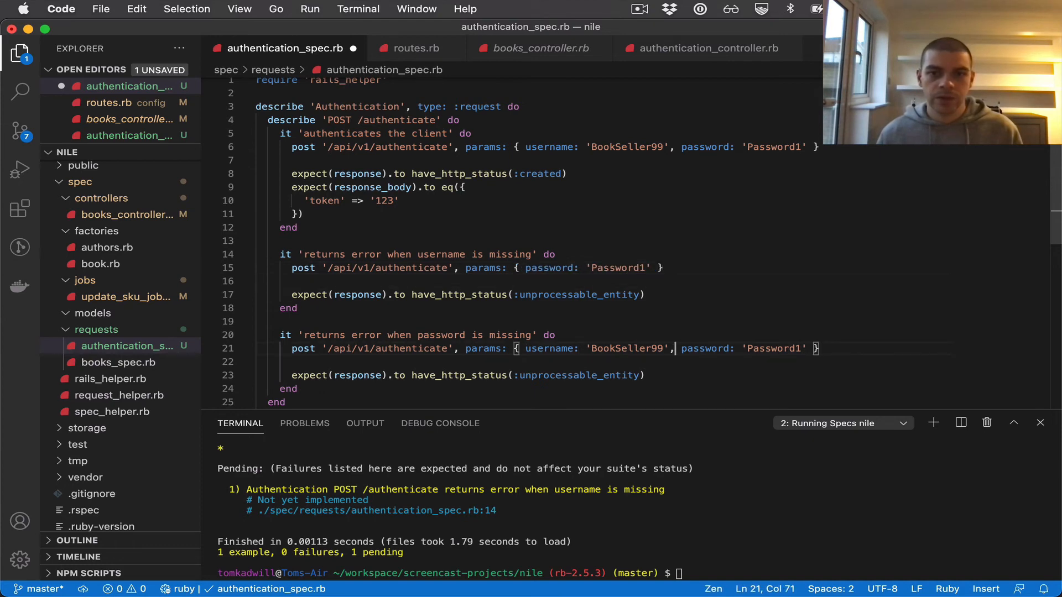
drag(675, 348, 806, 348)
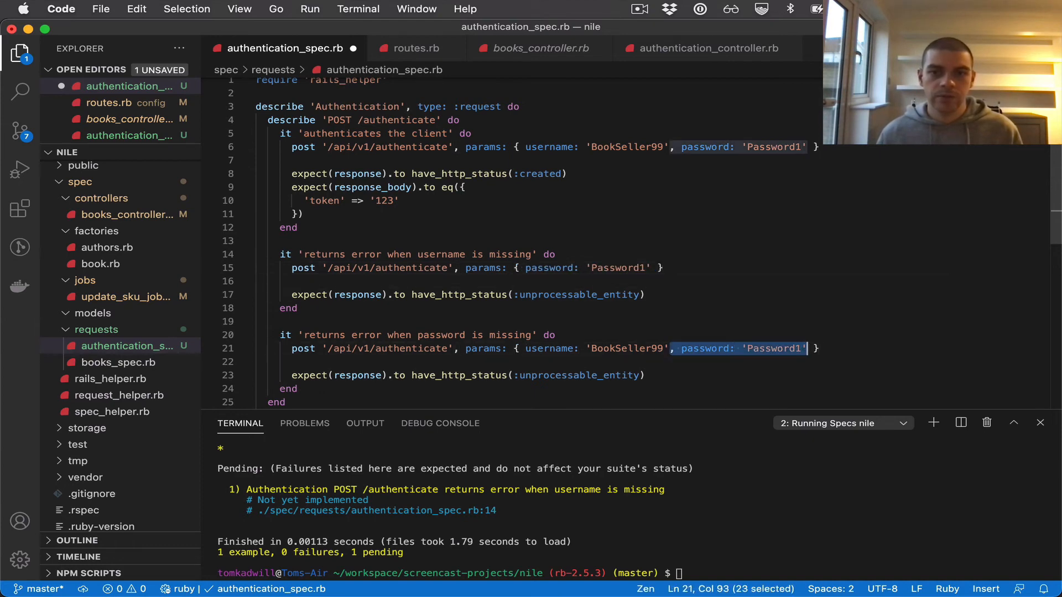
key(Delete)
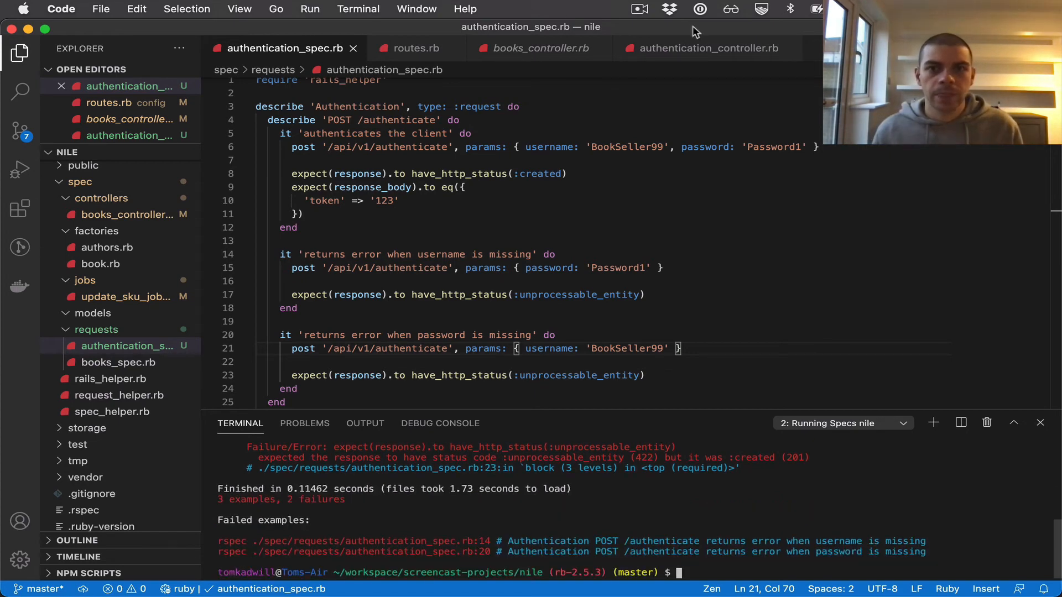
Make the create action print params.require(:username) and params.require(:password).
click(708, 48)
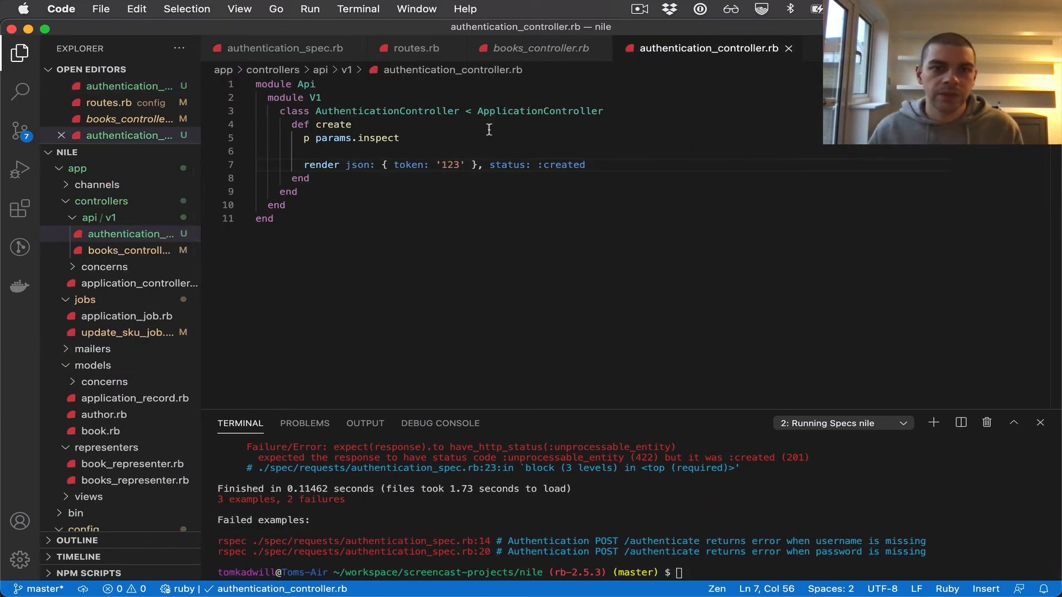
mouse_move(447, 153)
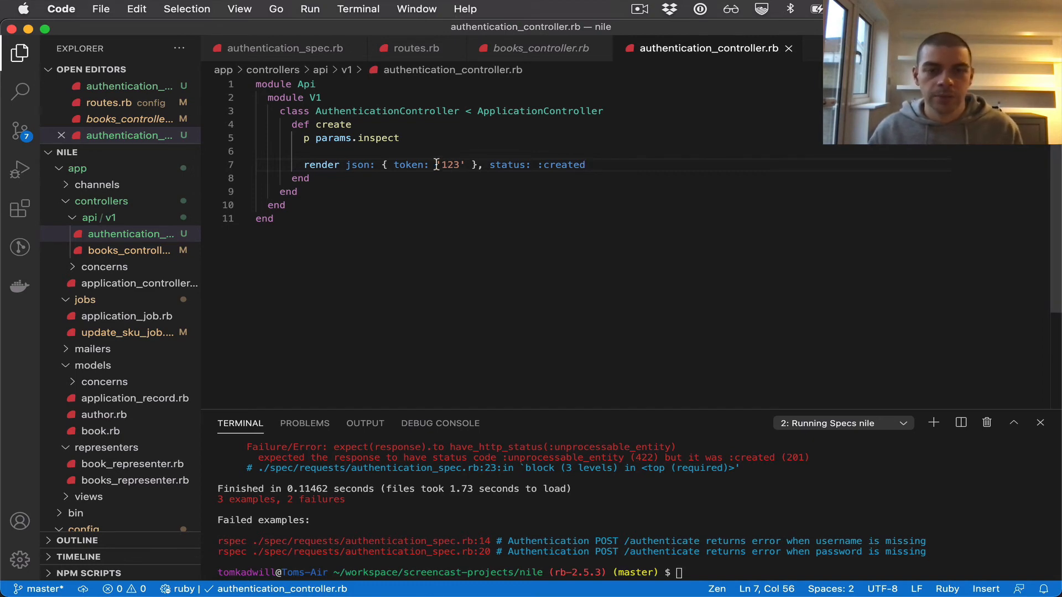
mouse_move(414, 152)
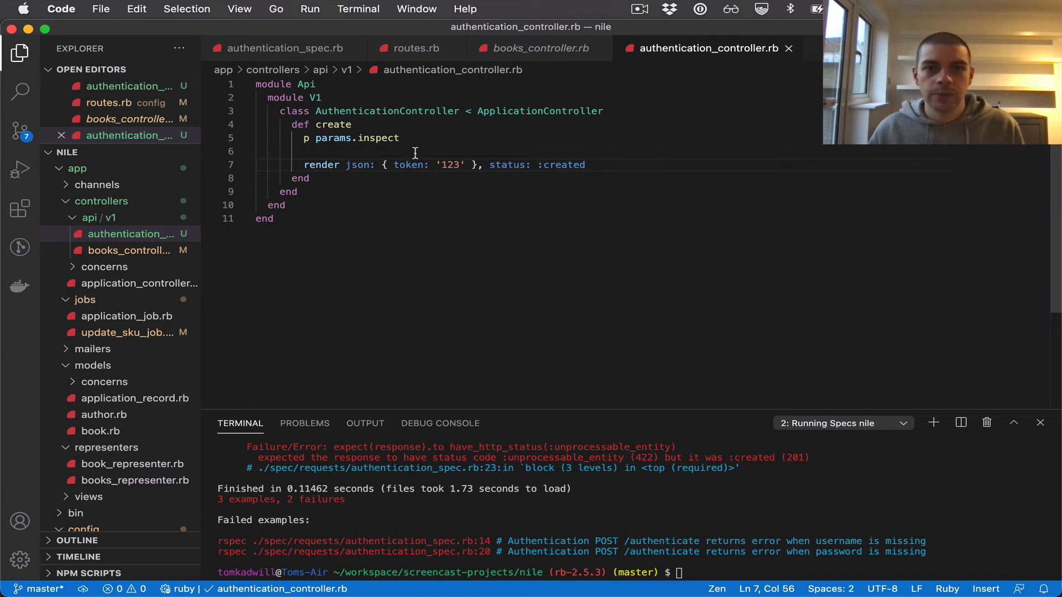
mouse_move(457, 177)
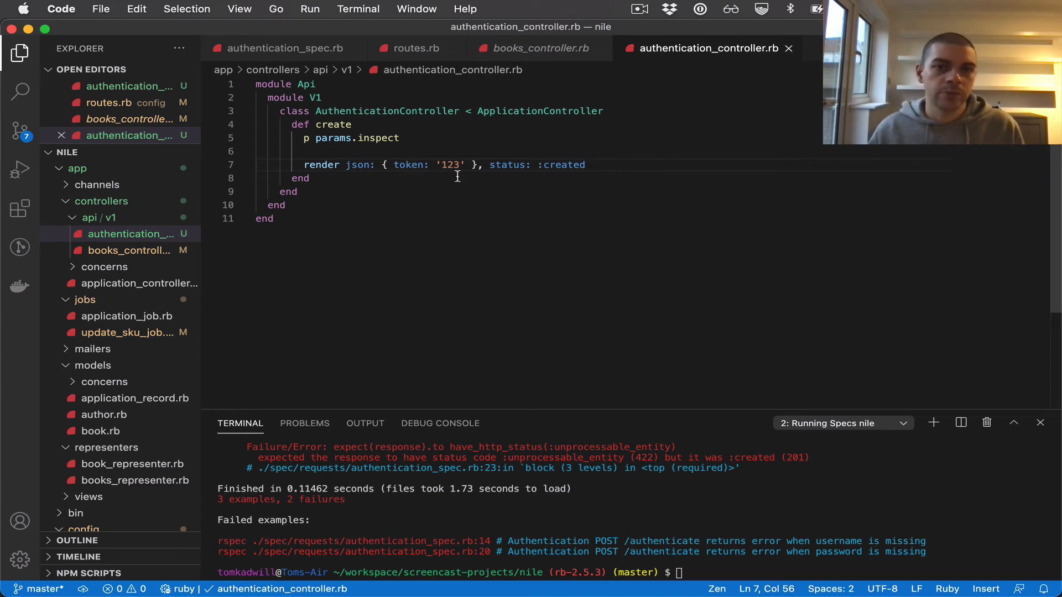
drag(305, 165, 585, 164)
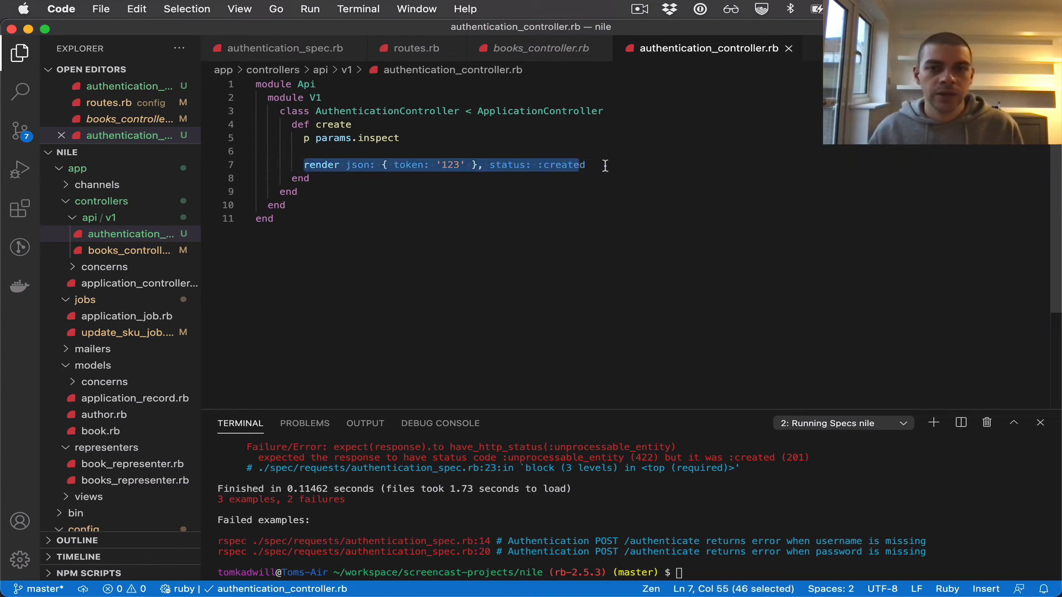
click(601, 165)
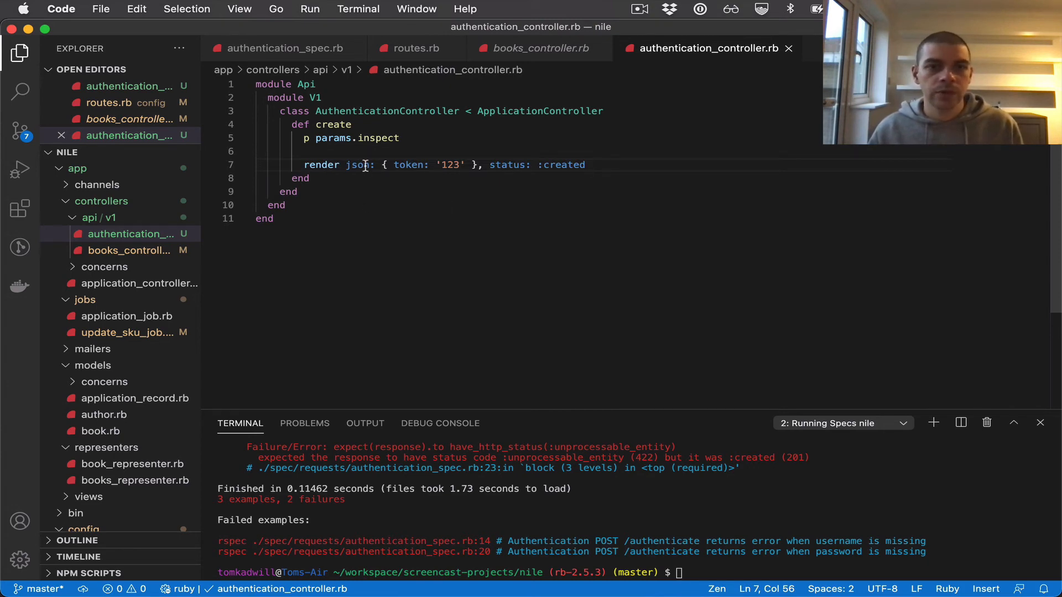
mouse_move(338, 146)
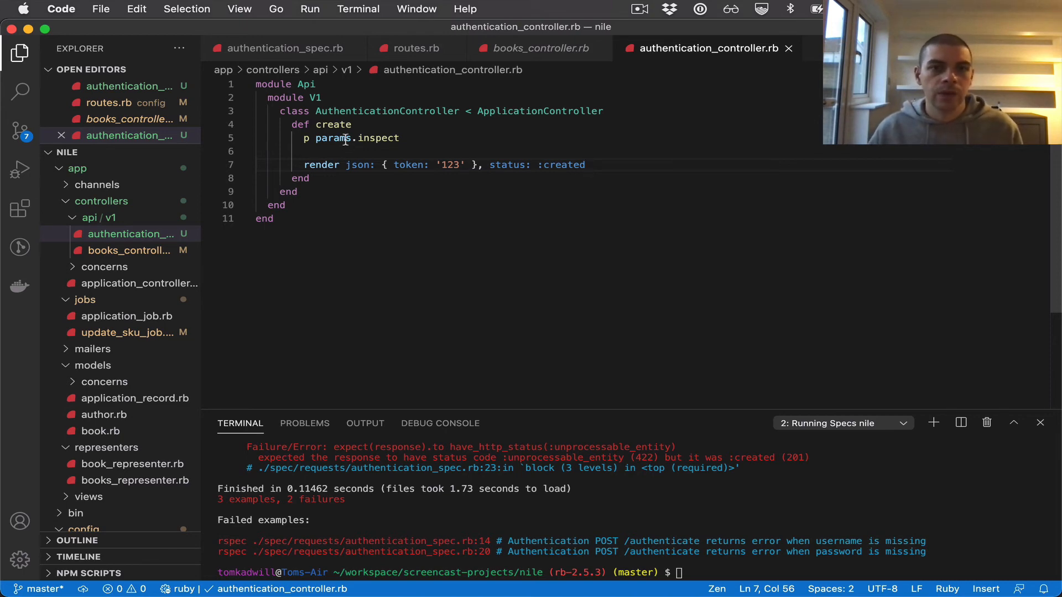
click(399, 139)
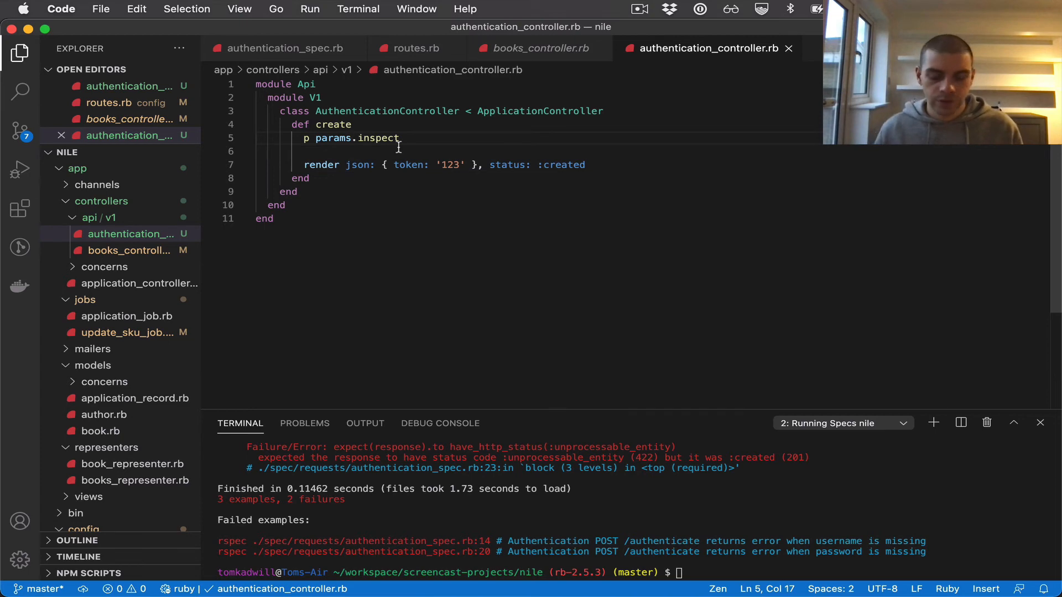
text(.r.)
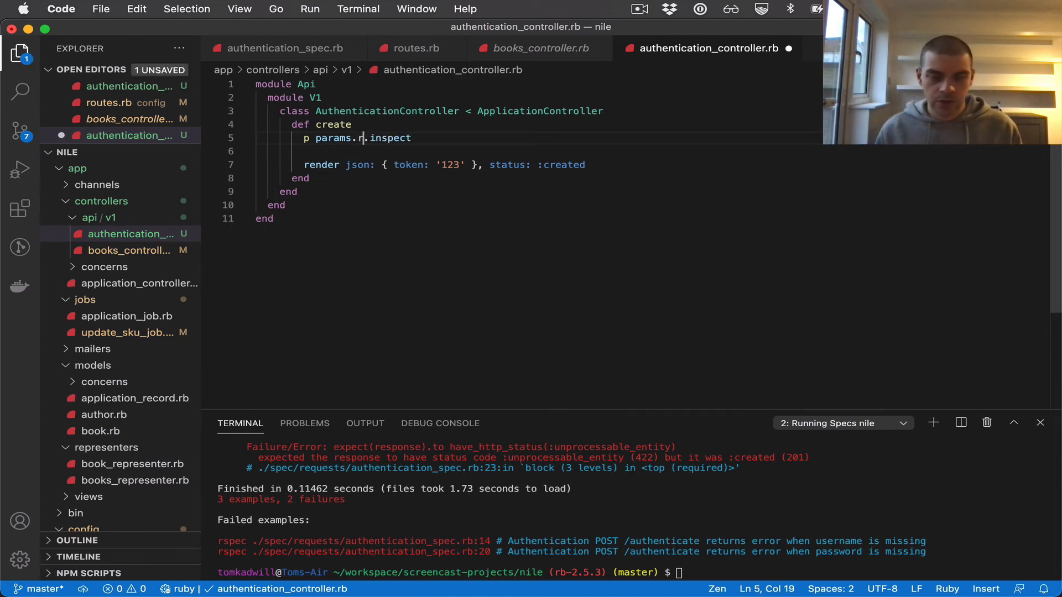
text(equire(:)
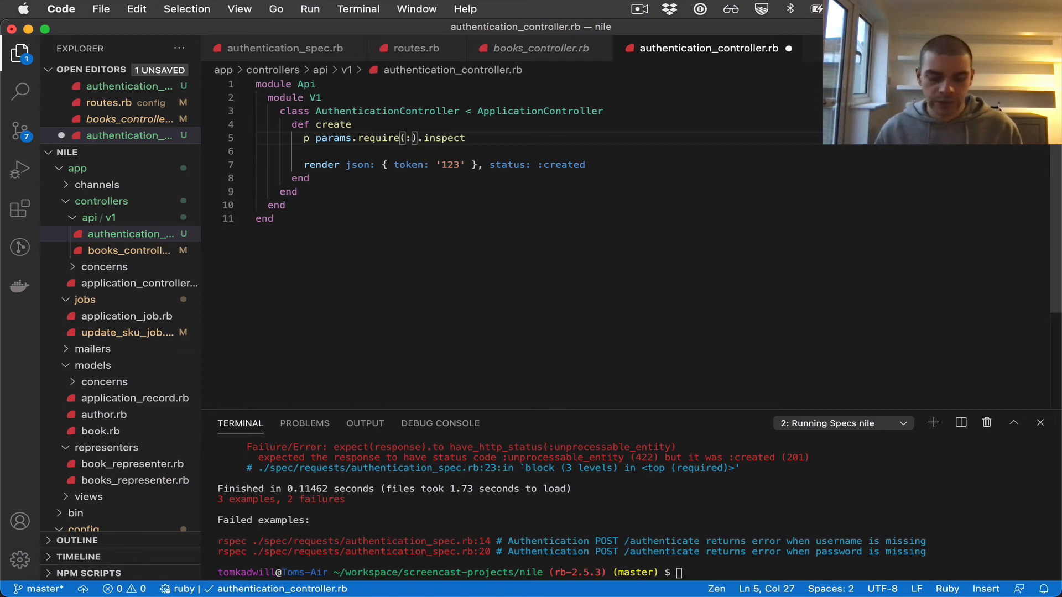
text(username)
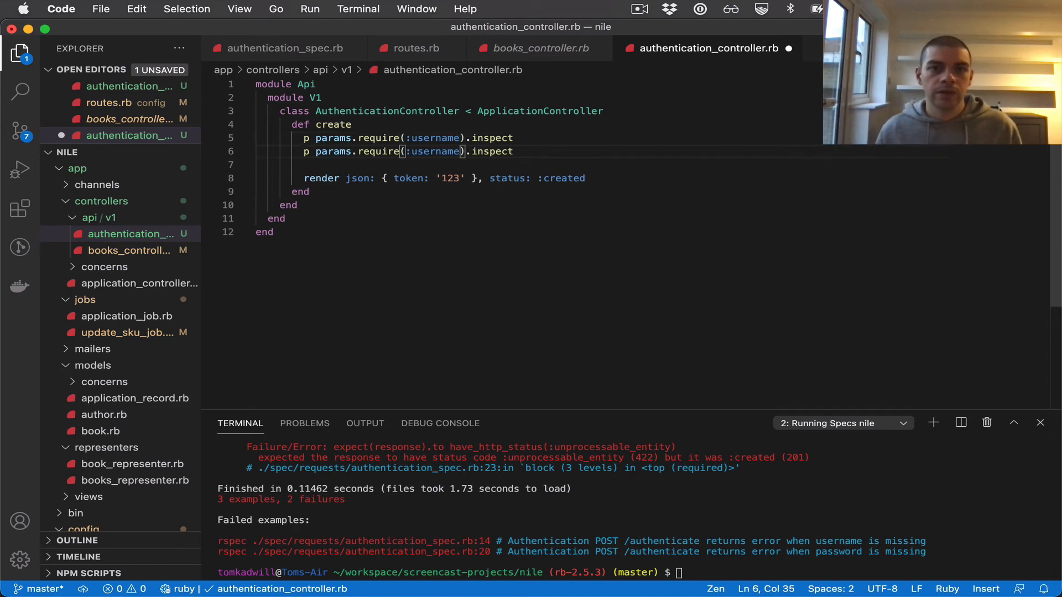
text(password)
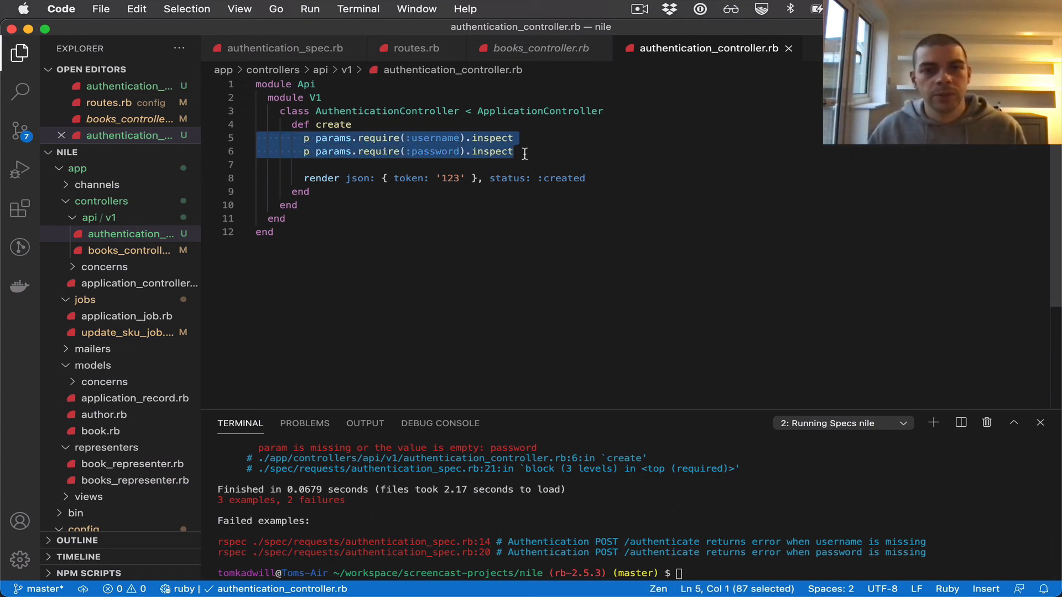
Add rescue_from ActionController::ParameterMissing, with: :parameter_missing above create, and begin a private section.
click(331, 152)
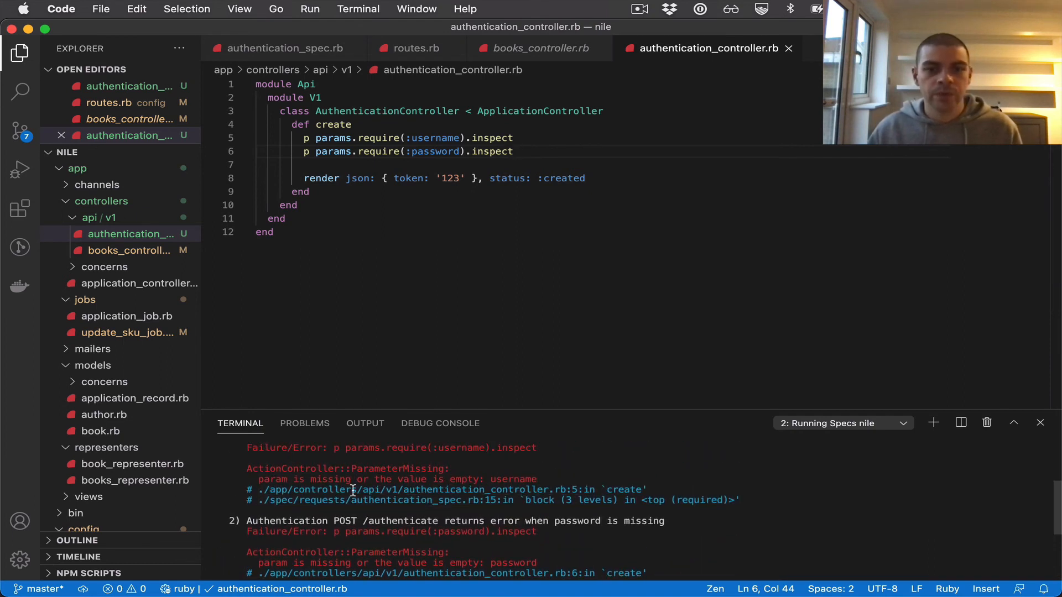
mouse_move(422, 137)
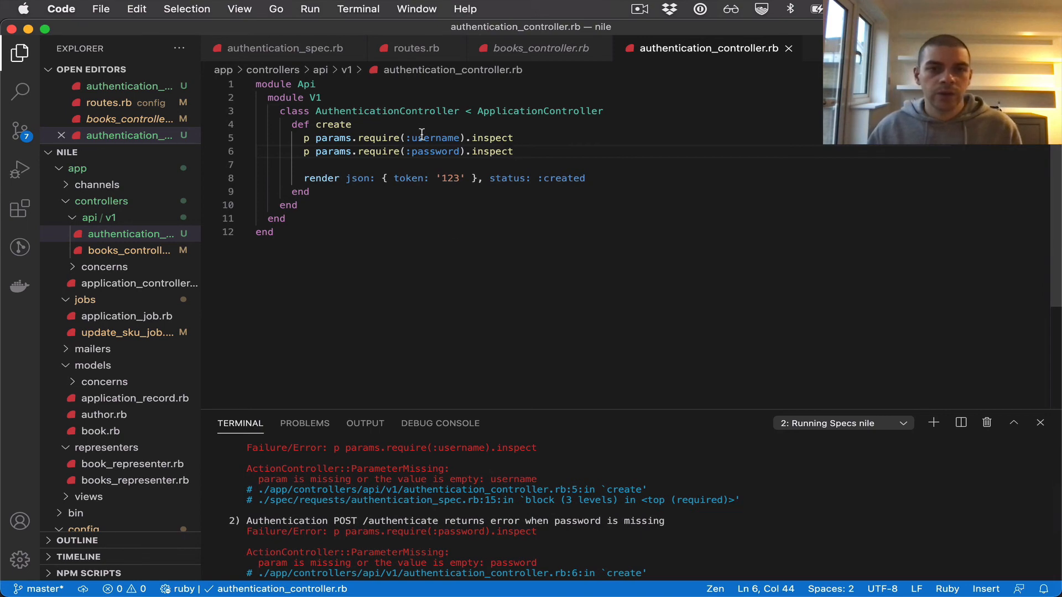
key(Enter)
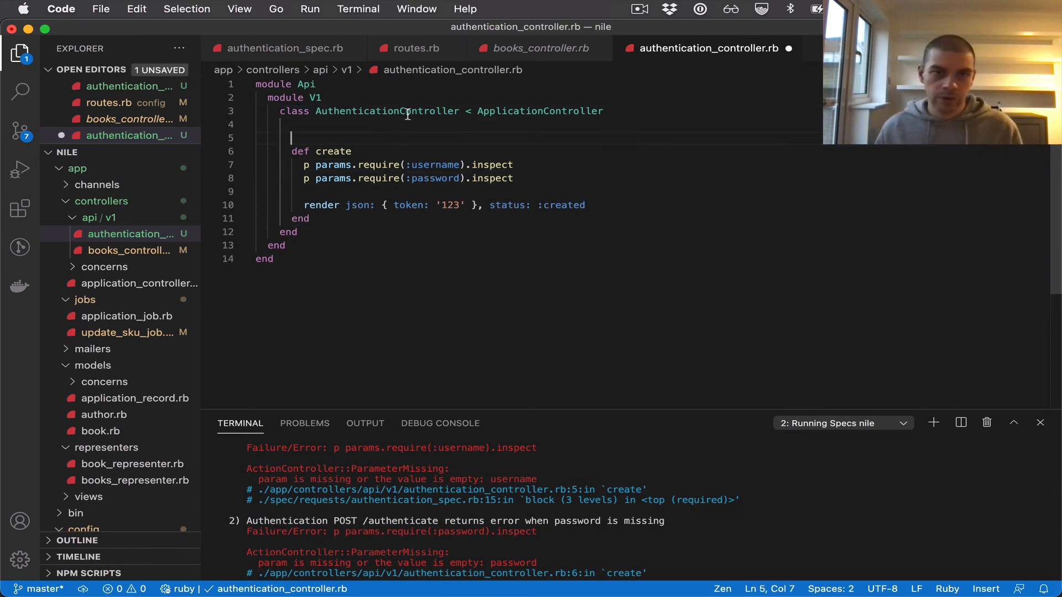
text(rescue)
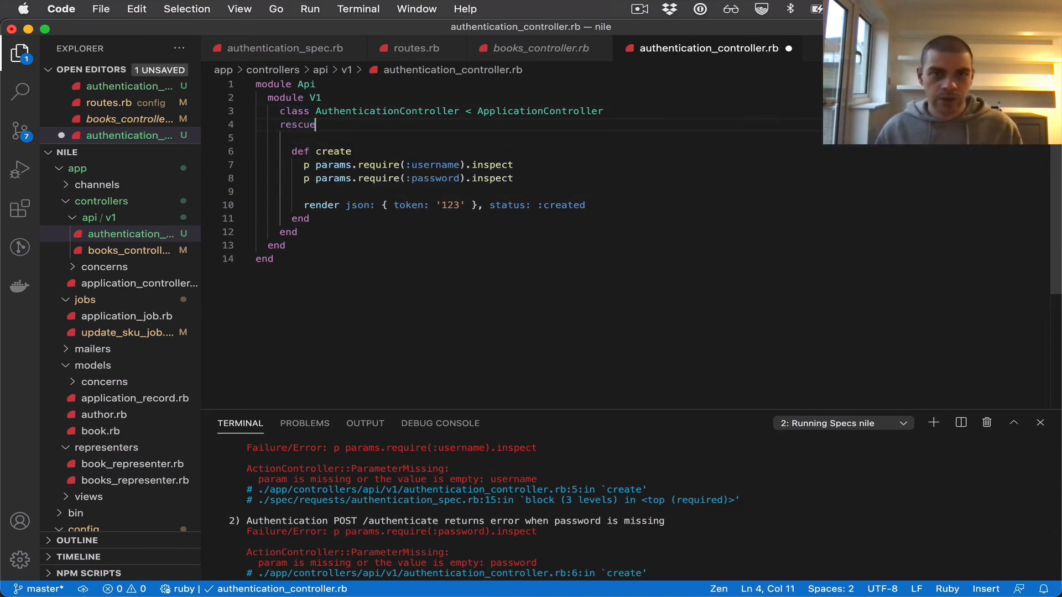
text(_from)
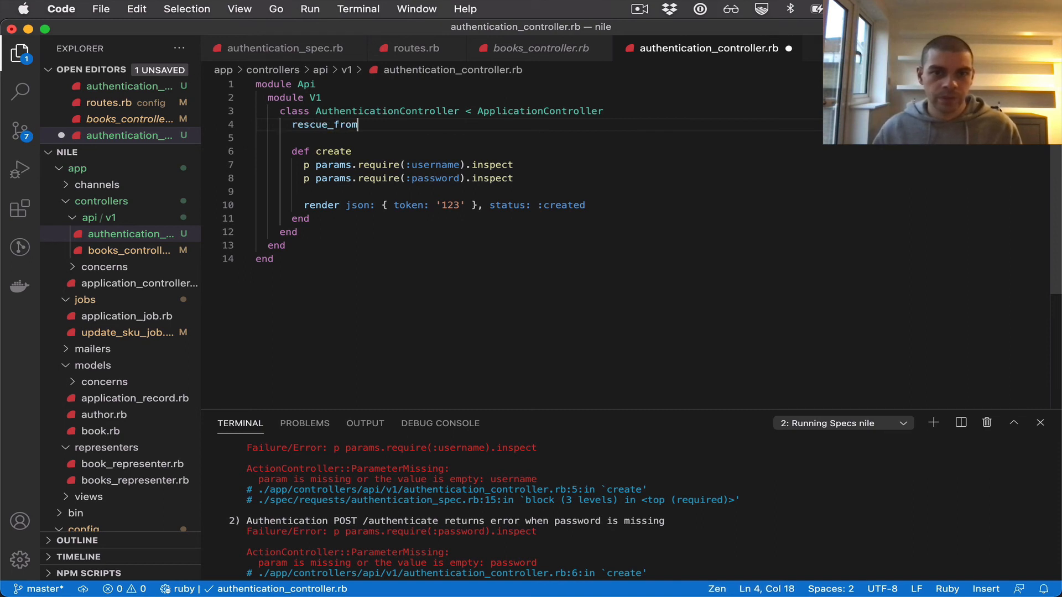
text(ActopmCp)
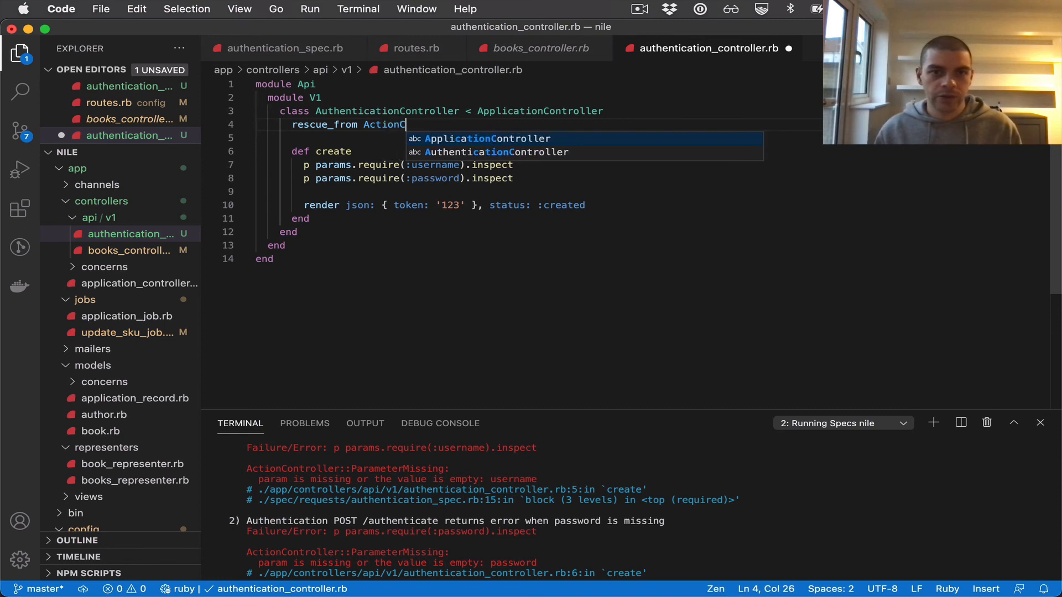
text(ontroller:)
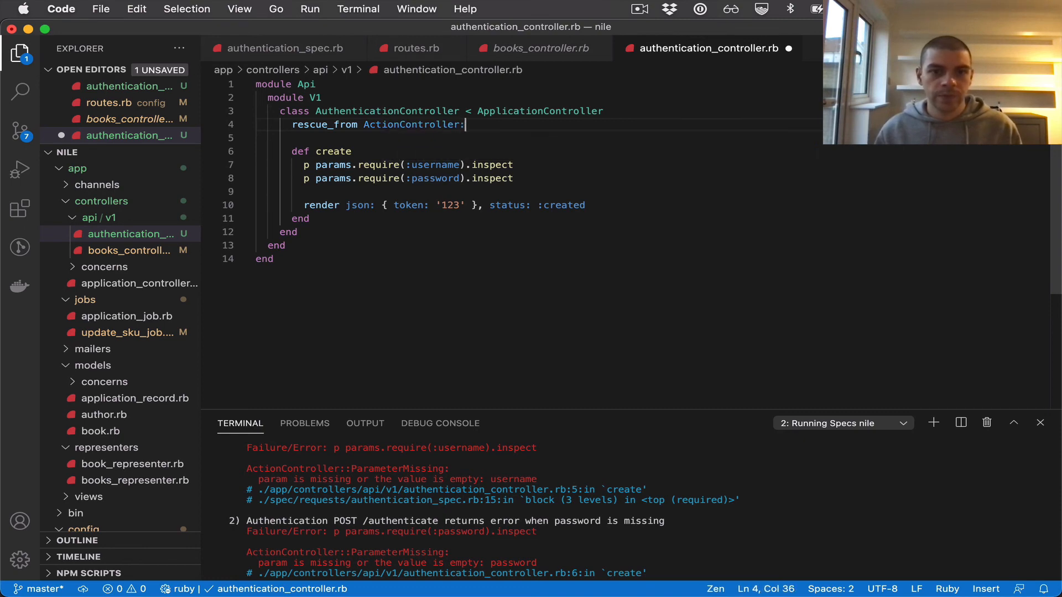
text(::Parameter)
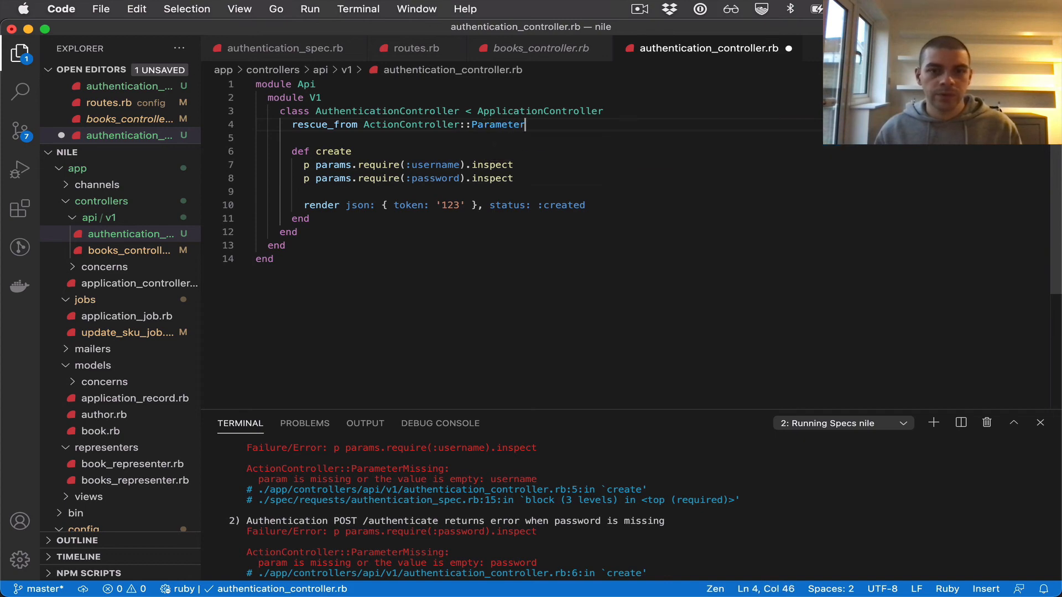
text(Missing)
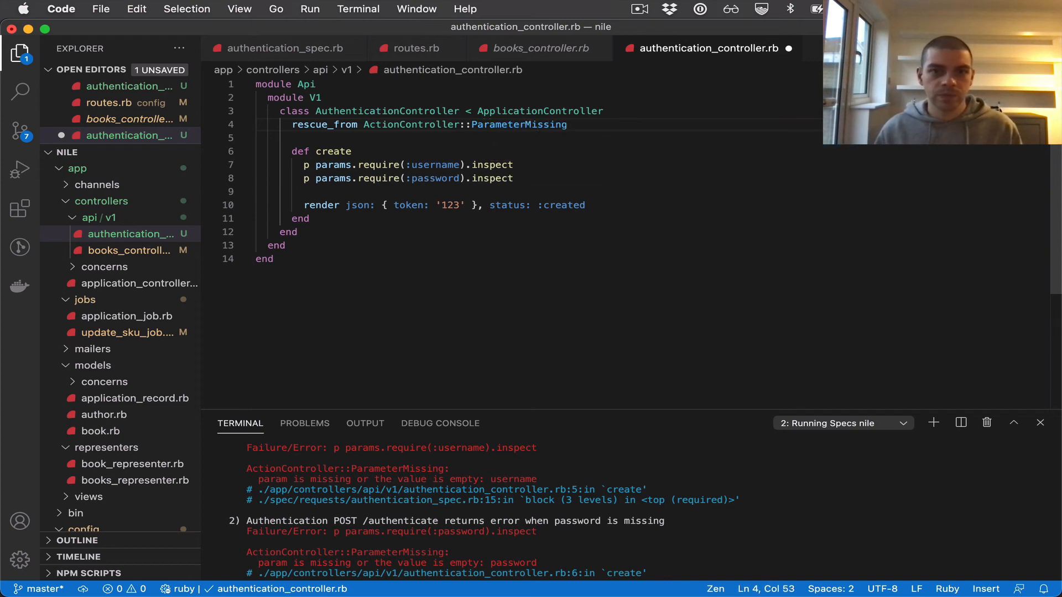
text(, w)
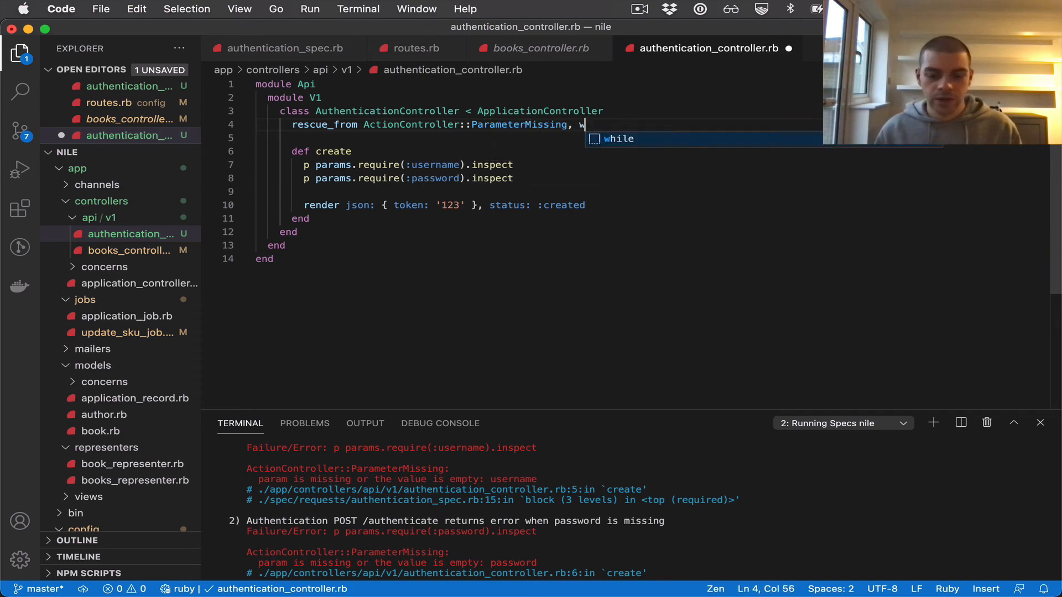
text(ith:)
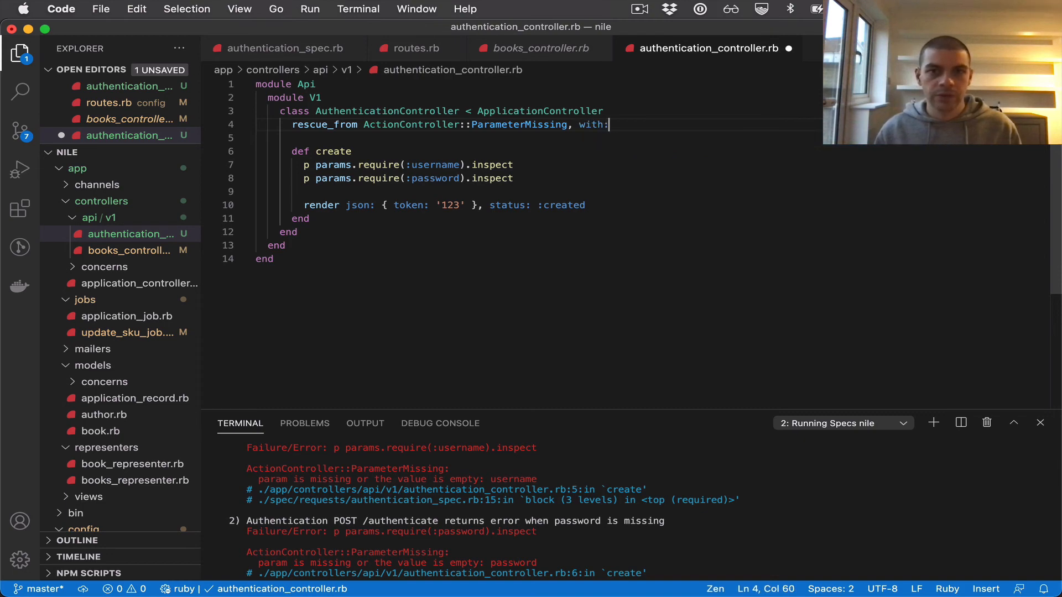
text(" :")
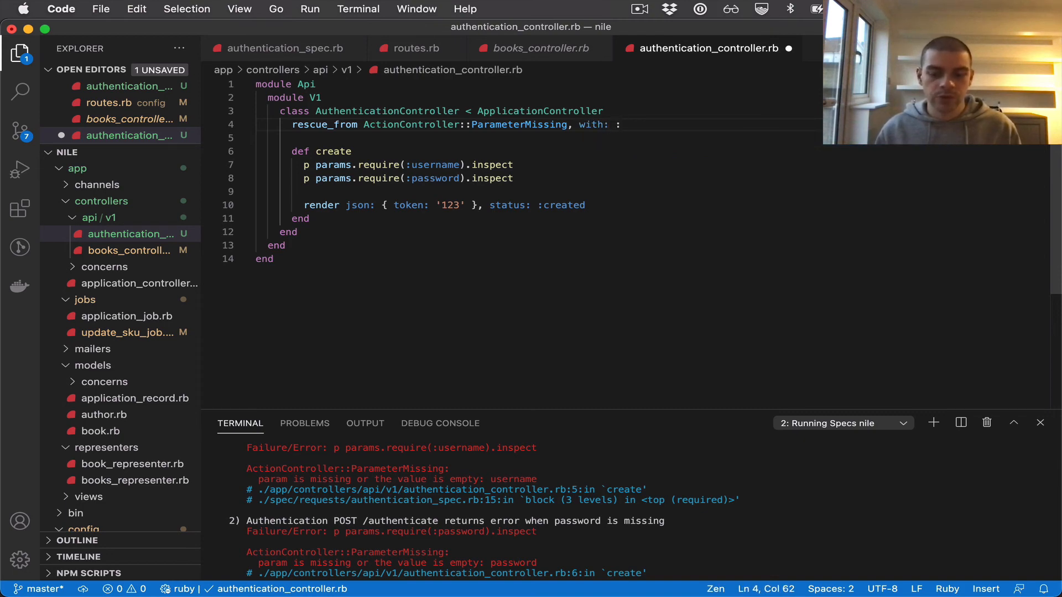
text(:parameter_)
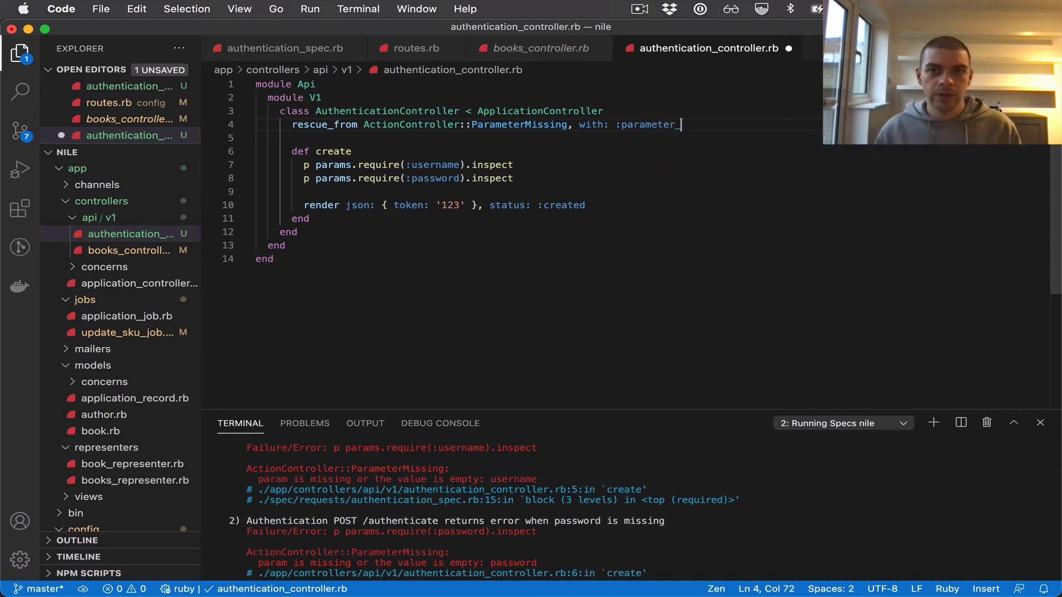
text(missing)
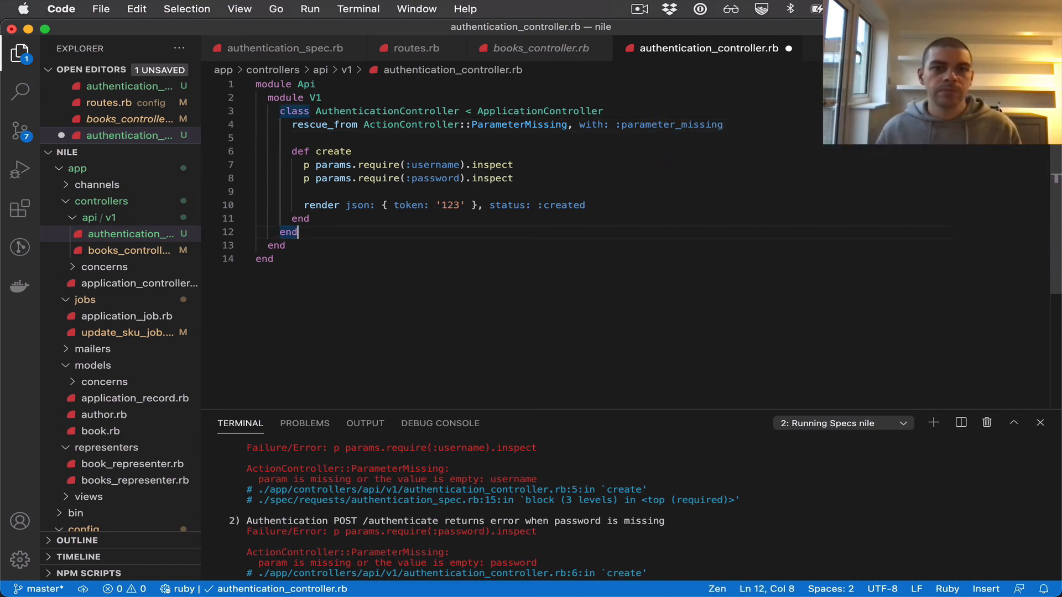
text(priva)
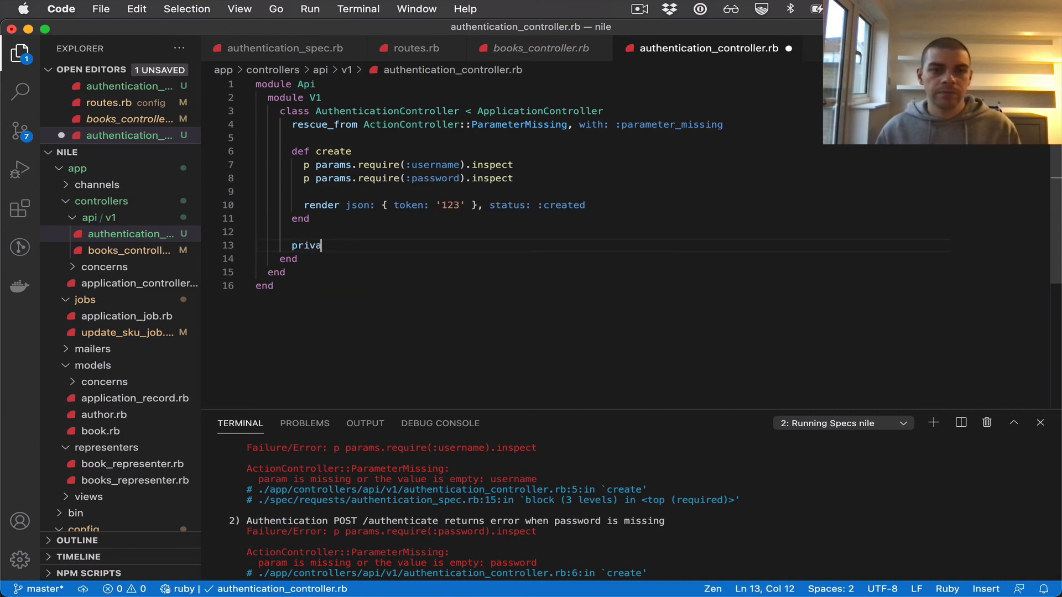
Define a private parameter_missing(e) method below the private keyword.
key(Enter)
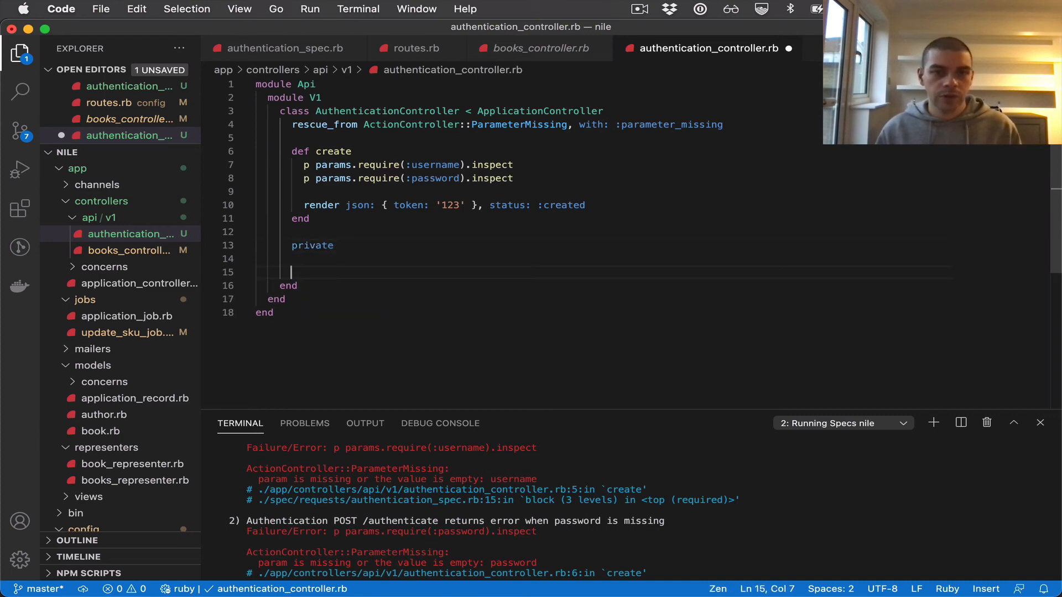
text(def par)
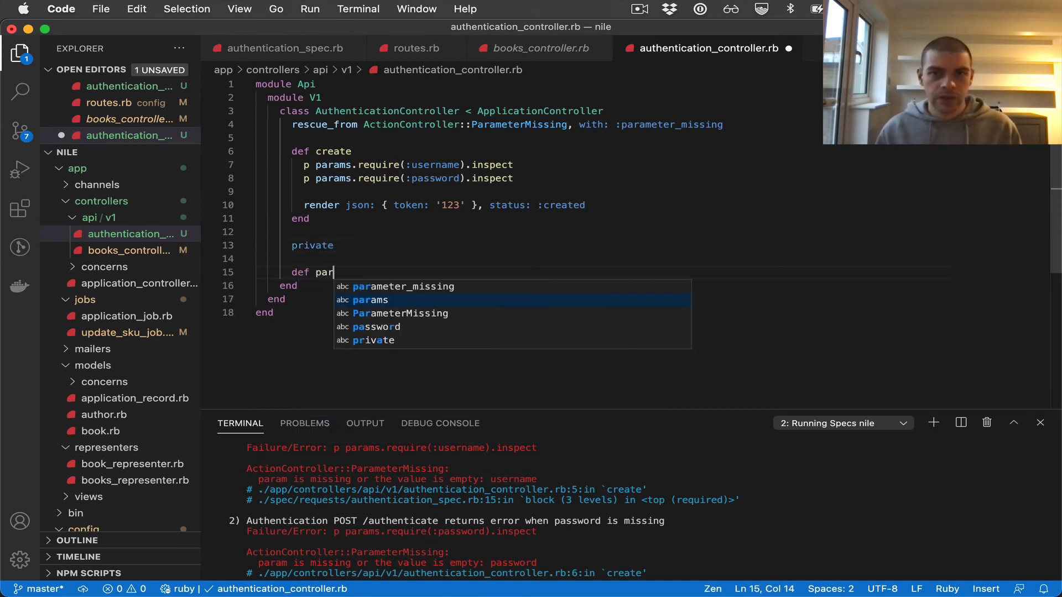
key(Tab)
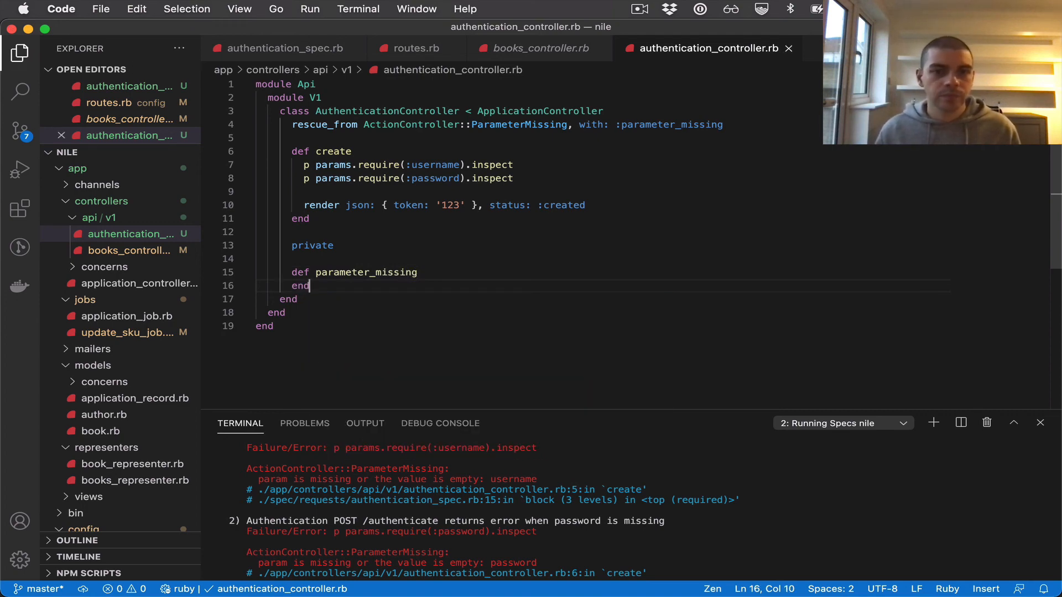
text(())
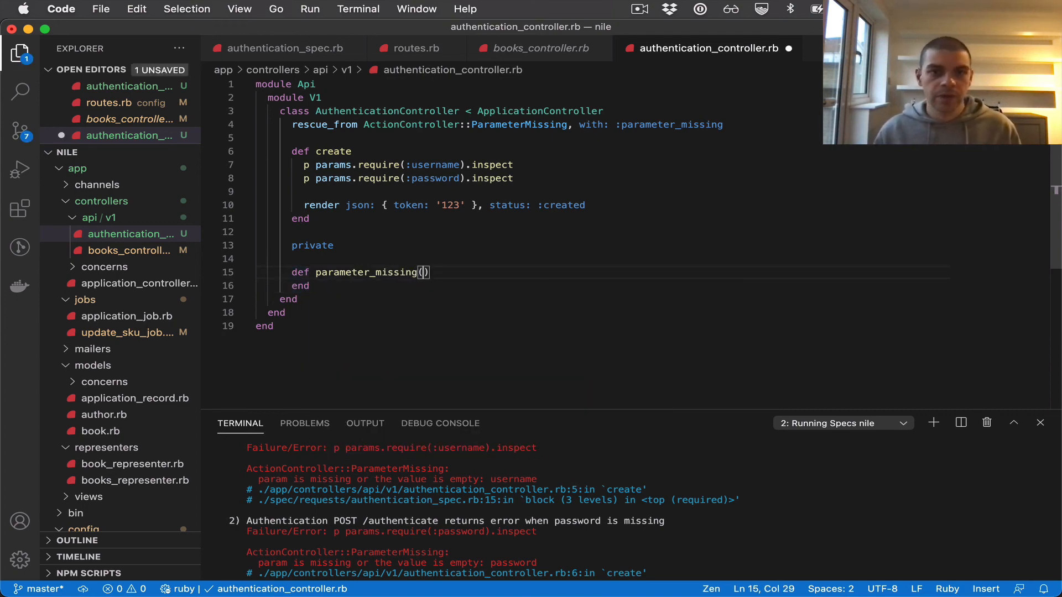
text(e)
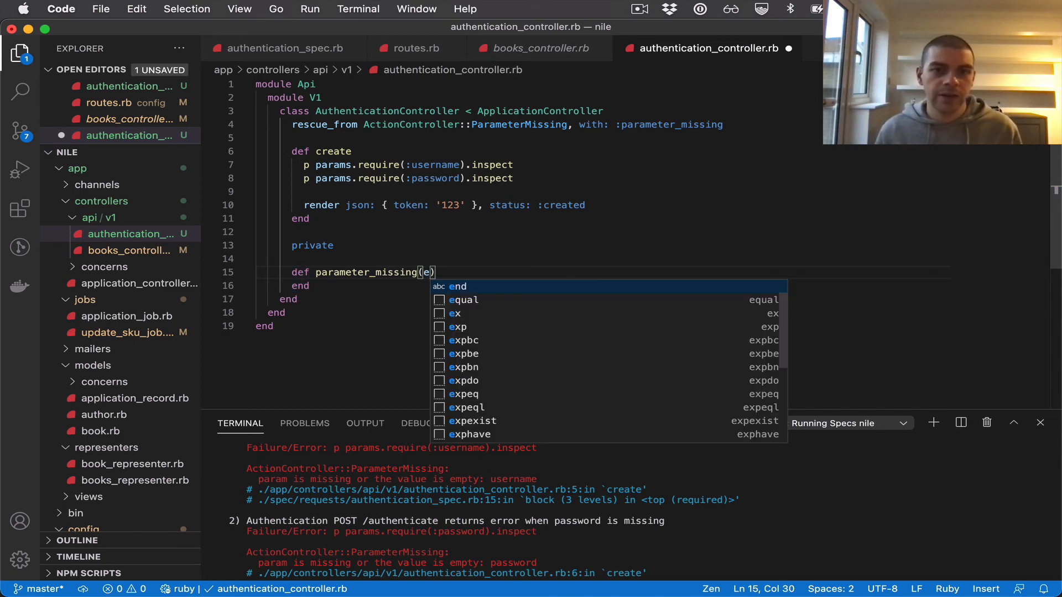
key(Escape)
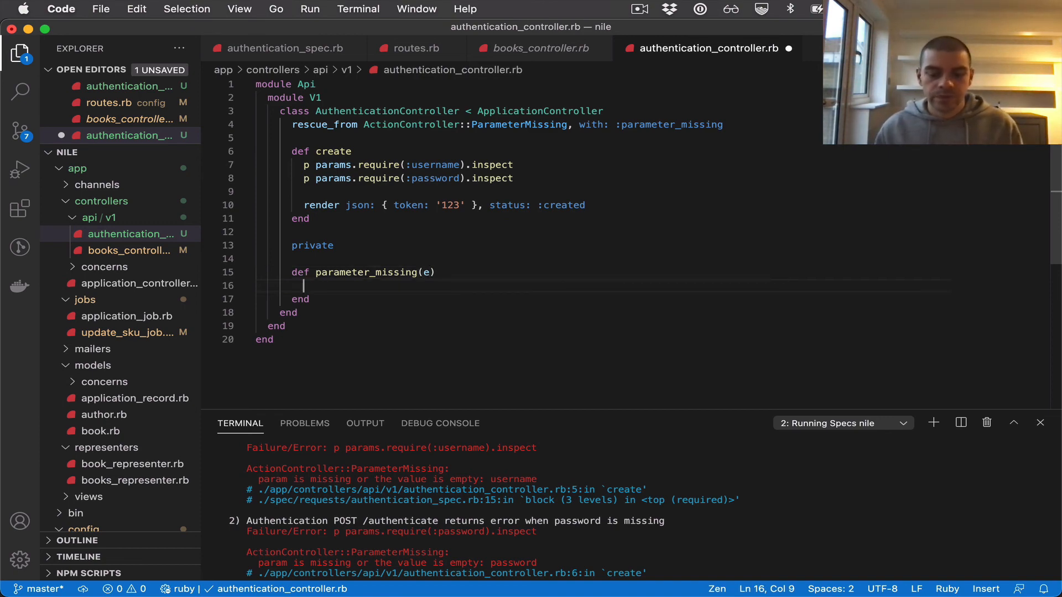
Have parameter_missing render json: { error: e.message }, status: :unprocessable_entity.
text(render json)
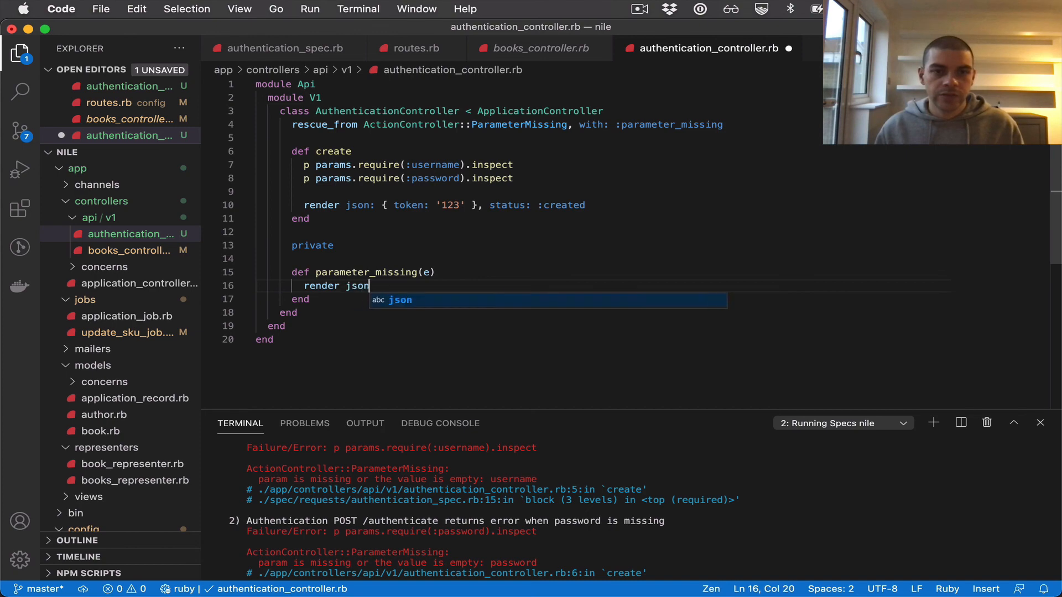
text(:)
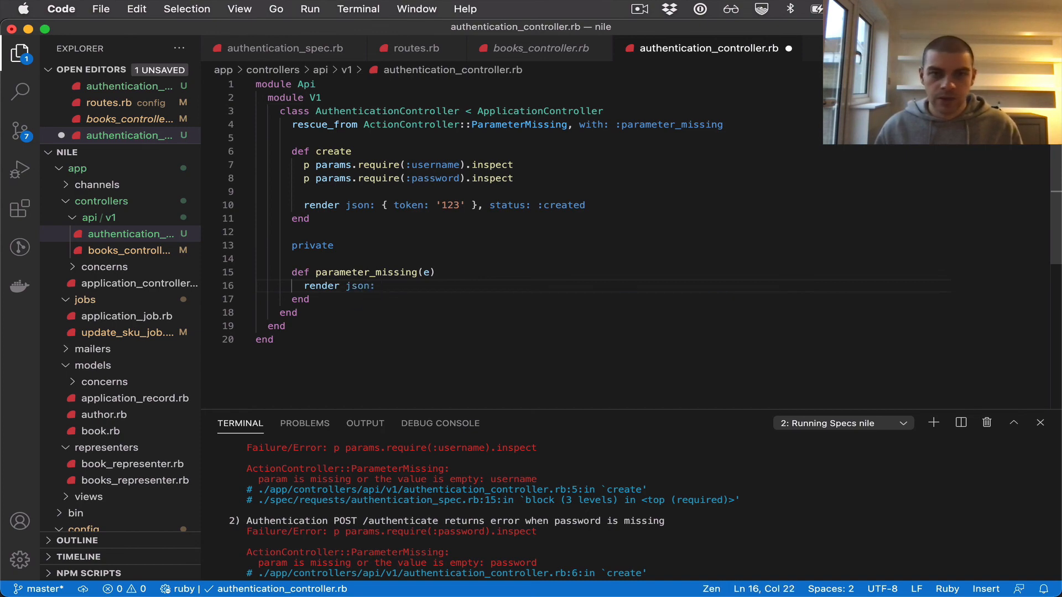
text({ erro})
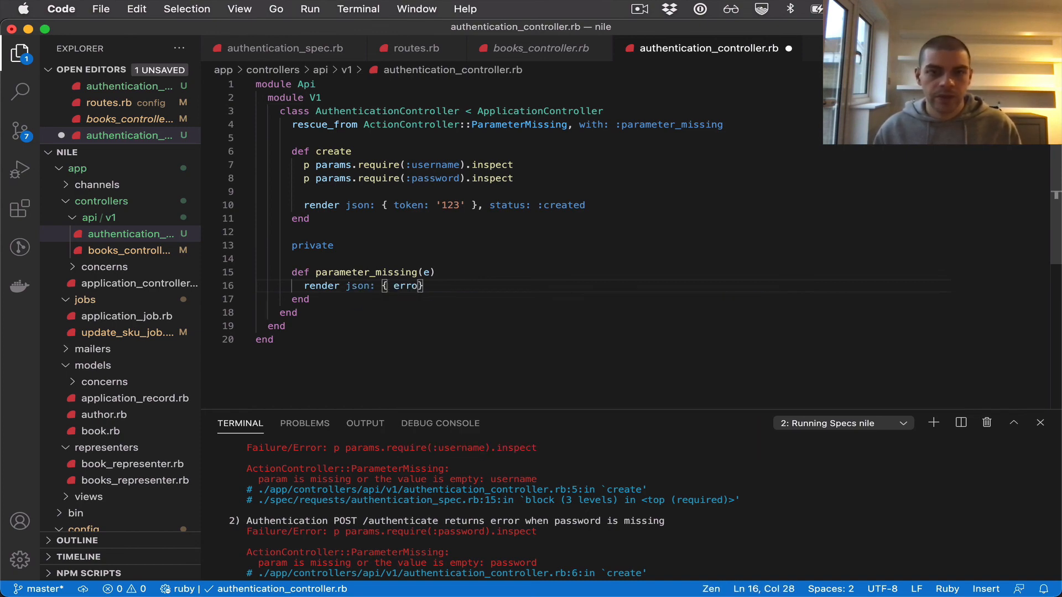
text(r: e.)
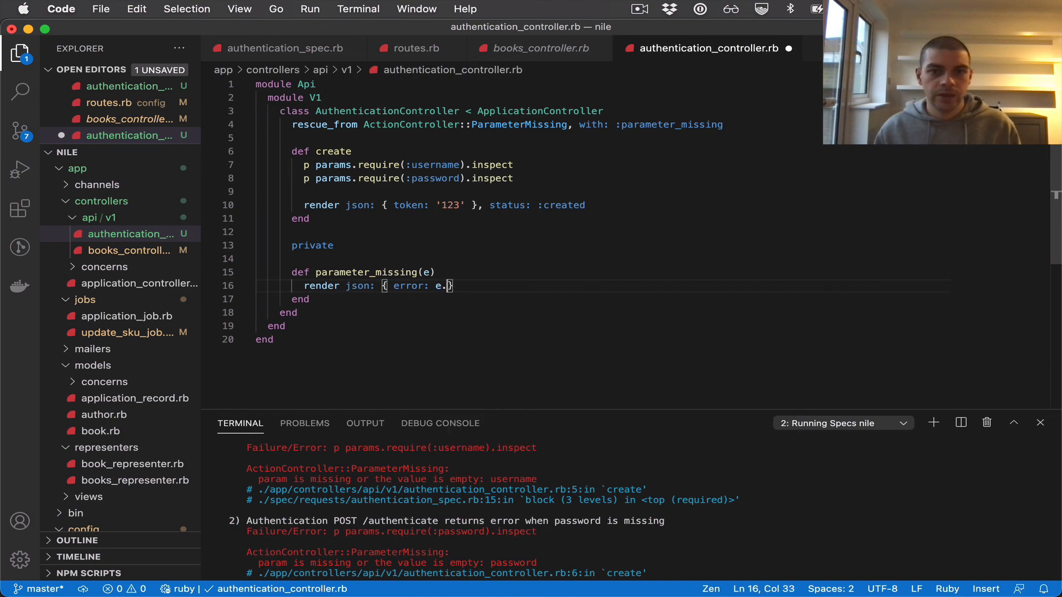
text(messages)
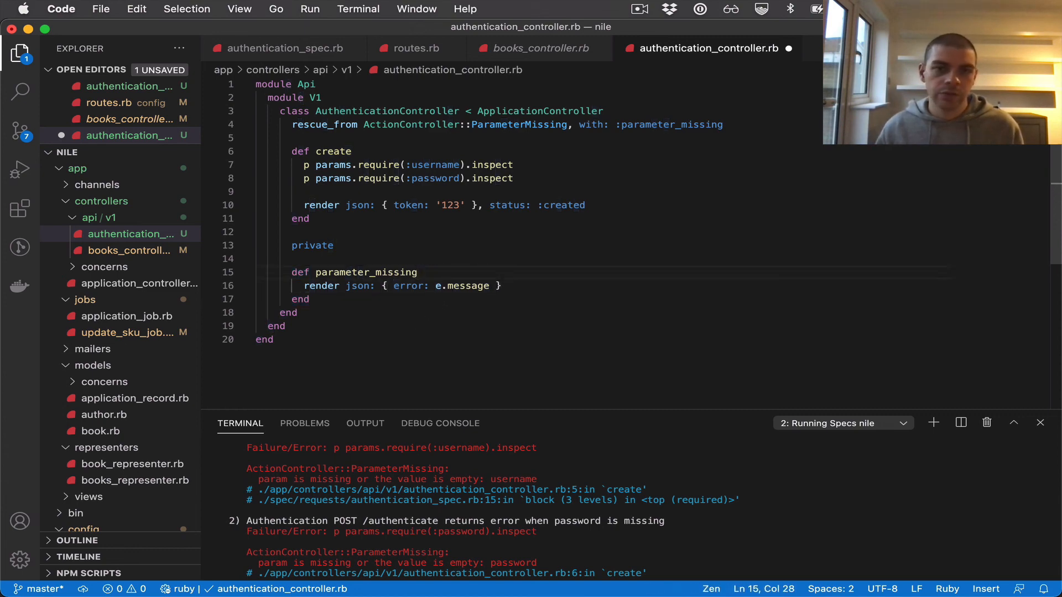
text((e))
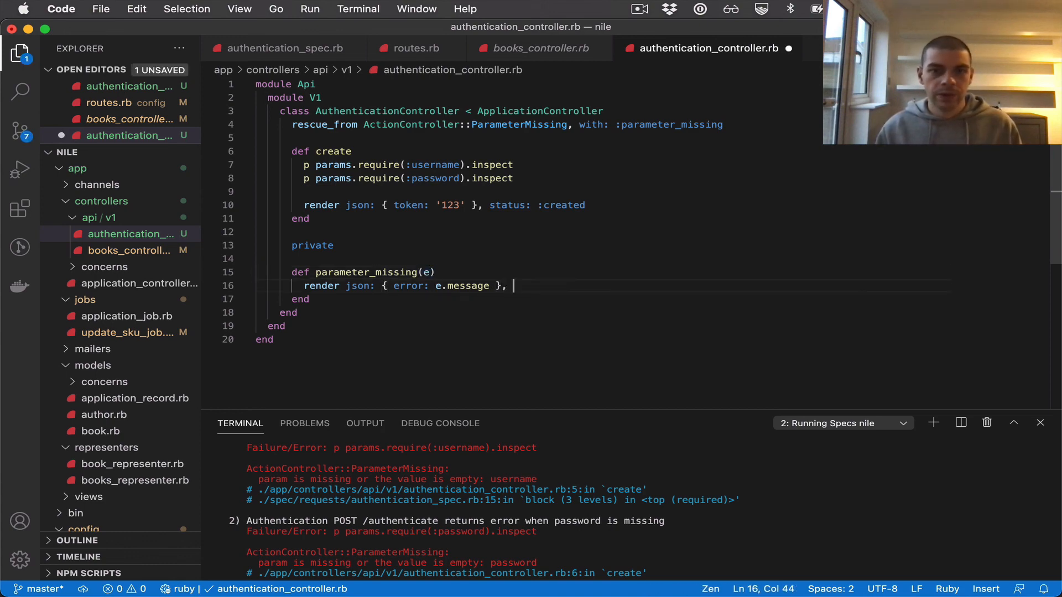
text(status: :u)
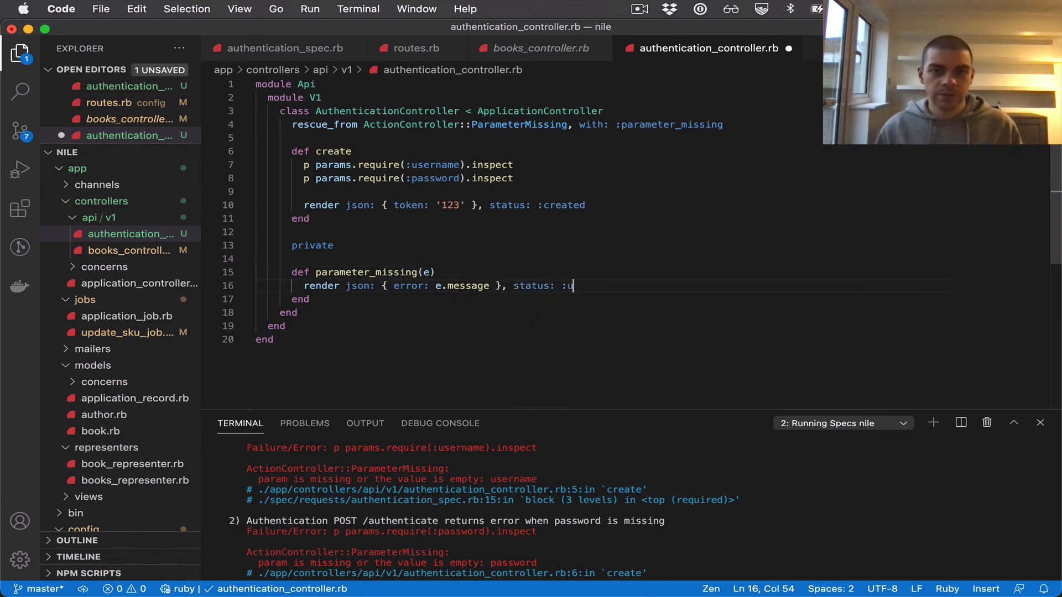
text(nproccess)
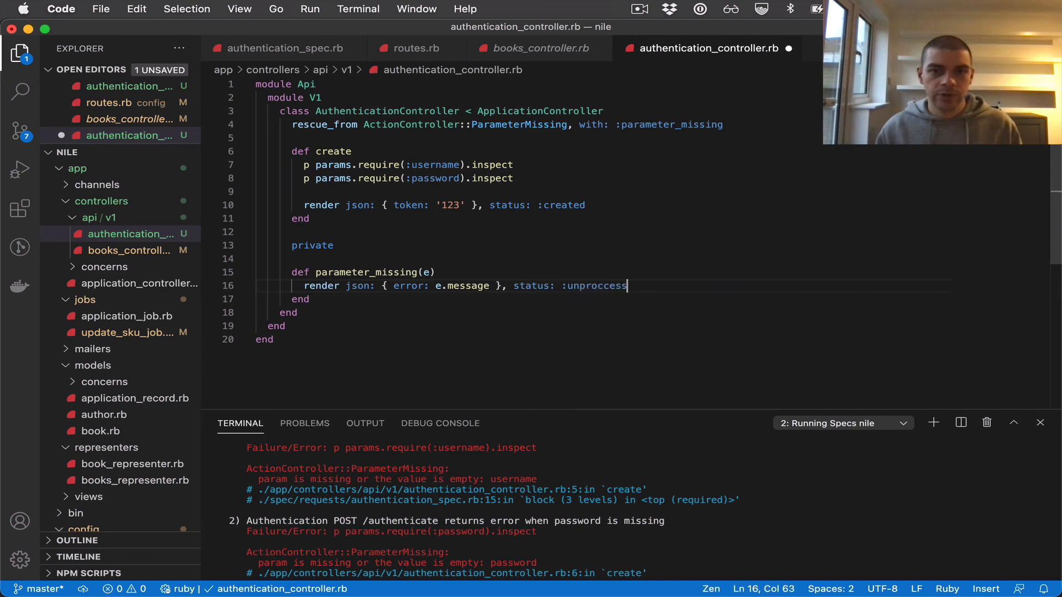
text(able_entit)
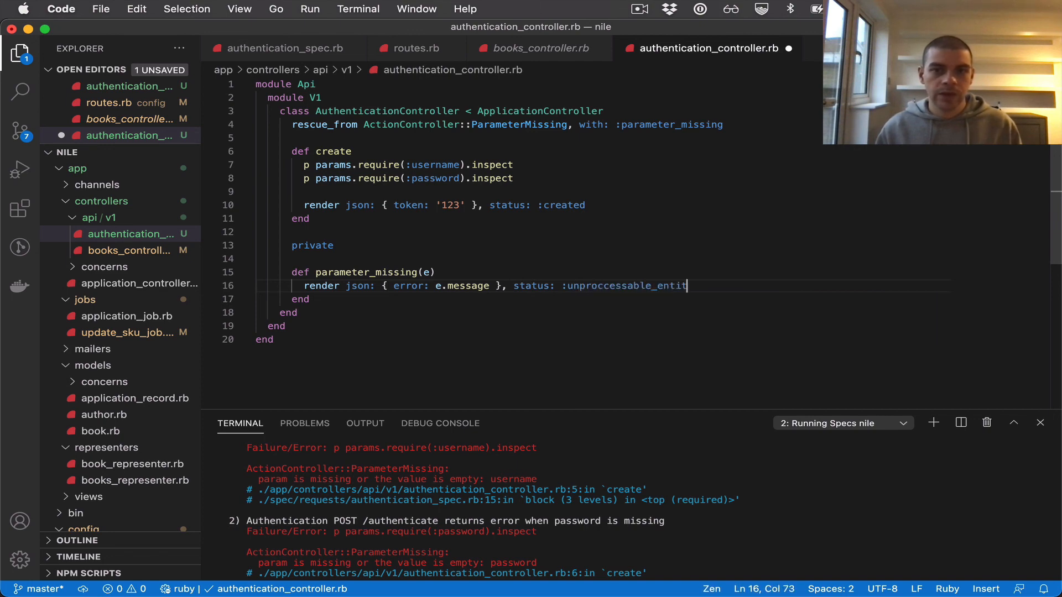
text(y)
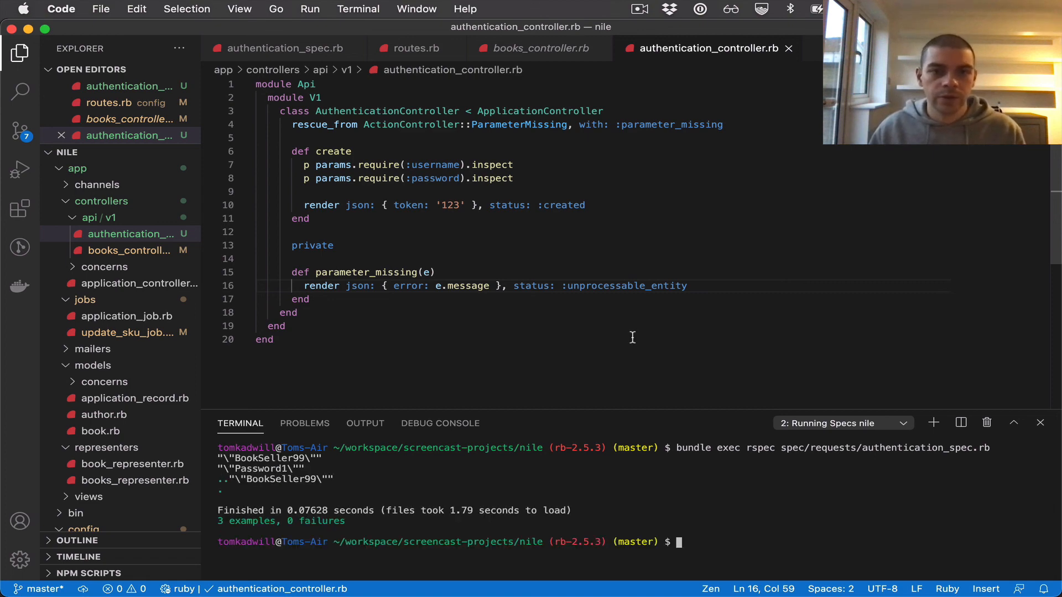
Glance at the controller, then return to the spec after the username status expectation.
click(283, 48)
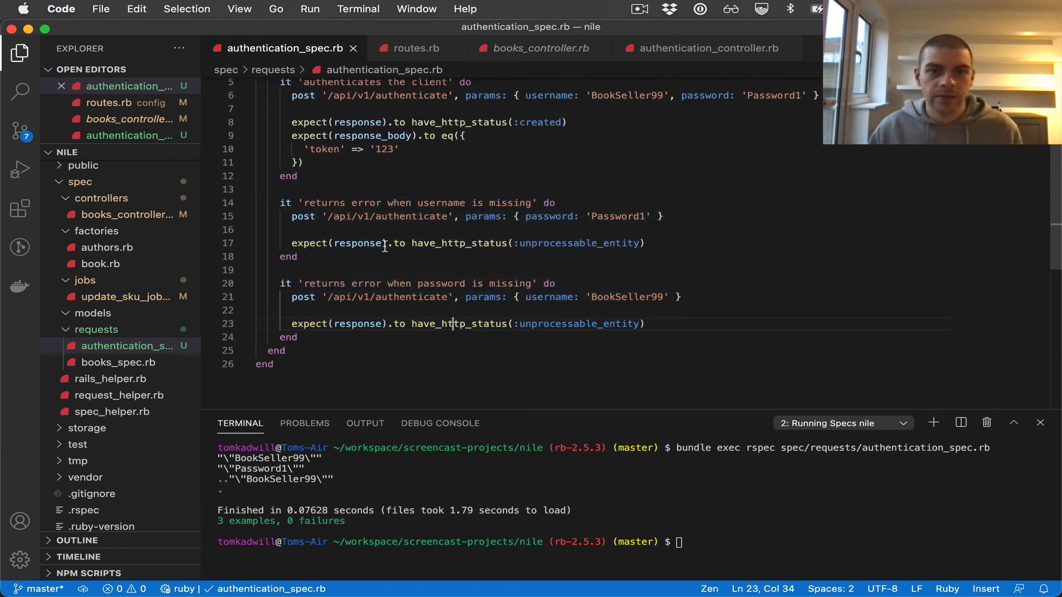
click(653, 243)
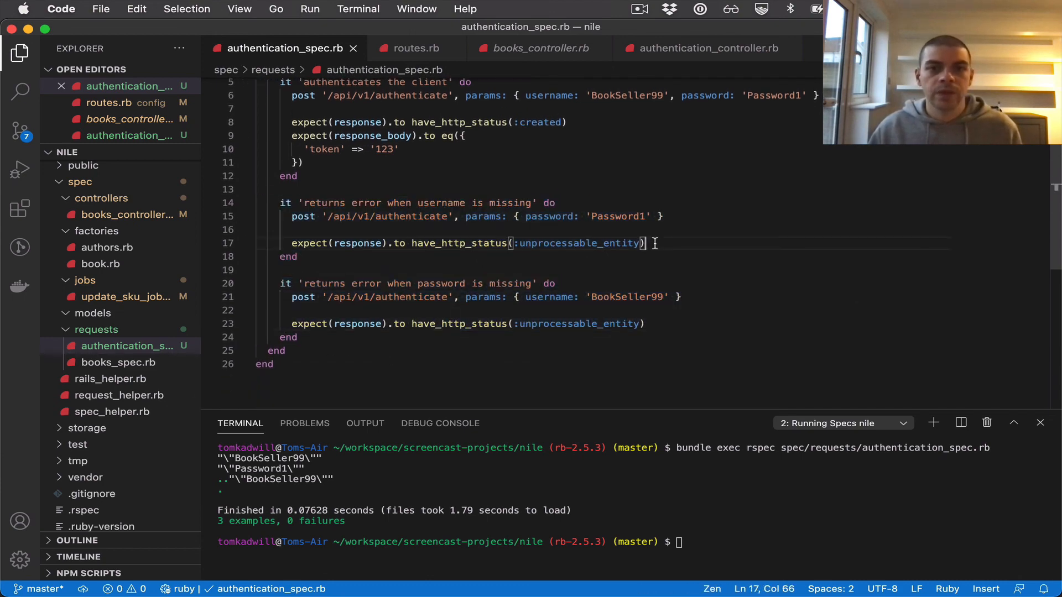
click(708, 49)
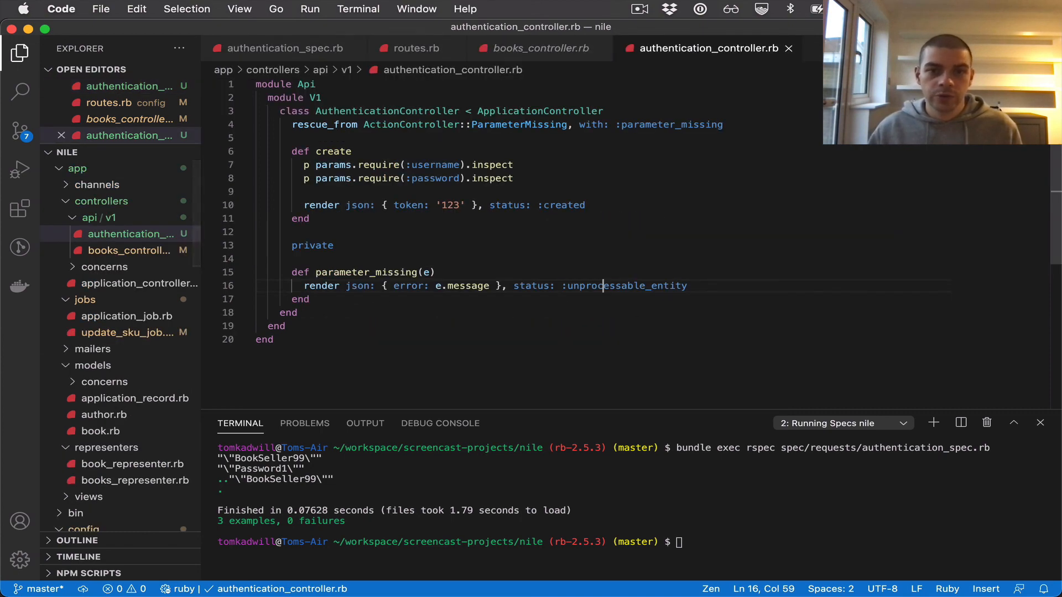
key(cmd+p)
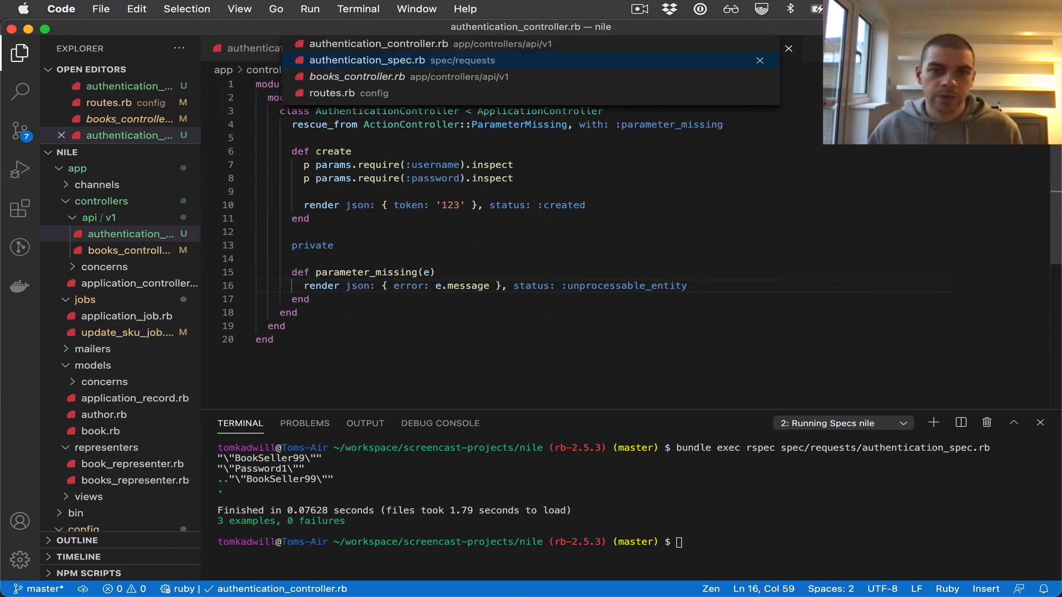
click(371, 60)
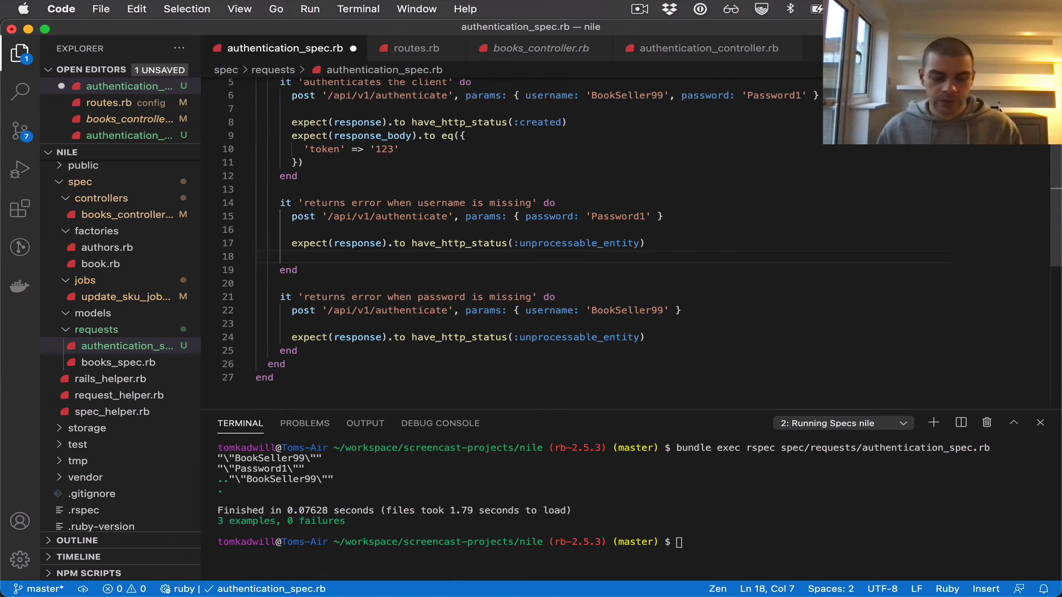
Add expect(response_body).to eq({ 'error' => '' }) to the missing-username example and rerun rspec.
text(expect(response_body)
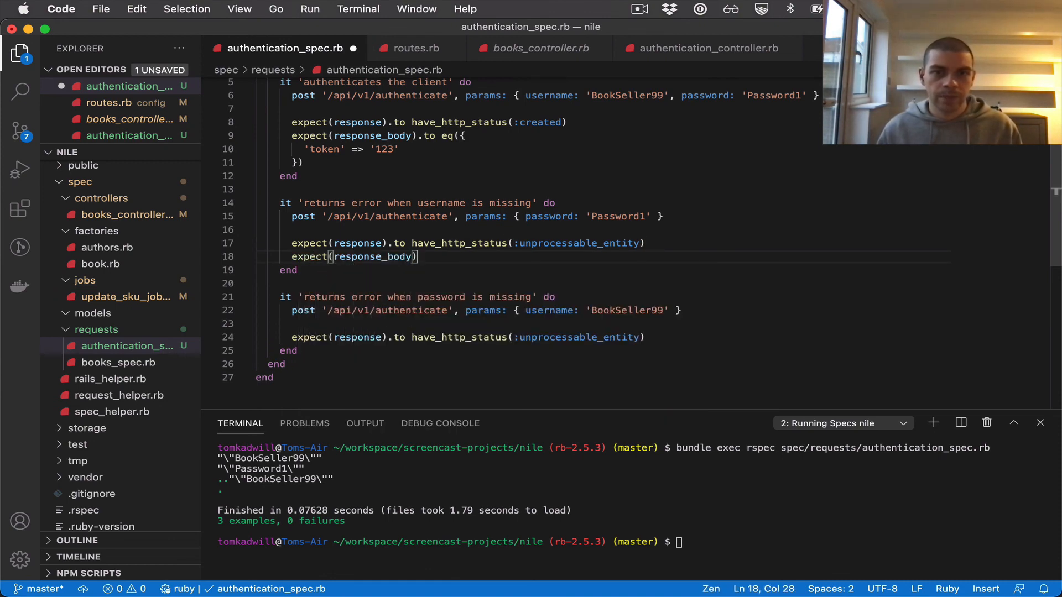
text(.to eq({)
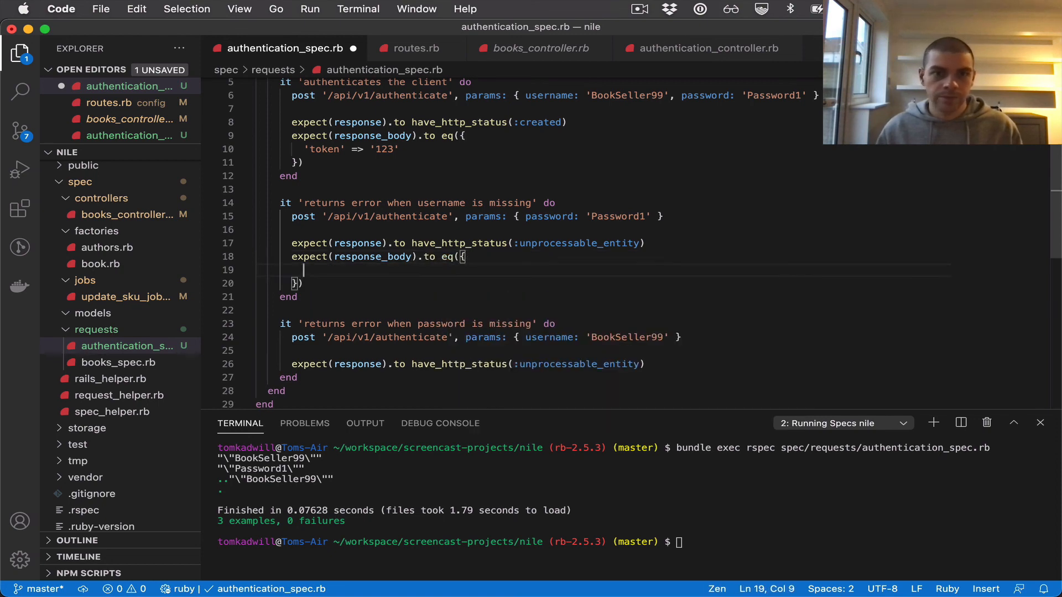
text('error')
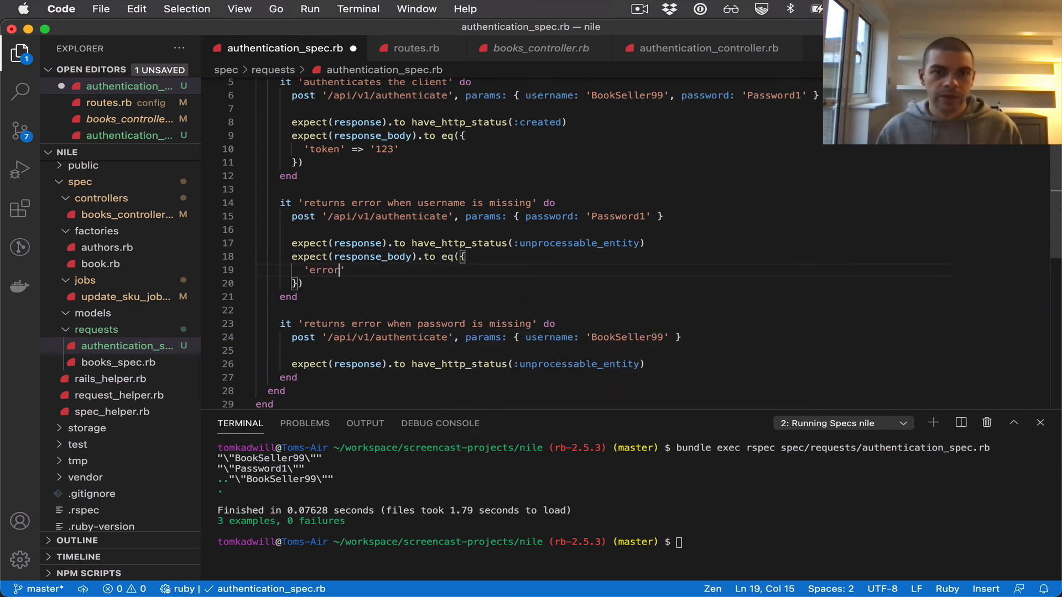
text(=>)
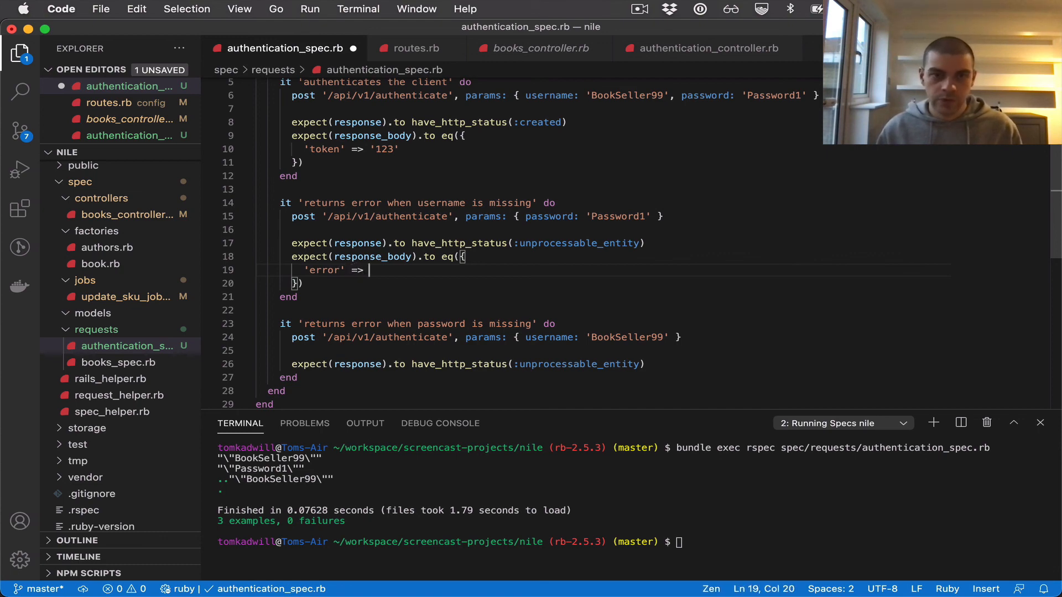
click(703, 48)
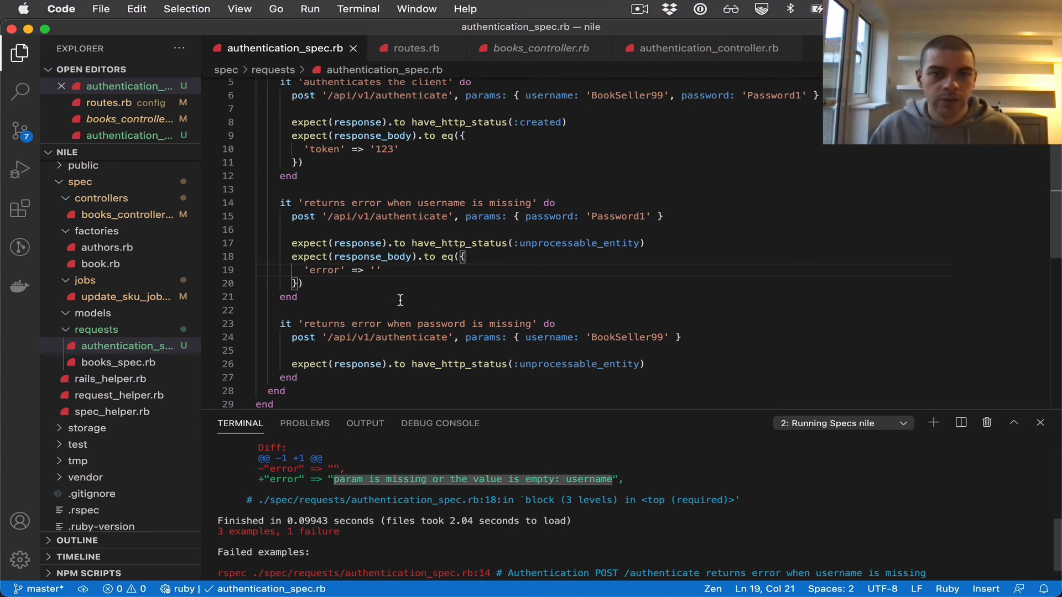
Expect 'param is missing or the value is empty: username', then start the password version.
text(param is missing or the value is empty: username)
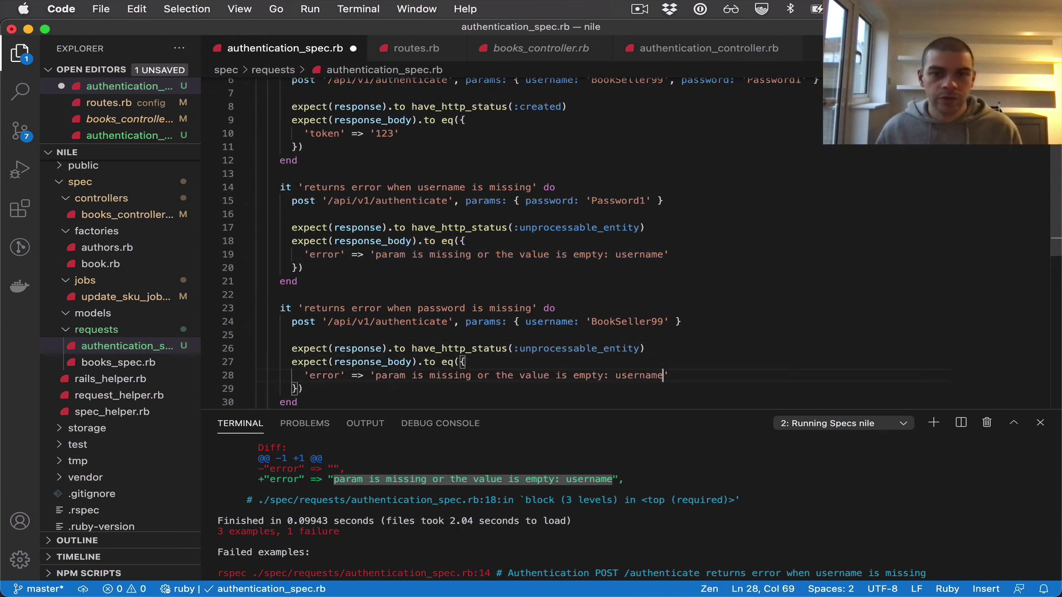
key(Backspace)
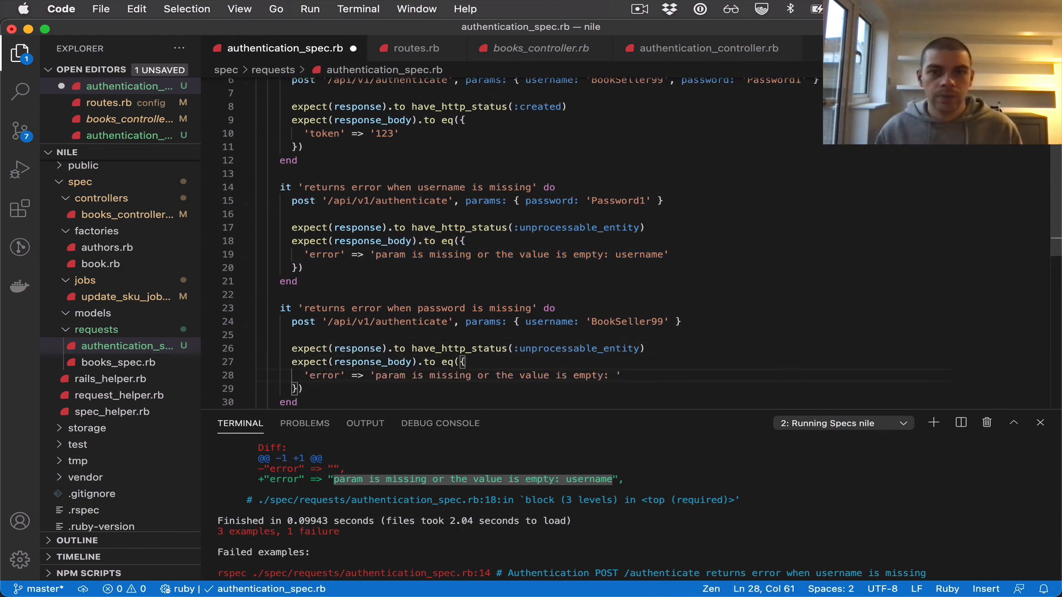
text(pass)
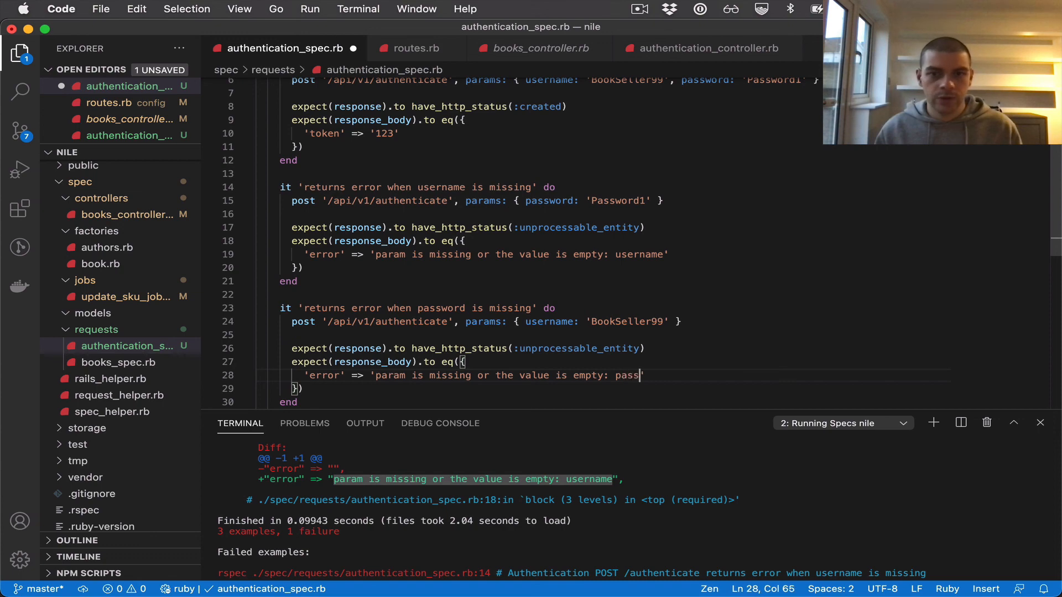